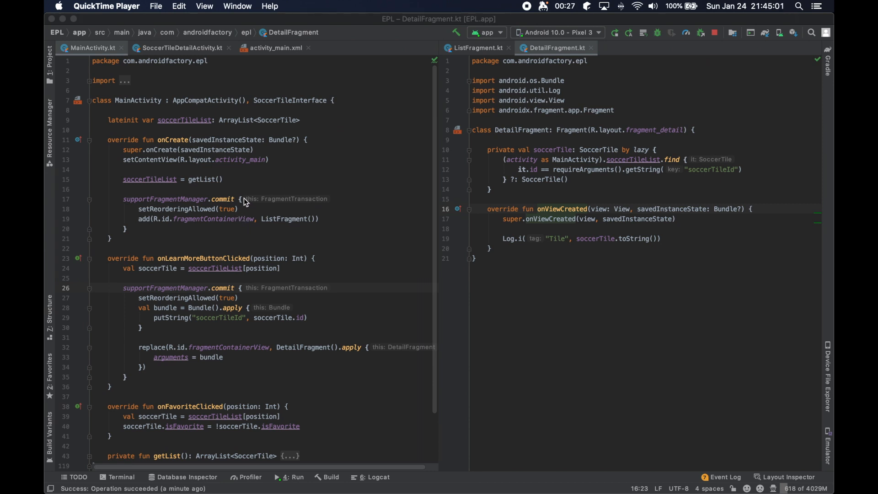
mouse_move(310, 259)
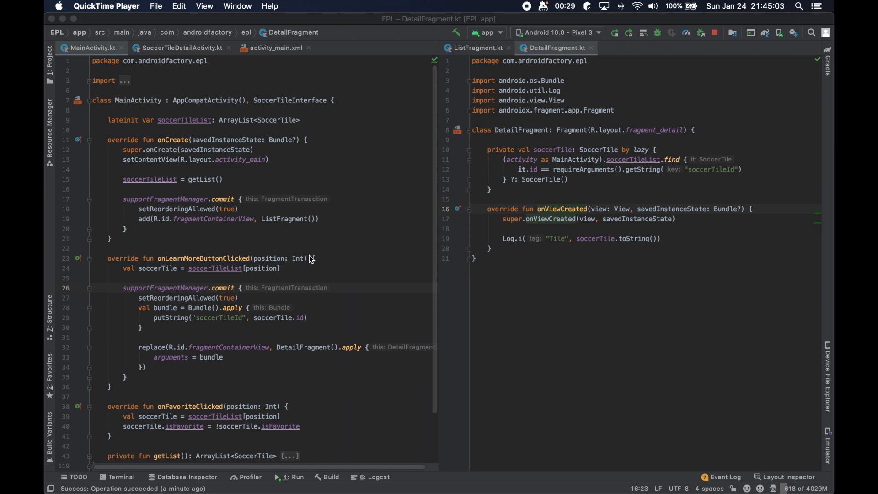
Show ListFragment.kt beside MainActivity.kt in the split editor
left_click(478, 48)
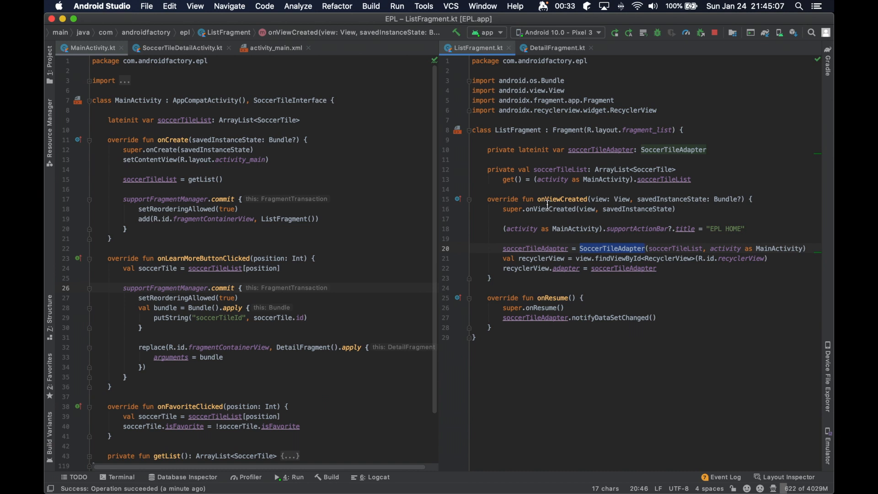
mouse_move(591, 137)
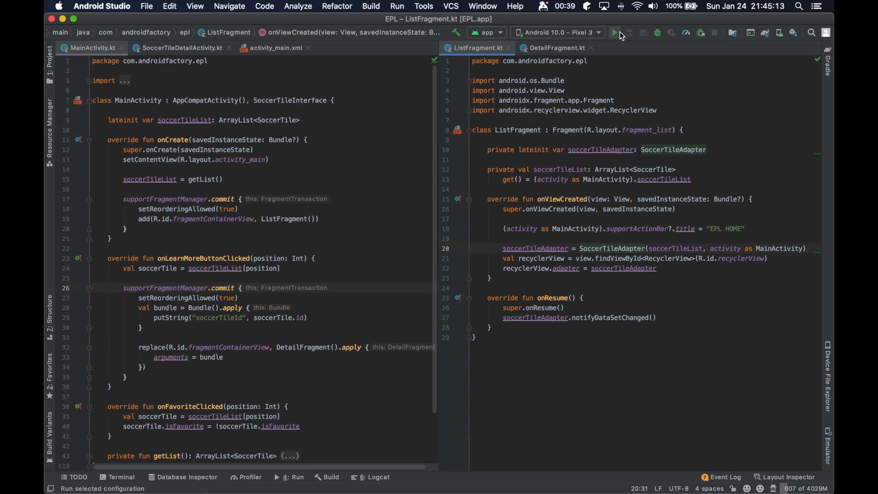
Run the app and open Manchester United's detail screen via LEARN MORE
left_click(615, 32)
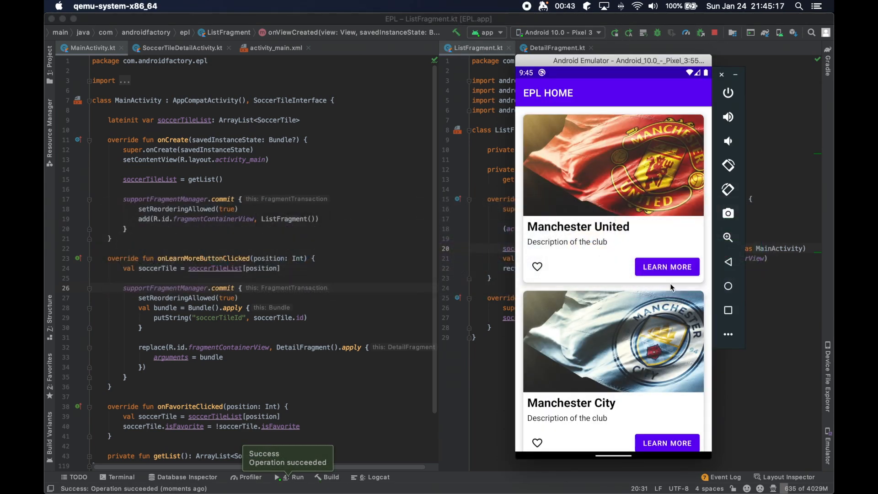
left_click(667, 266)
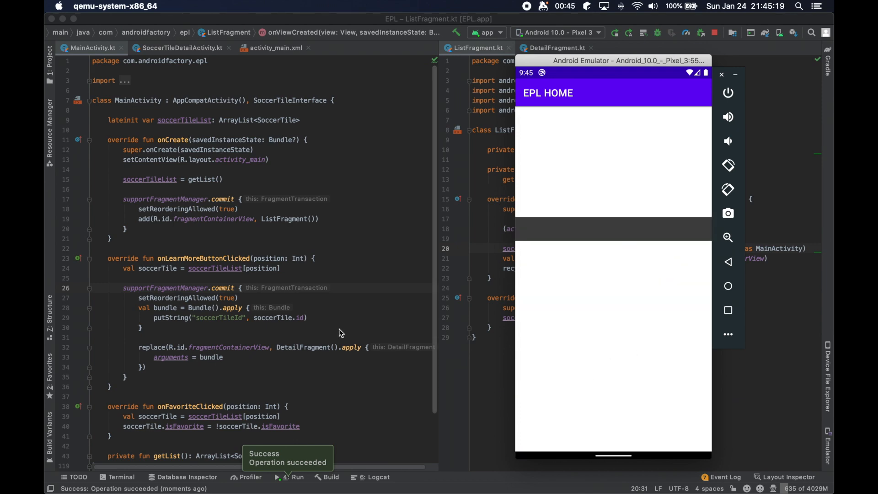
mouse_move(203, 352)
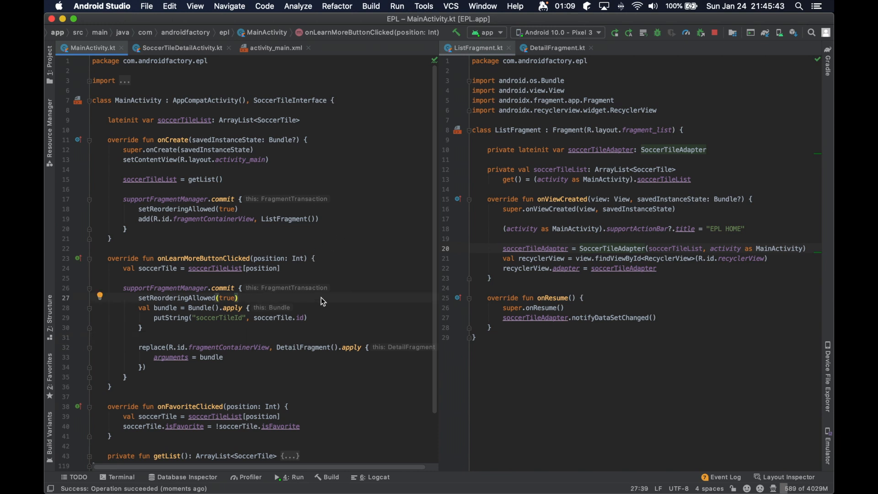
Add addToBackStack(null) to the Learn More fragment transaction in MainActivity
type("addToBackStack(")
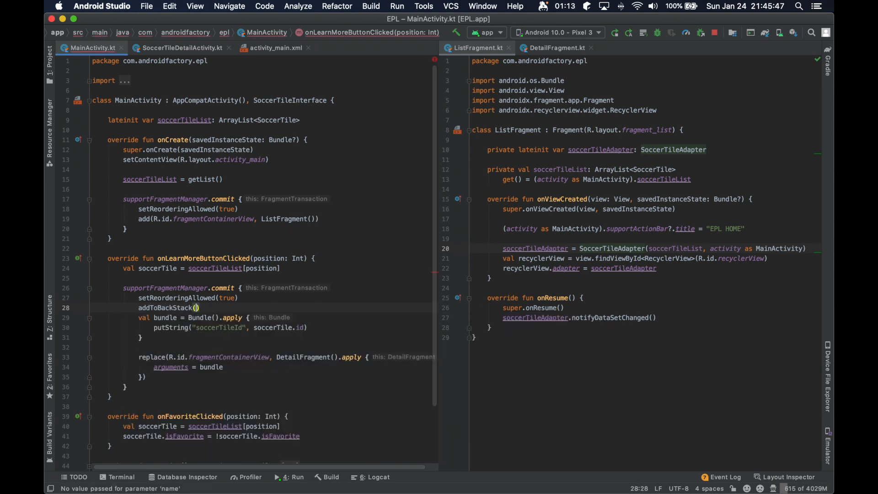
left_click(199, 308)
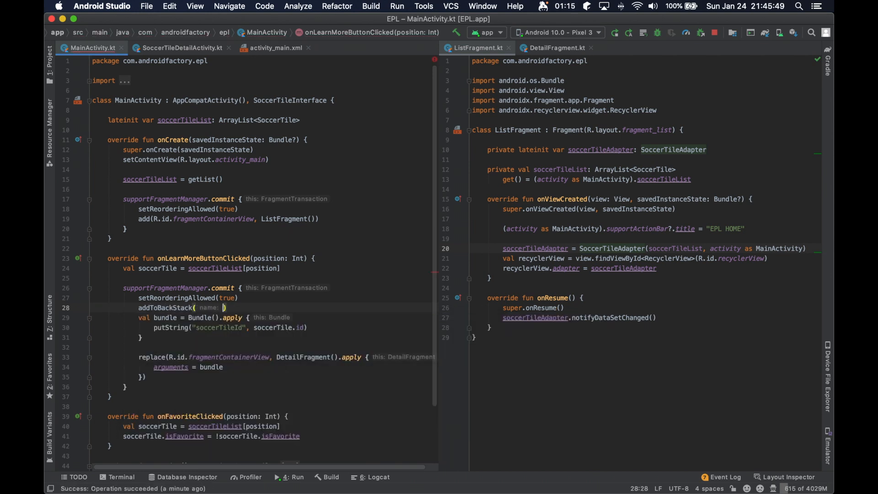
type("null")
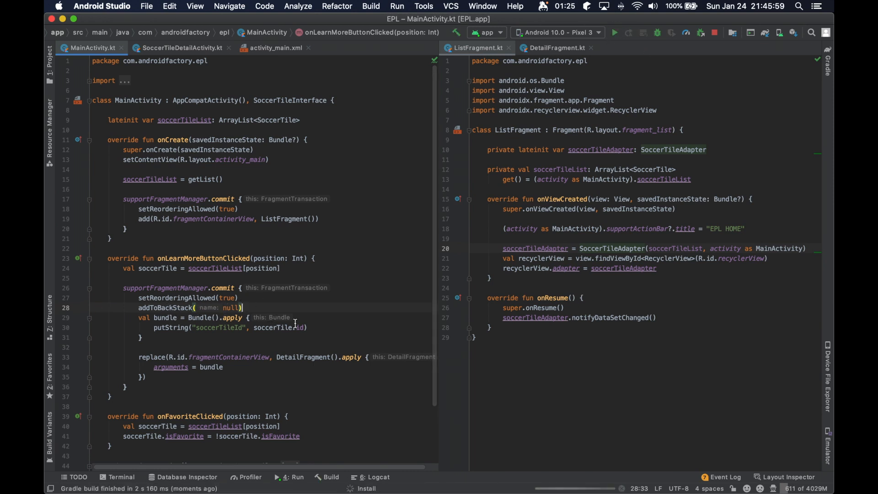
Rerun the app and open Manchester United's still-blank detail screen
left_click(614, 32)
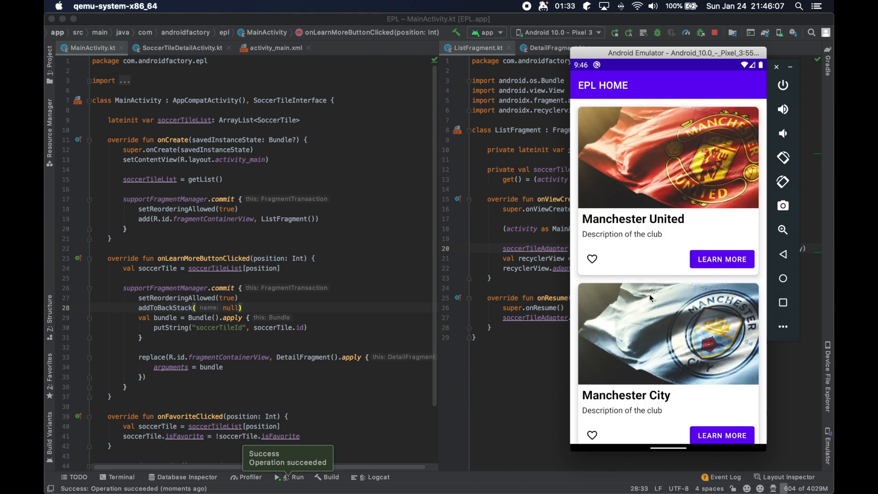
mouse_move(689, 266)
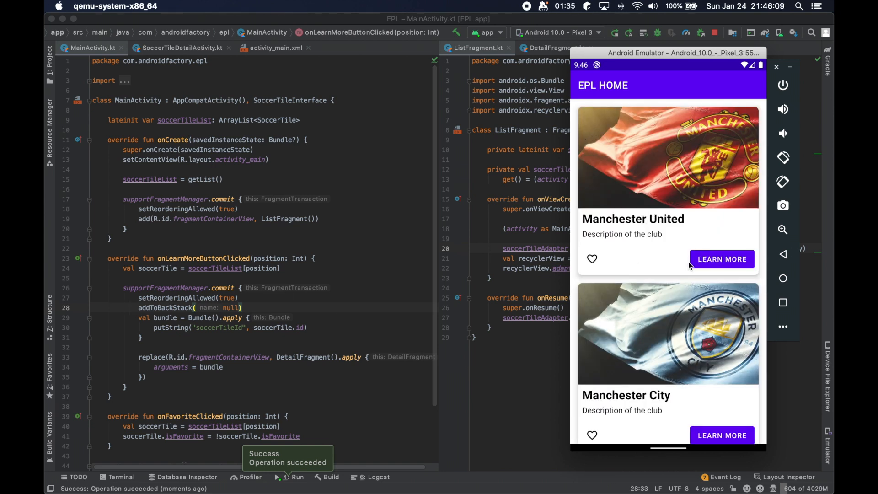
left_click(722, 259)
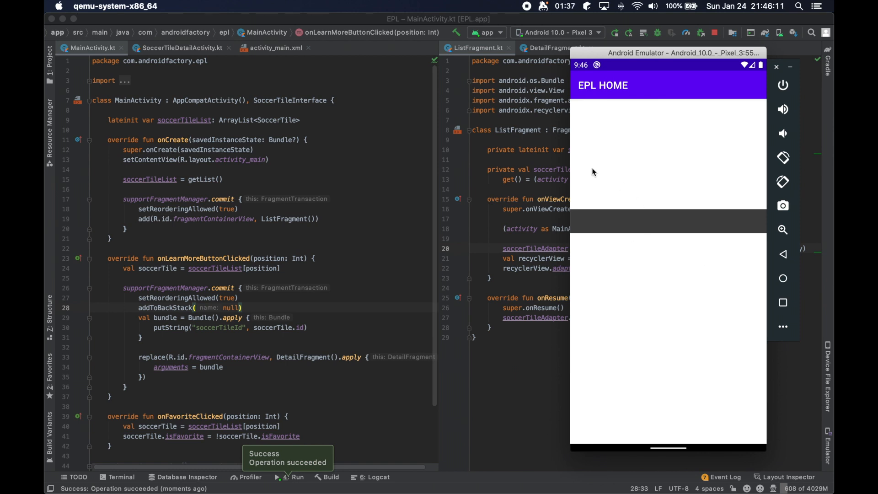
left_click(642, 190)
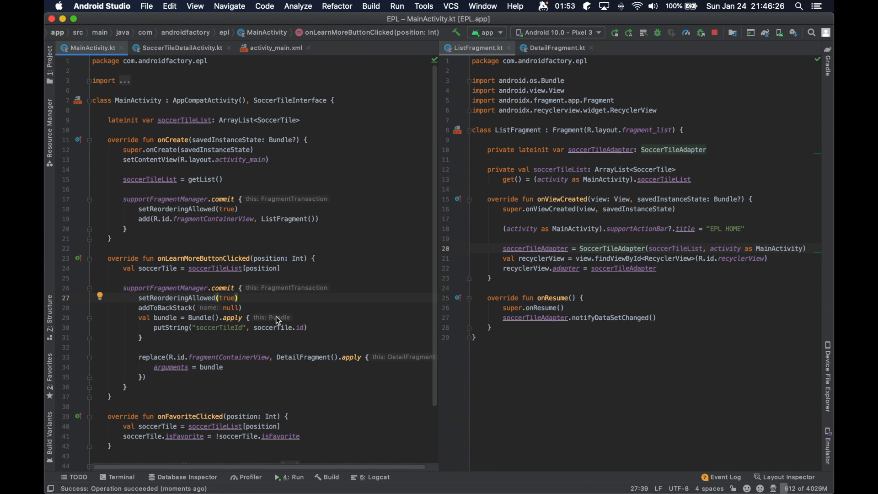
mouse_move(649, 66)
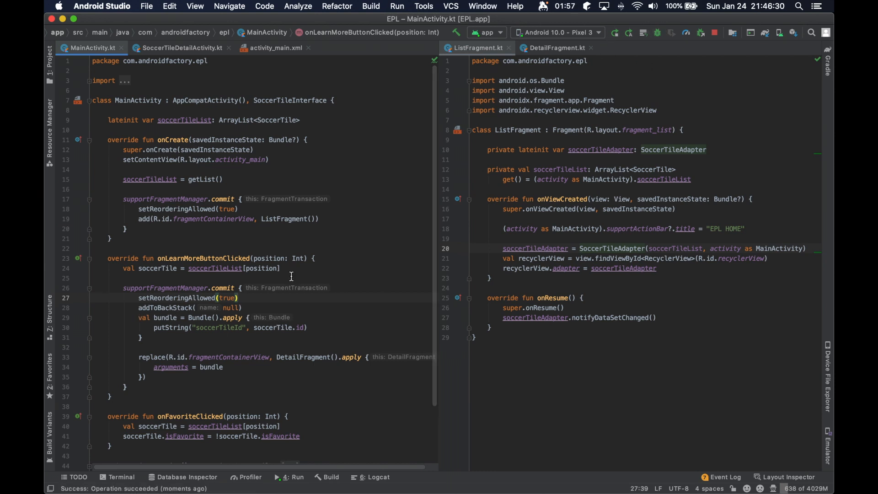
Replace DetailFragment's Log.i line with view.findViewById bindings copied from SoccerTileDetailActivity, then rerun
scroll("down", 3)
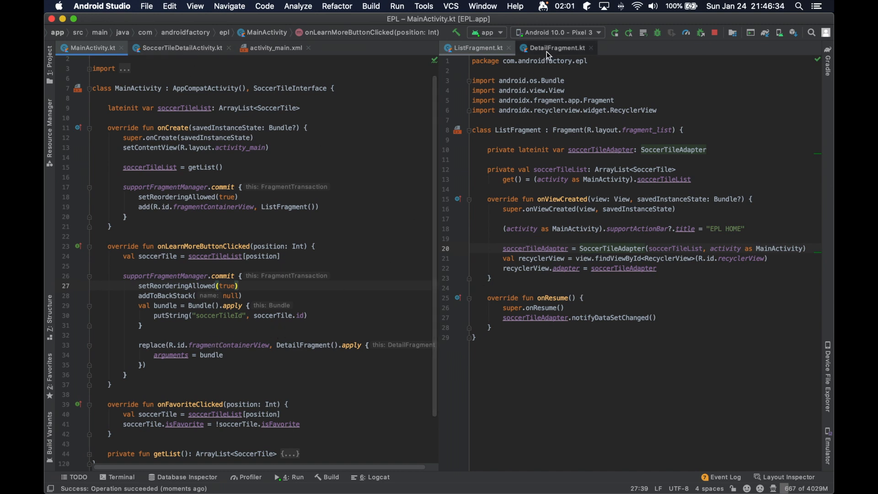
left_click(555, 48)
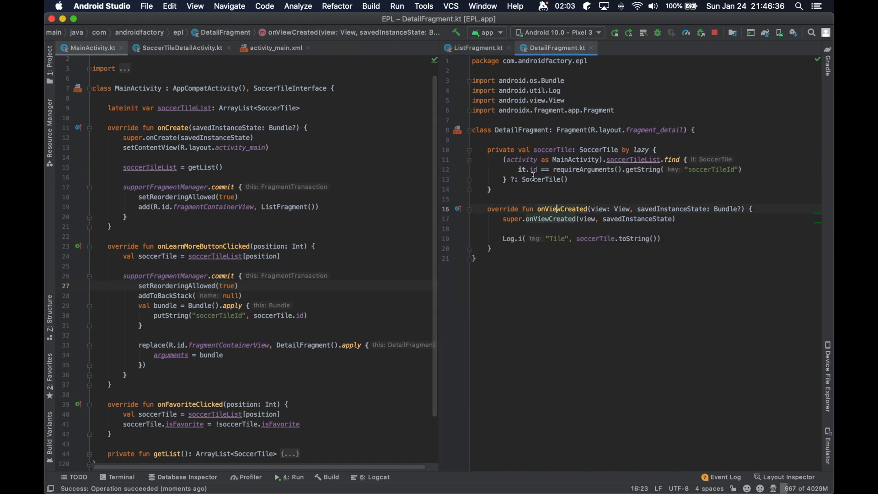
left_click(662, 239)
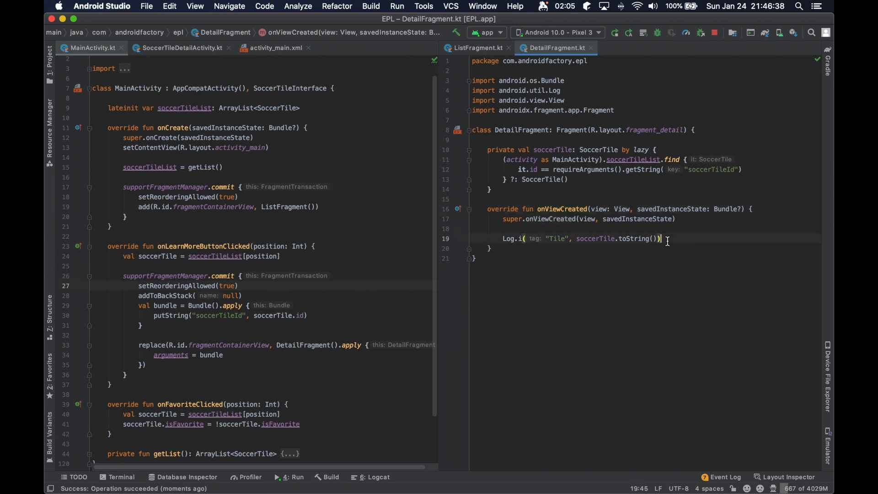
left_click(180, 47)
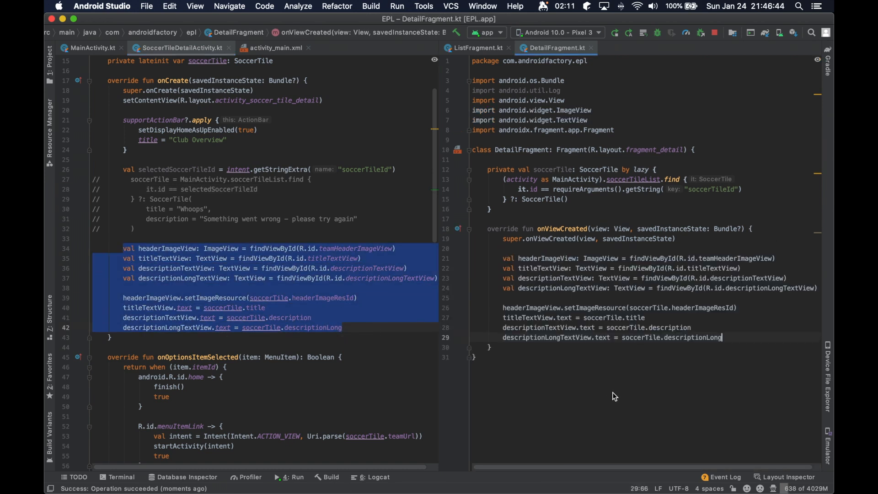
double_click(651, 258)
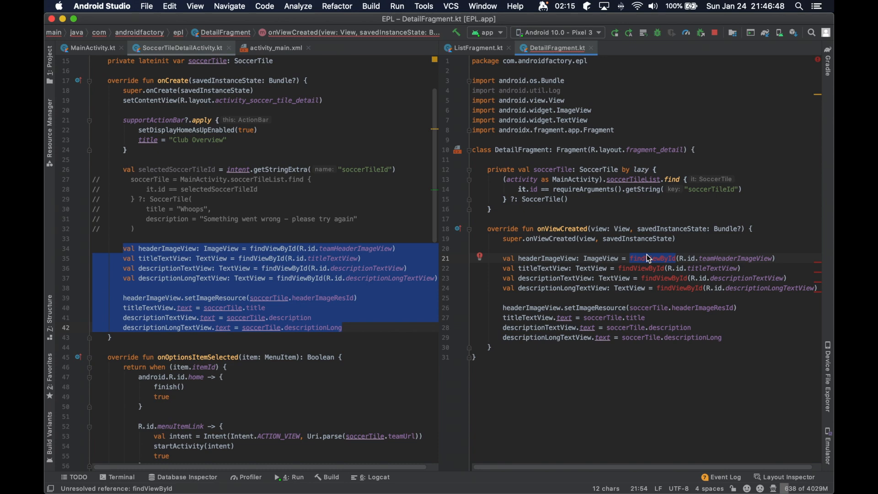
type("view.")
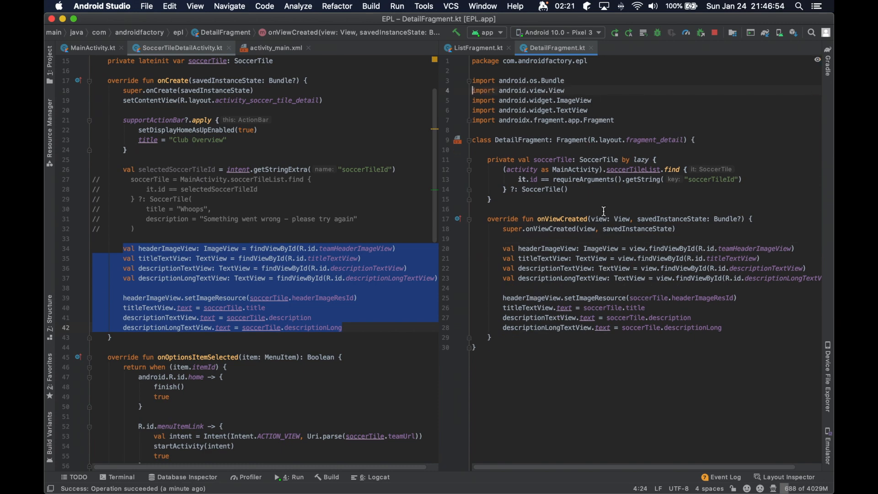
left_click(91, 48)
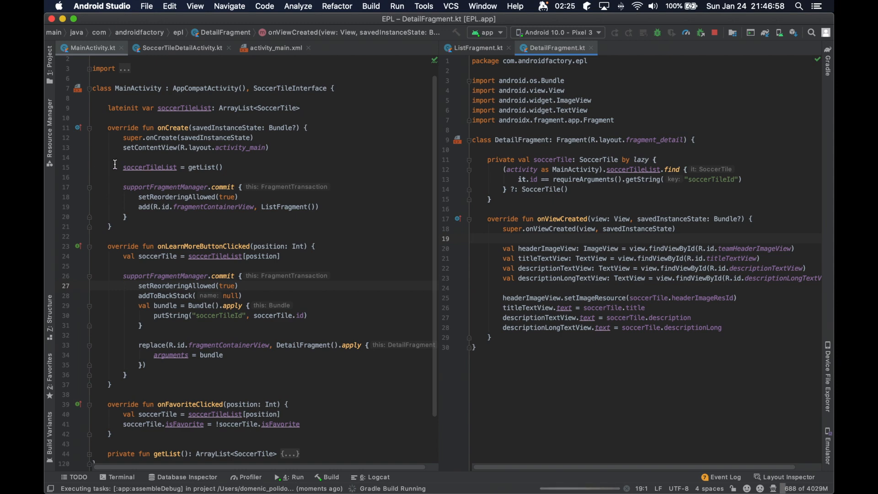
Open Manchester United's and another club's detail pages, now showing image, title and descriptions
left_click(182, 47)
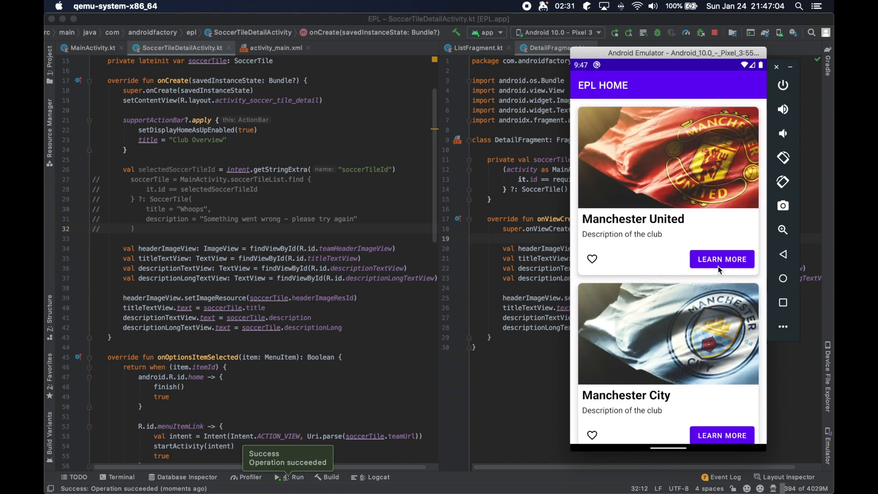
left_click(721, 259)
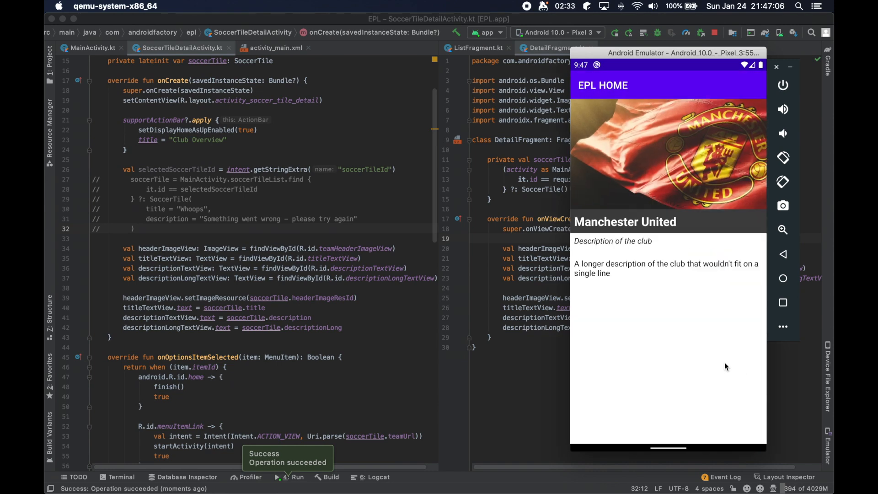
mouse_move(676, 211)
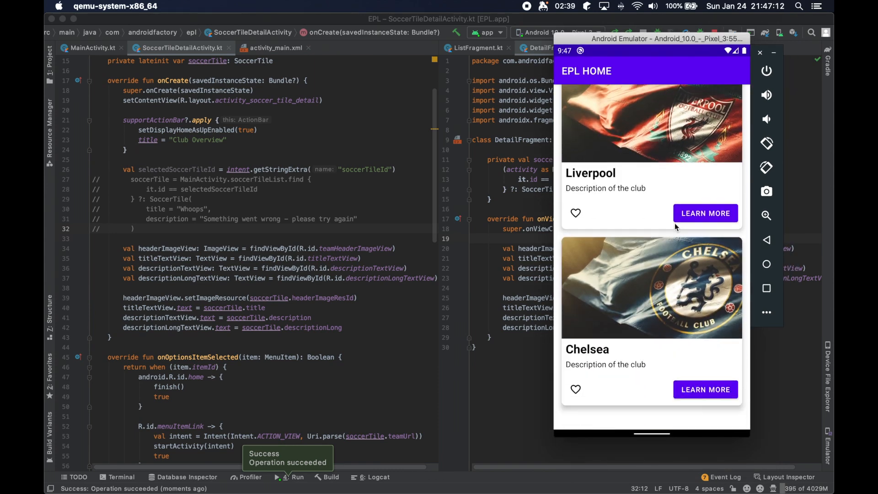
left_click(705, 213)
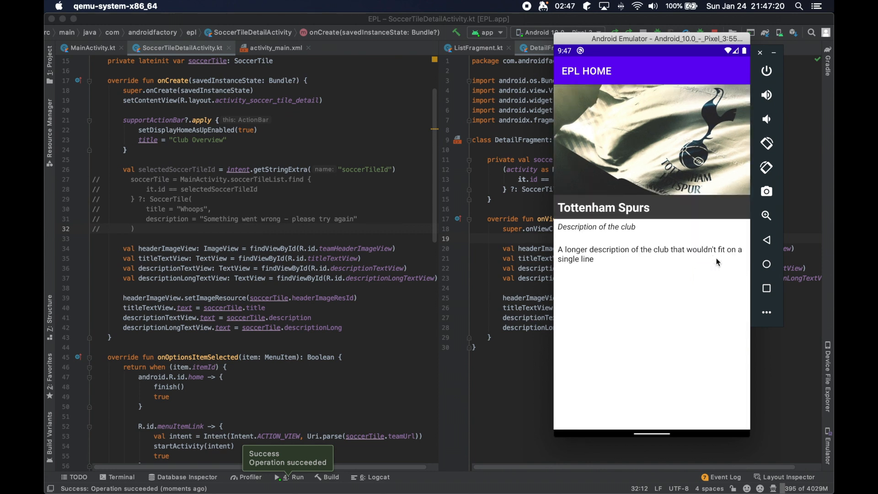
mouse_move(565, 280)
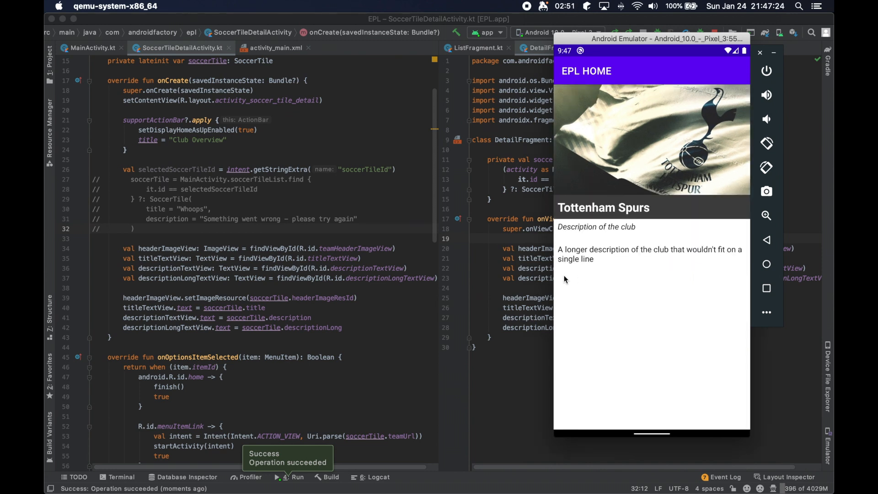
mouse_move(561, 321)
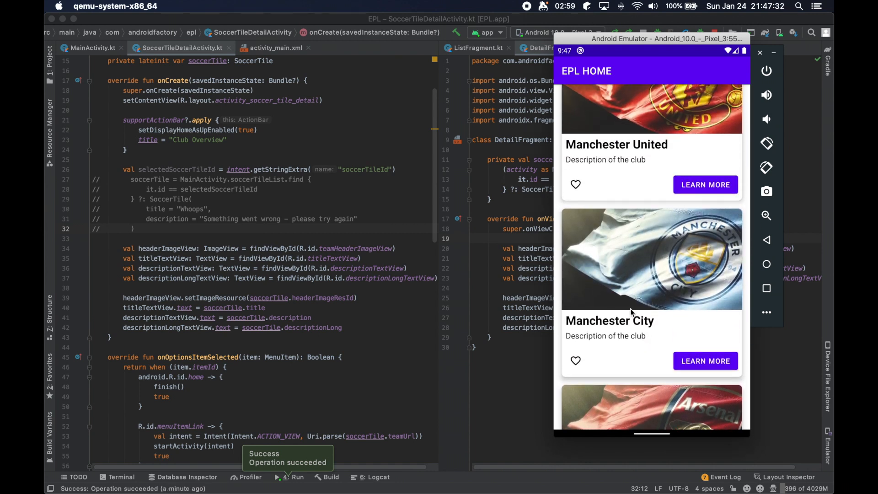
mouse_move(664, 252)
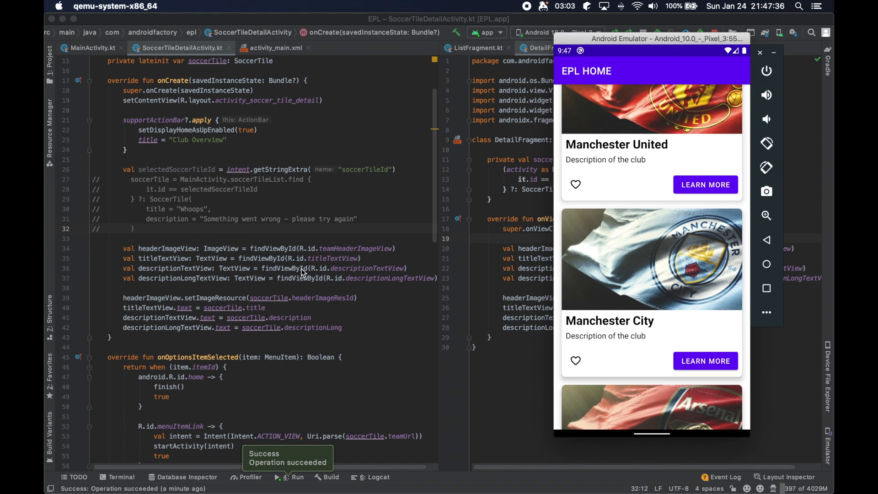
mouse_move(676, 194)
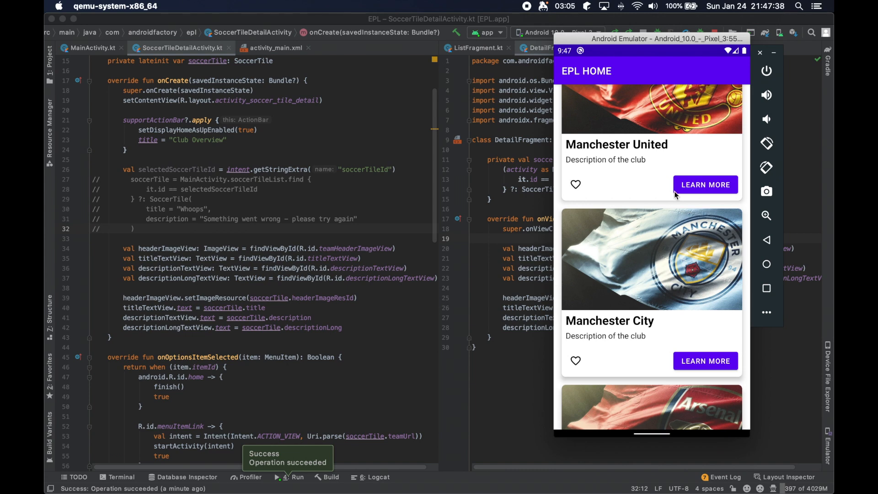
left_click(705, 184)
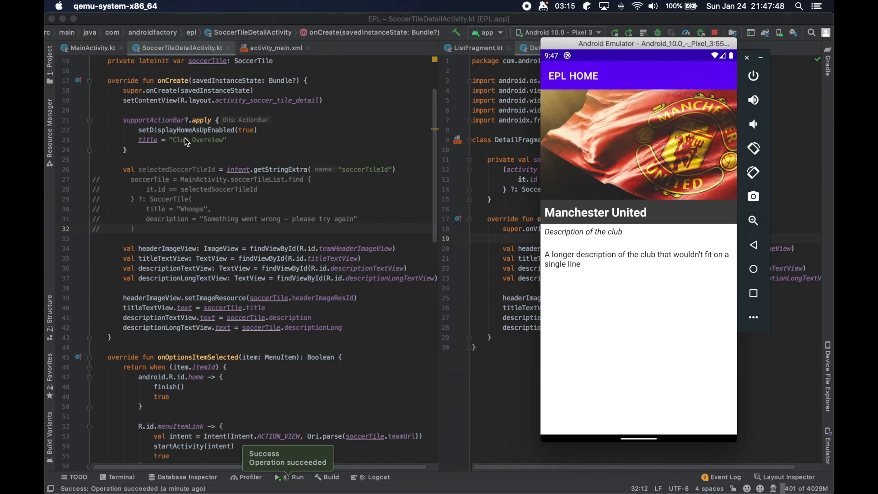
mouse_move(488, 213)
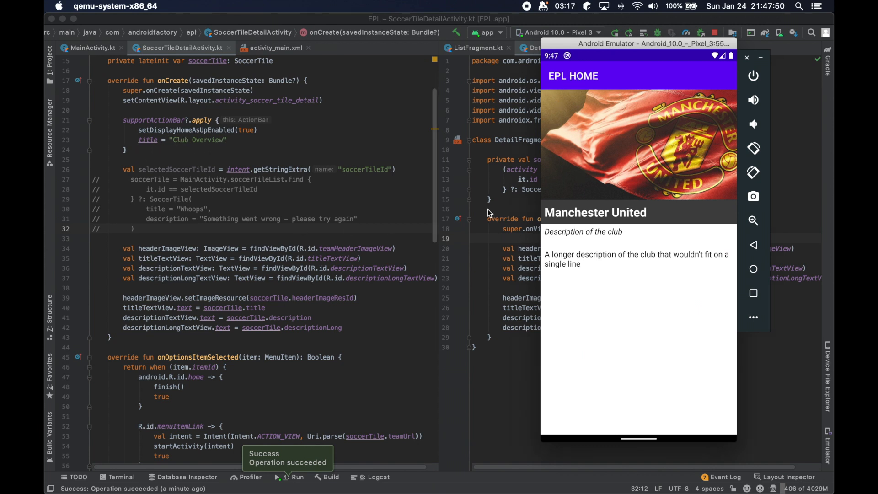
mouse_move(553, 84)
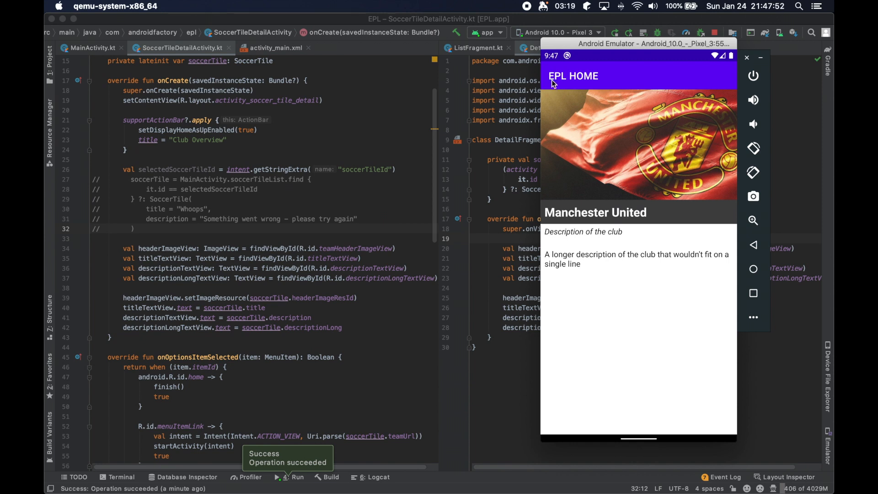
mouse_move(722, 82)
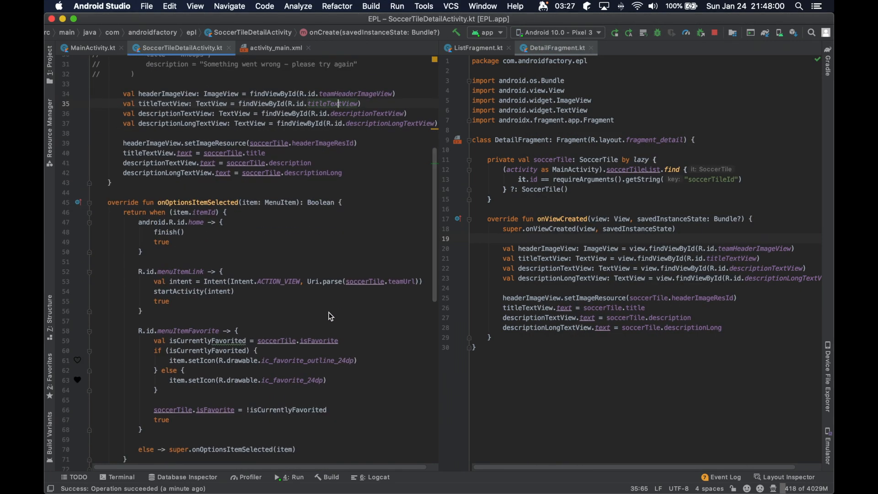
Review the activity's onOptionsItemSelected and onCreateOptionsMenu, then start a new line after onViewCreated in DetailFragment
scroll("down", 3)
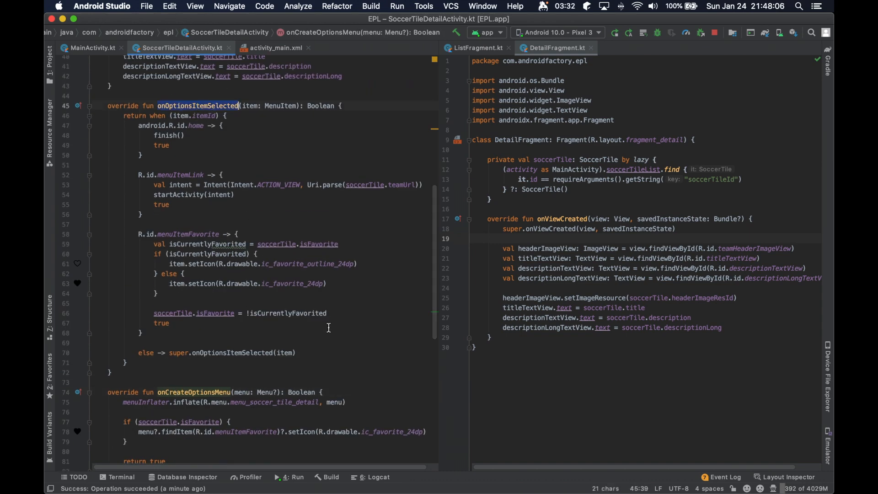
scroll("down", 3)
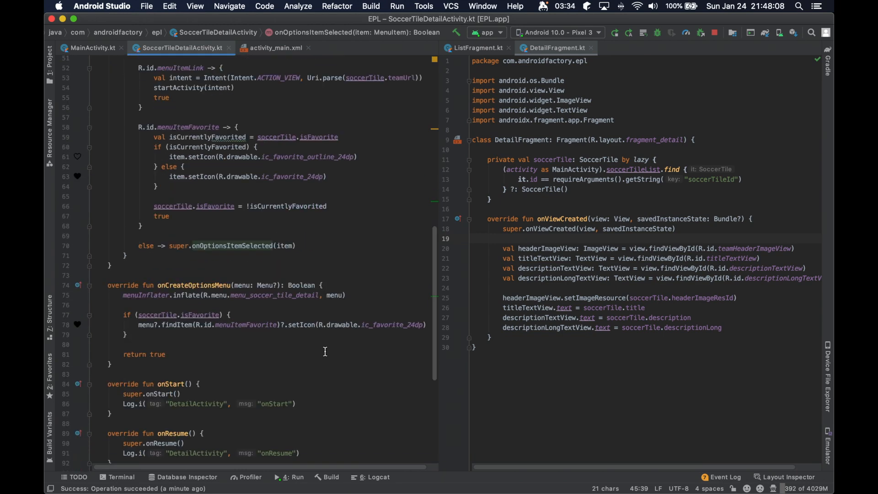
scroll("up", 3)
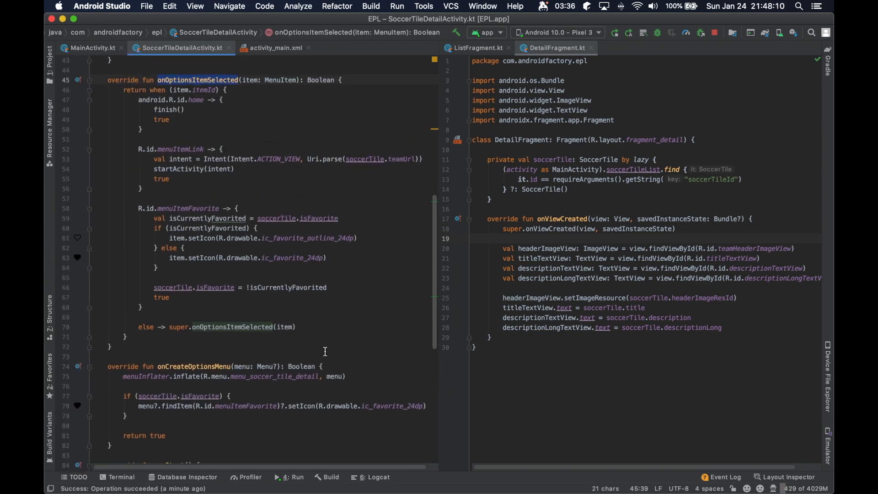
left_click(490, 338)
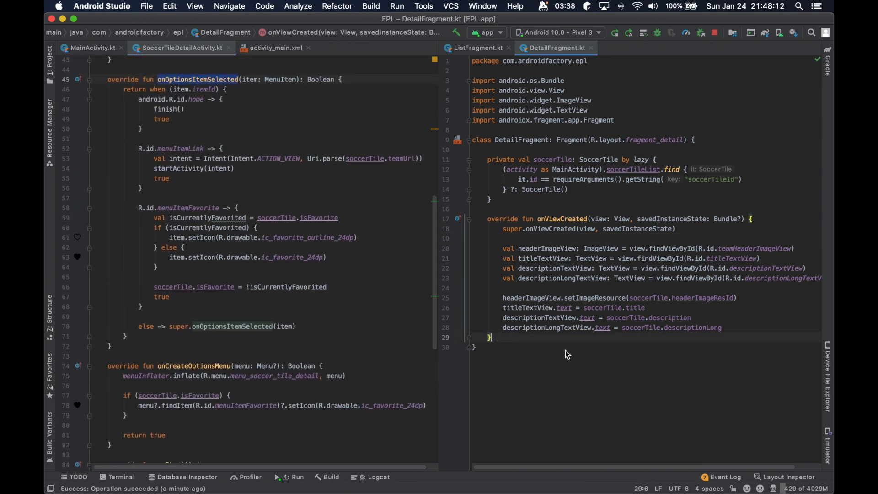
type("on")
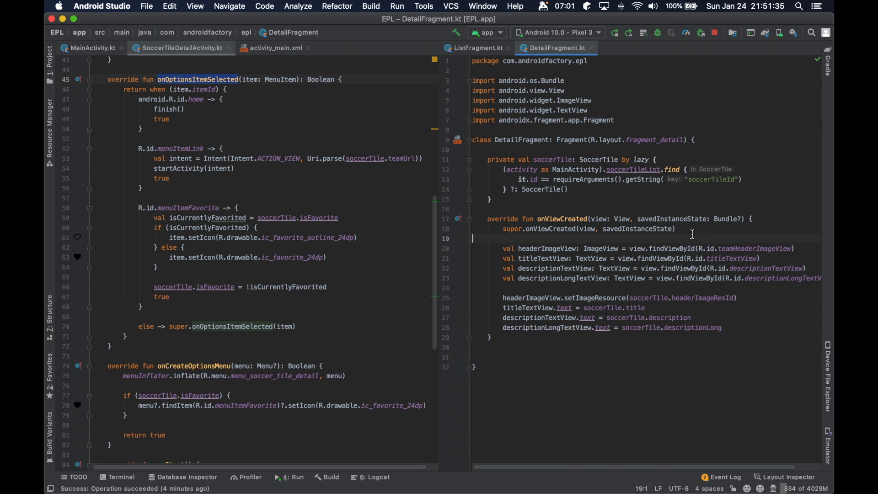
Add setHasOptionsMenu(true) inside DetailFragment's onViewCreated
left_click(676, 229)
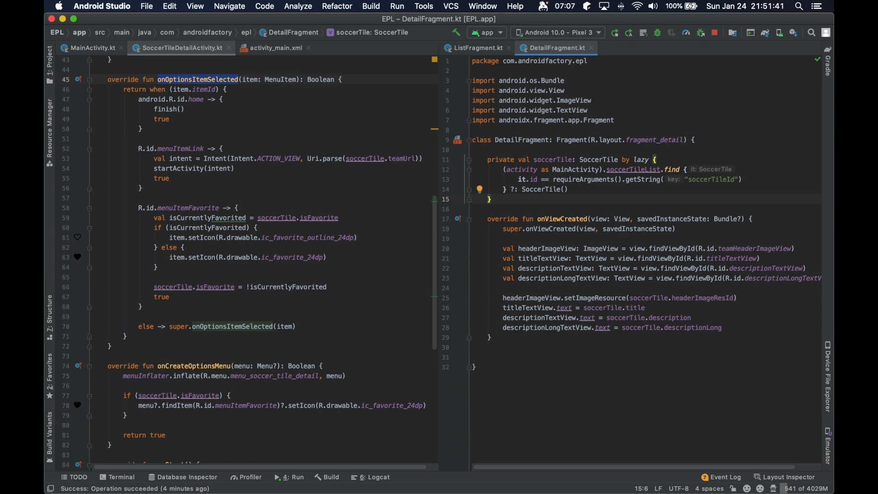
key("enter")
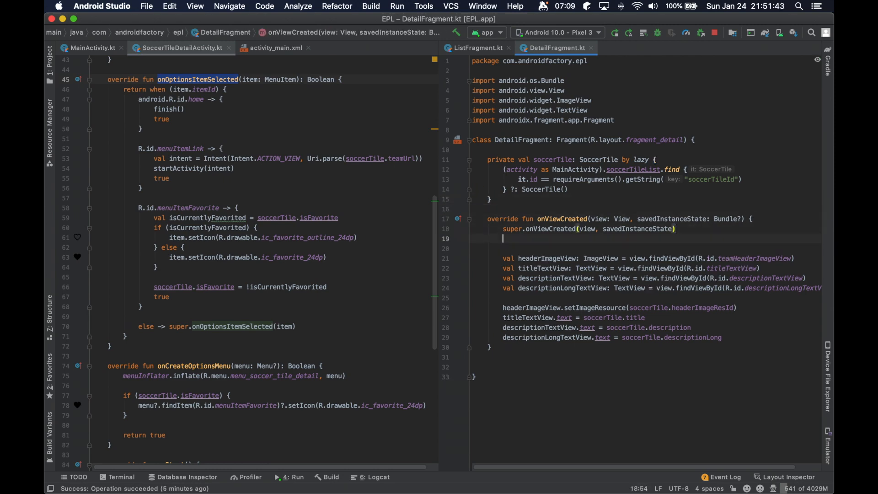
type("sethasOptionsMenu(")
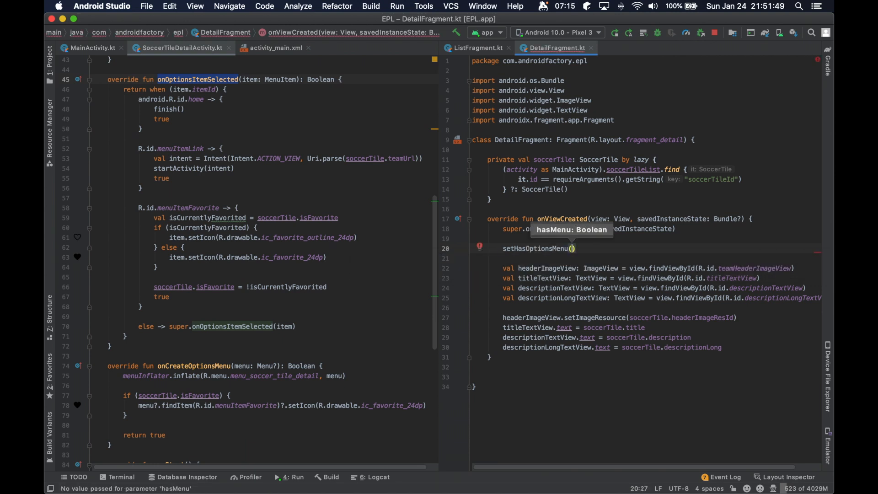
type("true")
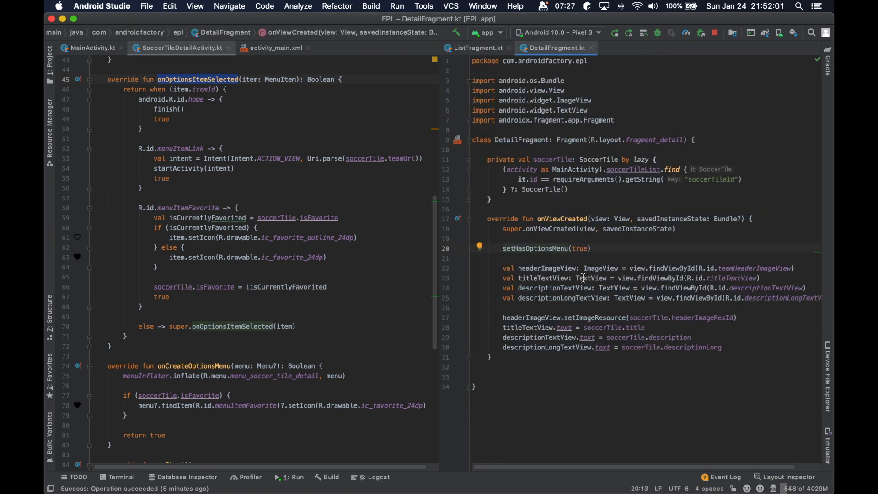
Override onCreateOptionsMenu and onOptionsItemSelected in DetailFragment with the activity's menu handling
left_click(518, 377)
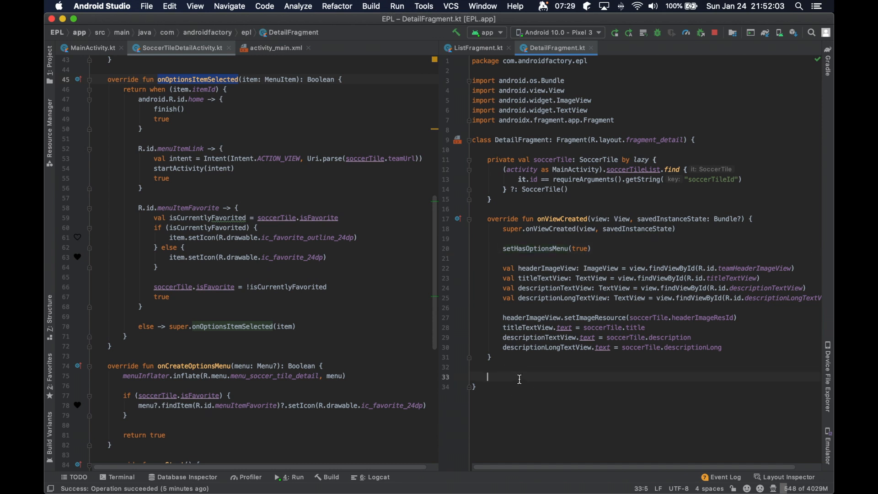
double_click(534, 248)
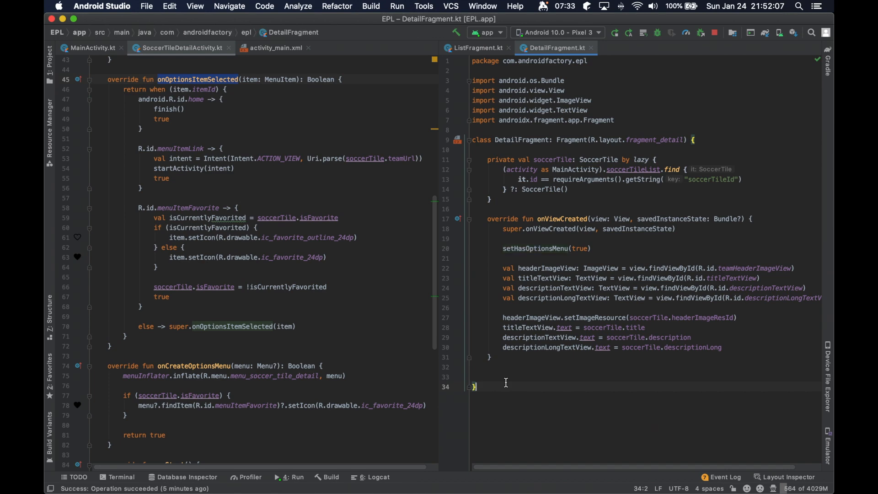
type("optionsm")
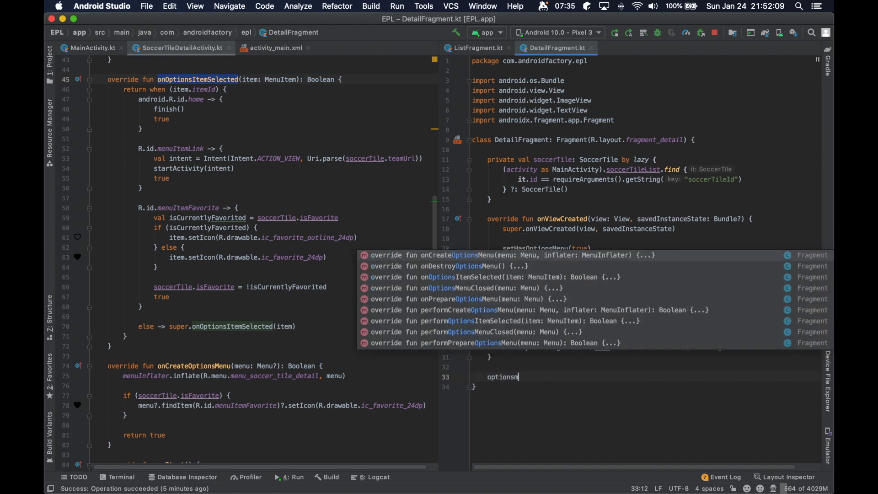
left_click(511, 256)
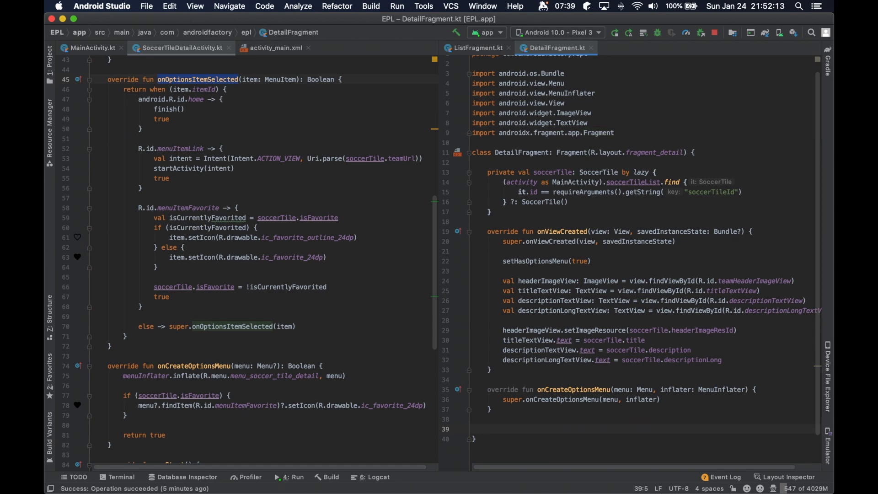
type("onop")
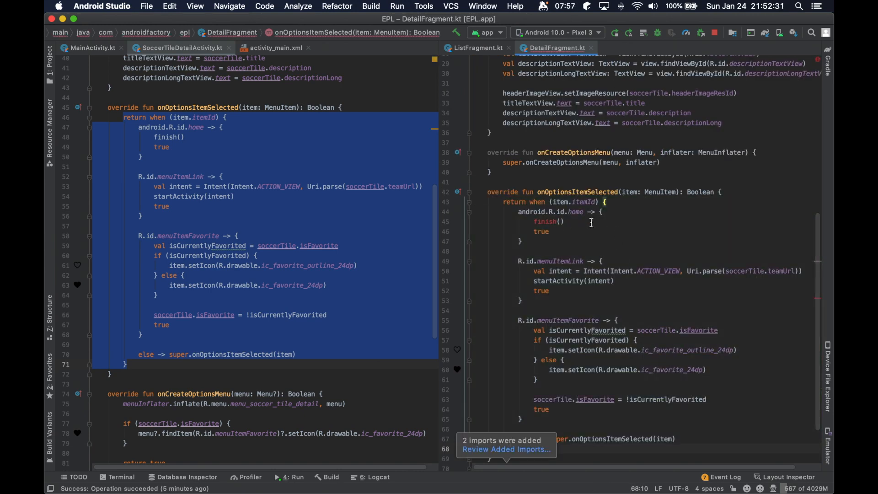
Comment out the unresolved finish() call and select the activity's onCreateOptionsMenu body for copying
left_click(533, 221)
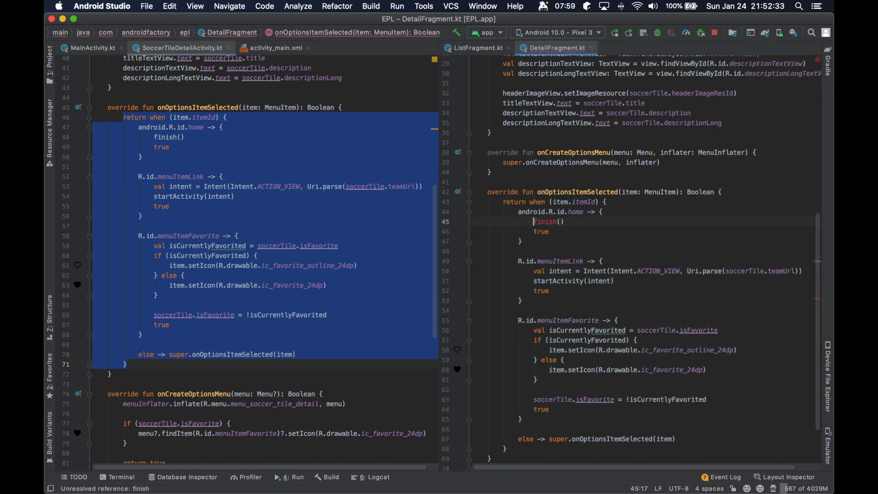
key("cmd+/")
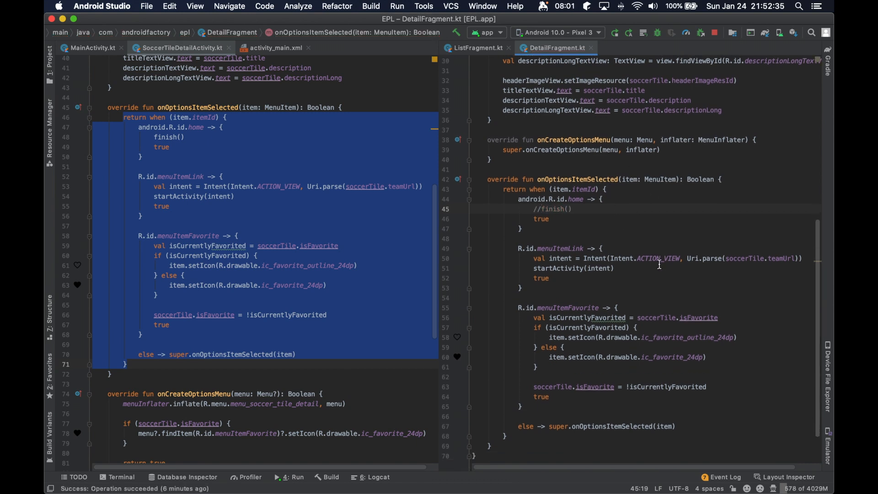
scroll("up", 3)
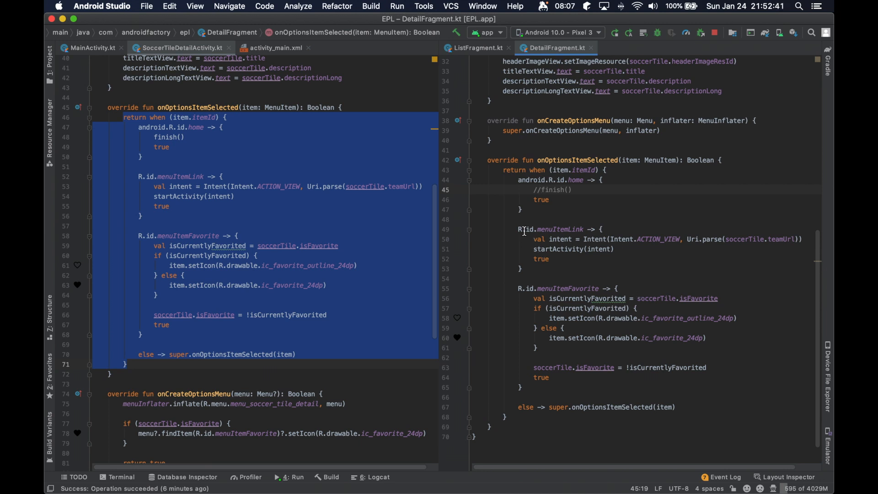
scroll("down", 3)
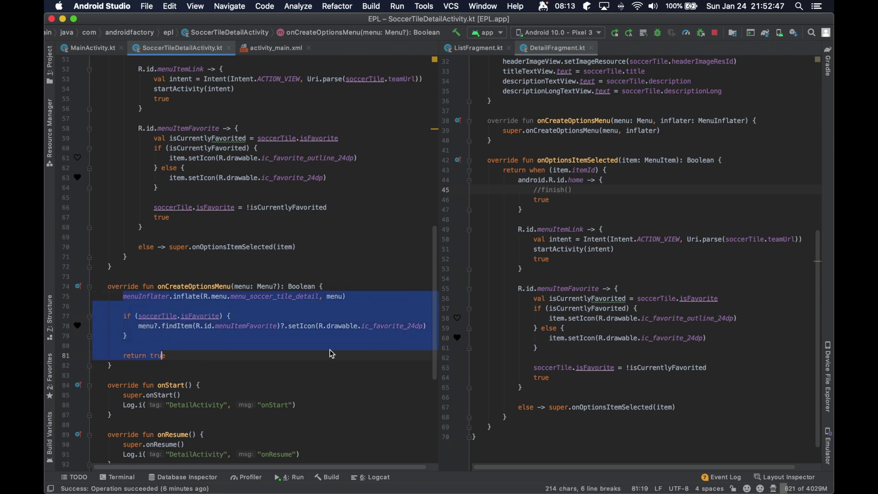
scroll("up", 3)
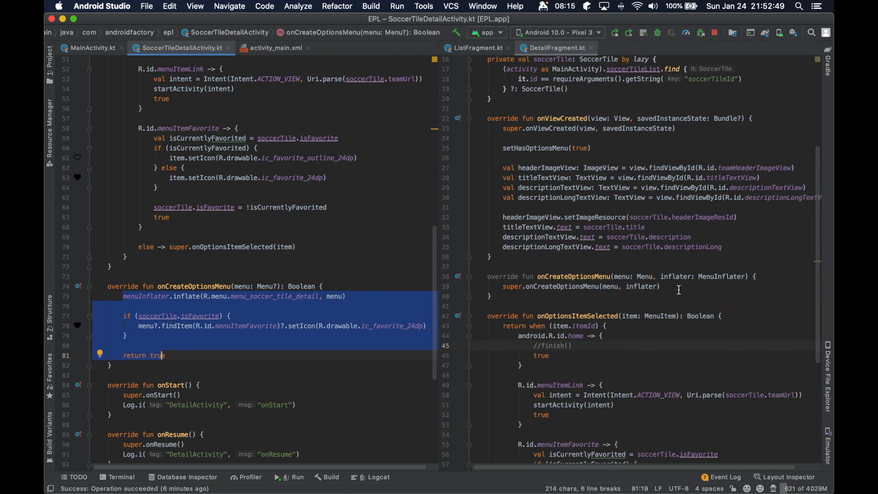
Inflate R.menu.menu_soccer_tile_detail in onCreateOptionsMenu and add the isFavorite filled-heart check using menu
left_click(580, 286)
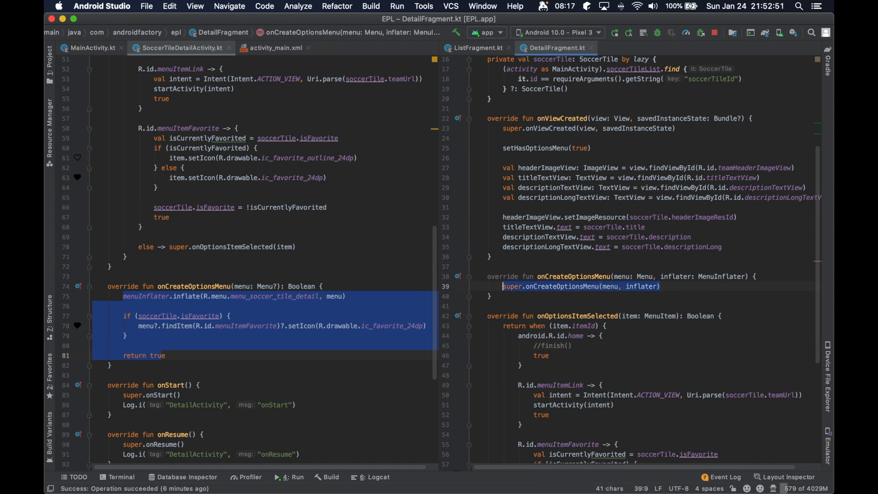
left_click(661, 286)
type("inflater.inflate(R")
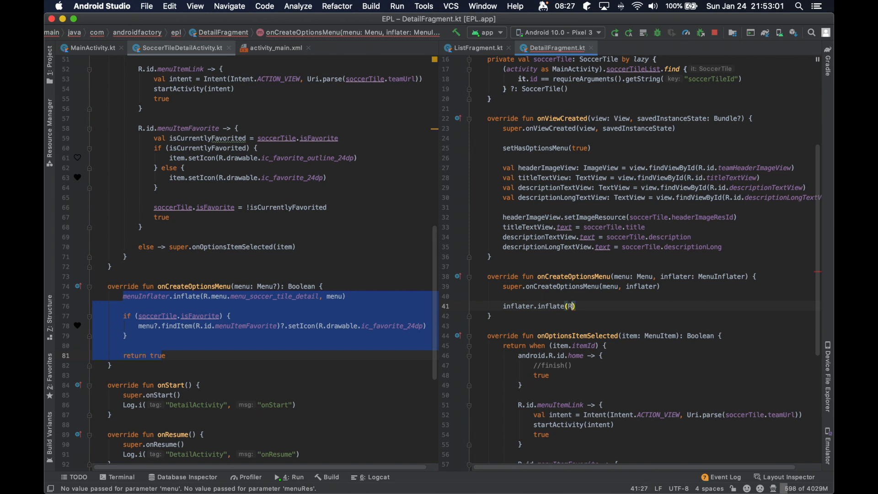
type(".menu.menu_soccer_tile_detail,")
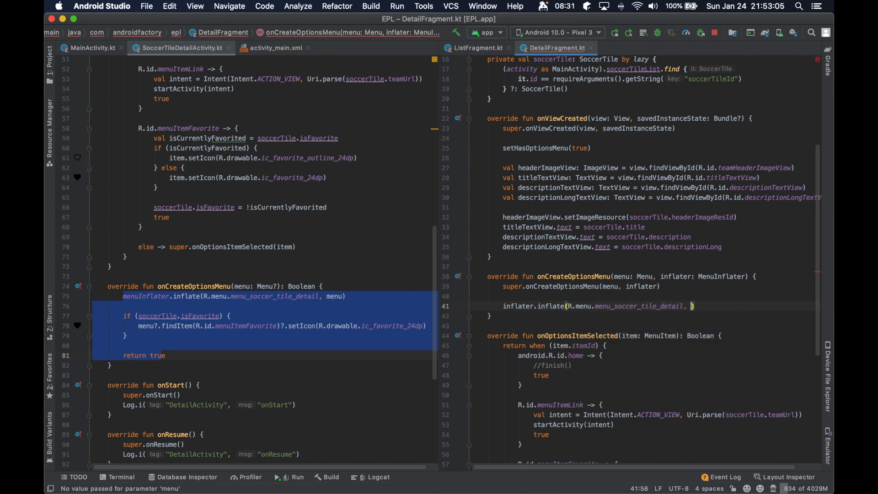
type("menu")
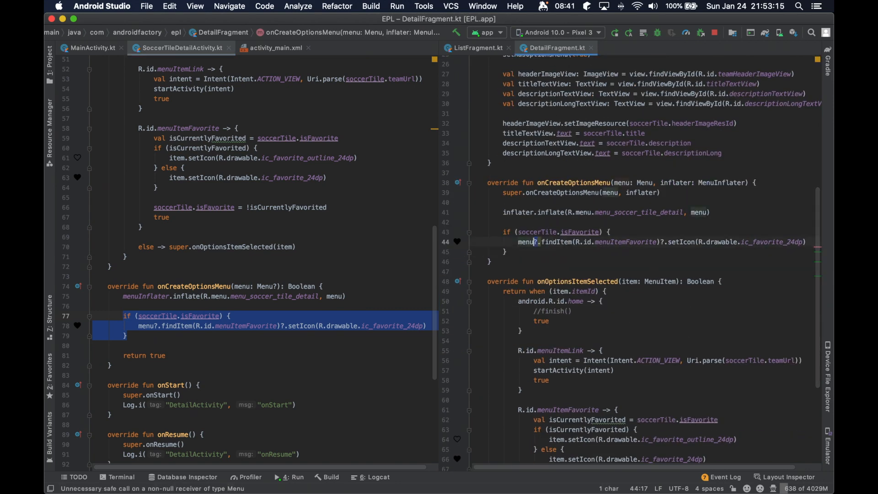
scroll("up", 3)
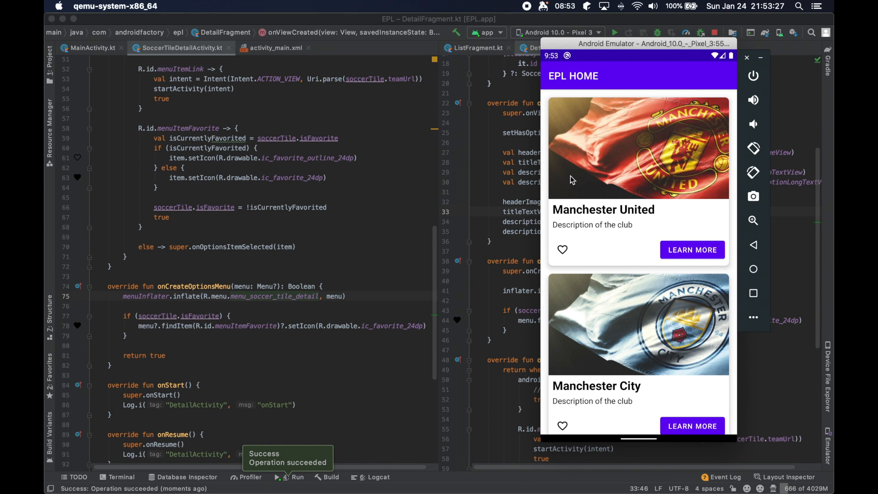
Return from Manchester United's detail page to the EPL HOME list and reach Arsenal's detail page
left_click(691, 249)
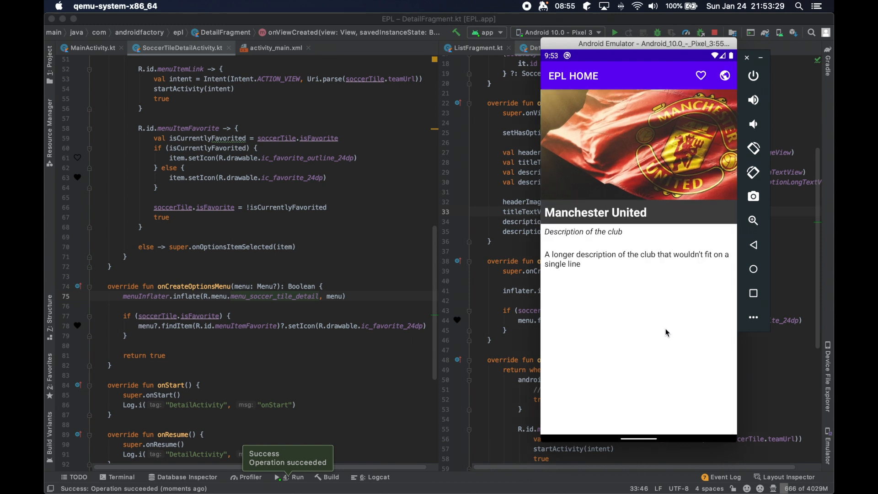
left_click(701, 76)
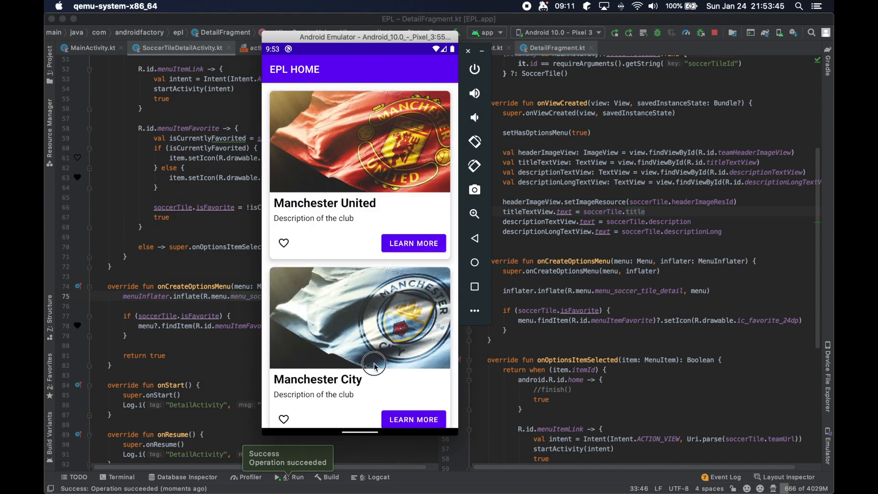
scroll("down", 3)
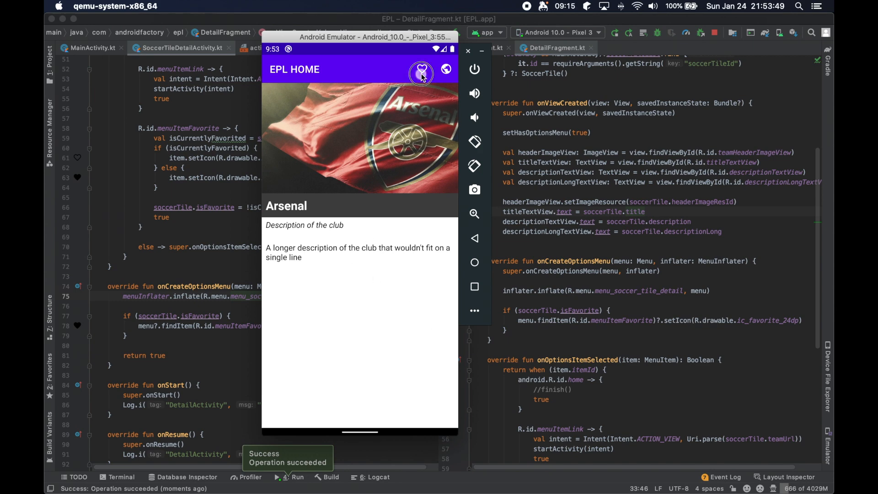
left_click(447, 69)
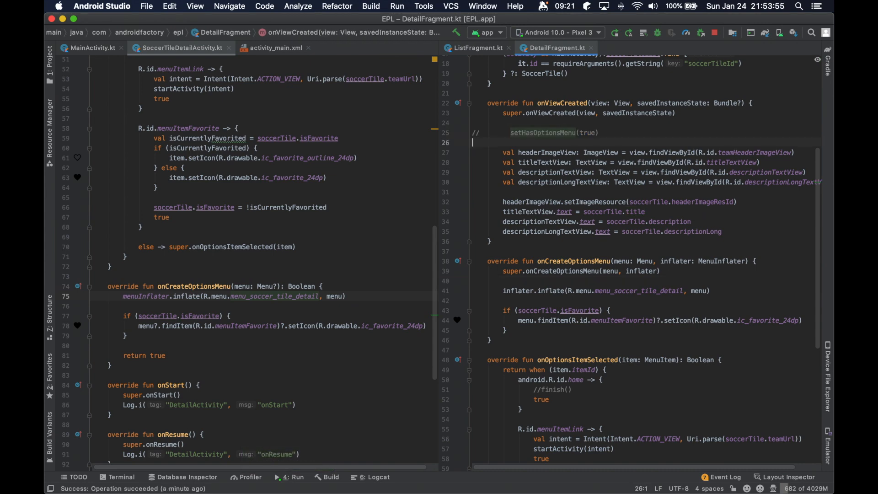
Rerun the app and view Manchester United's detail page without favourite or link actions
left_click(290, 480)
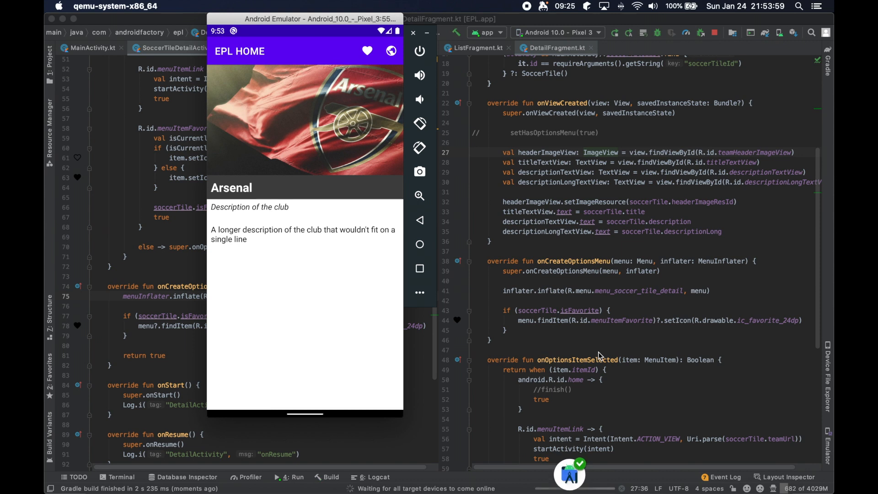
left_click(420, 244)
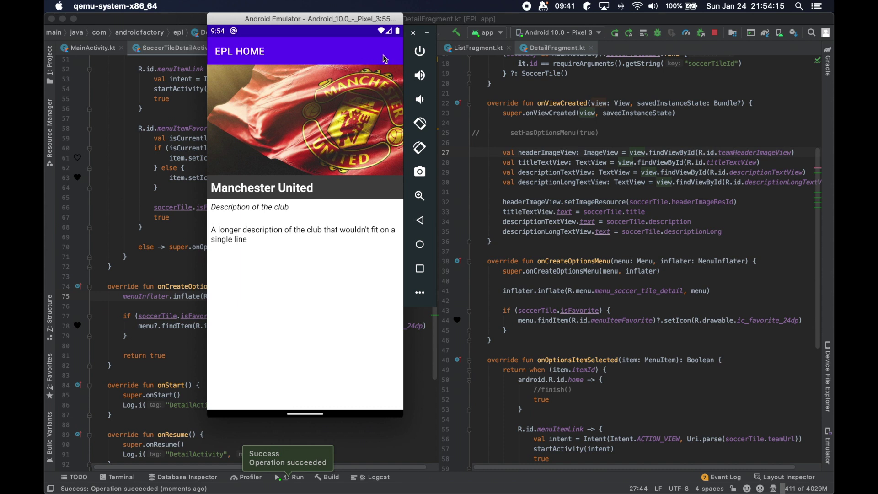
mouse_move(329, 67)
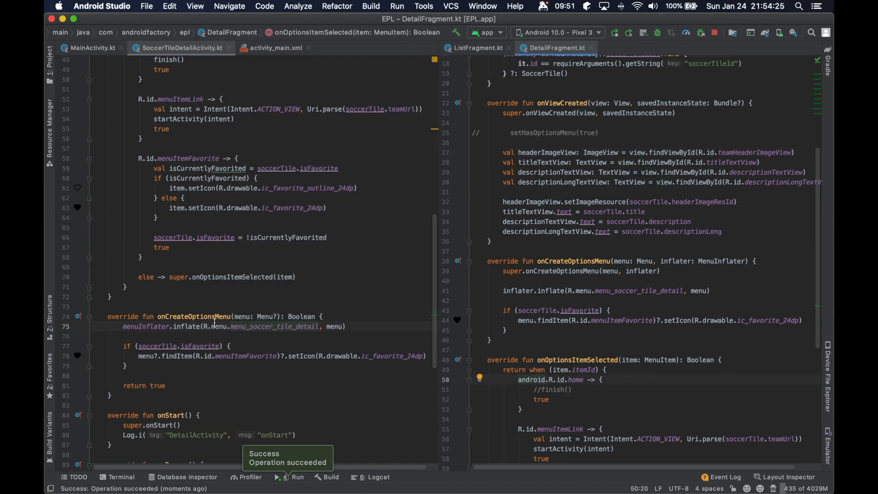
Uncomment setHasOptionsMenu(true) in DetailFragment and review onCreateOptionsMenu and onOptionsItemSelected
left_click(275, 317)
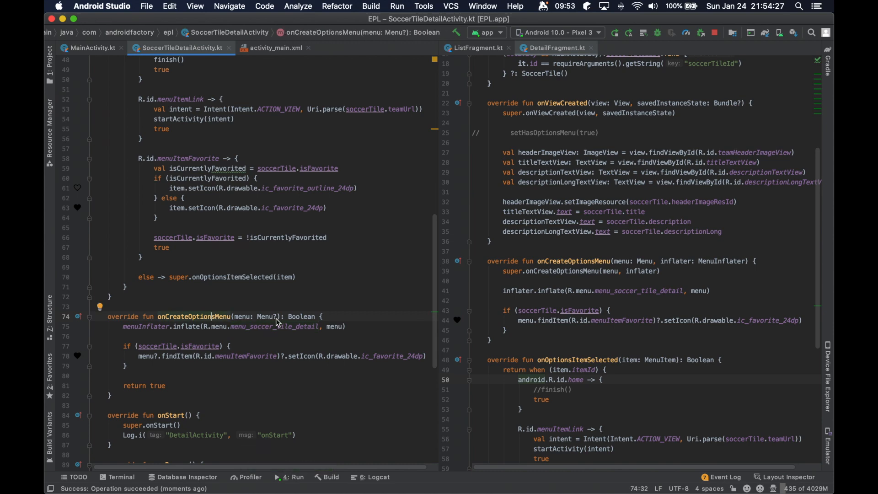
scroll("up", 3)
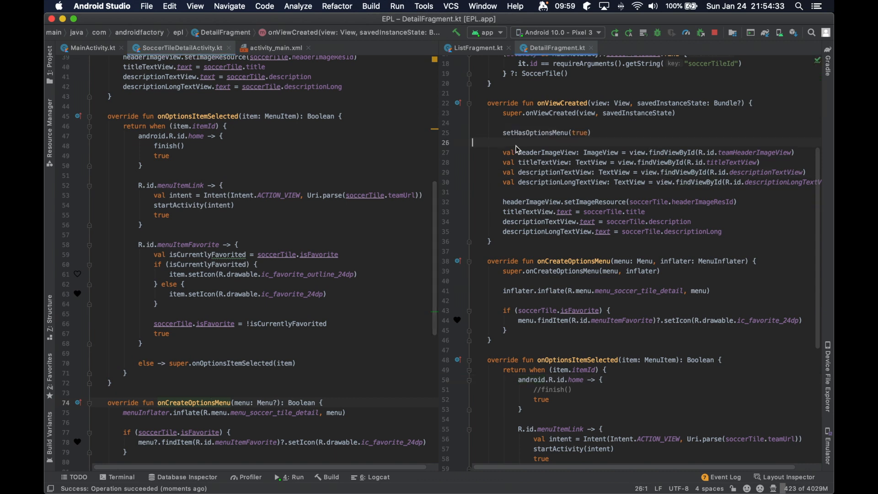
double_click(538, 132)
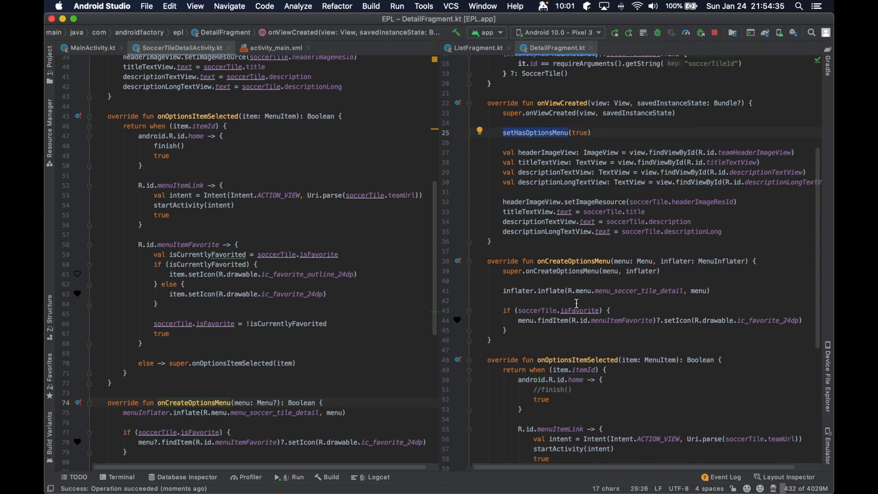
scroll("down", 3)
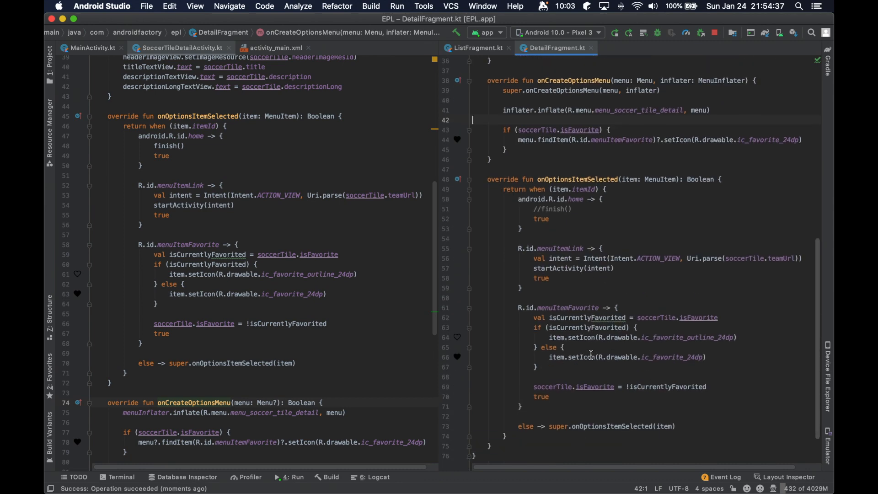
scroll("up", 3)
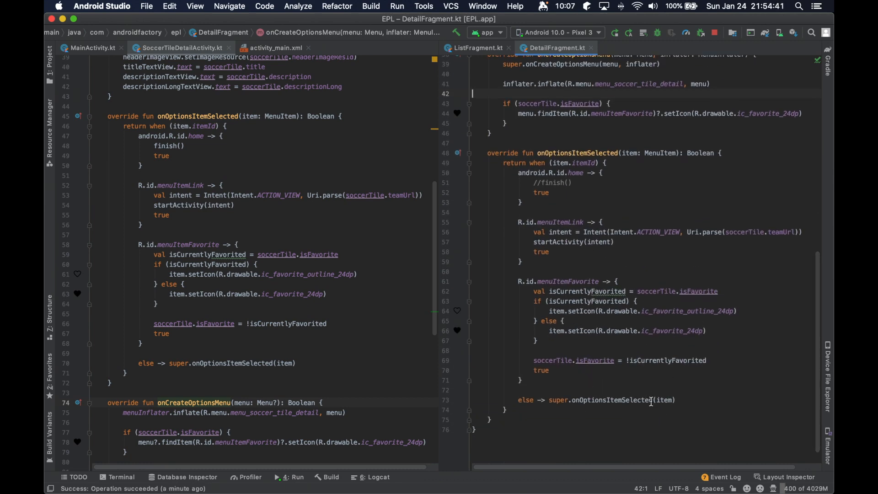
scroll("up", 3)
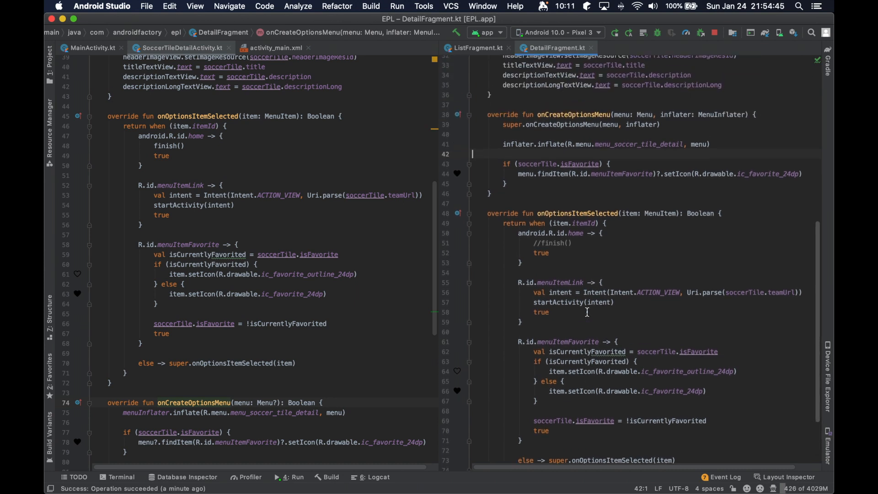
mouse_move(632, 127)
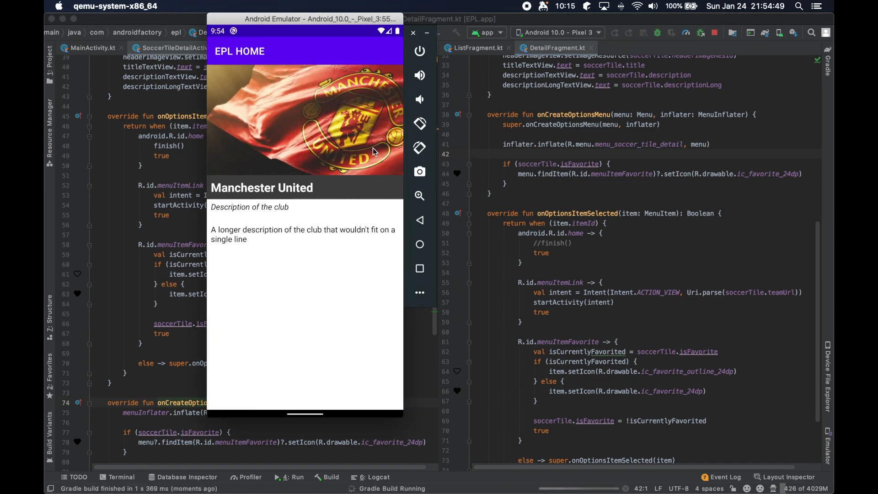
Relaunch the EPL app from the home screen and reach Manchester United's detail page
left_click(420, 245)
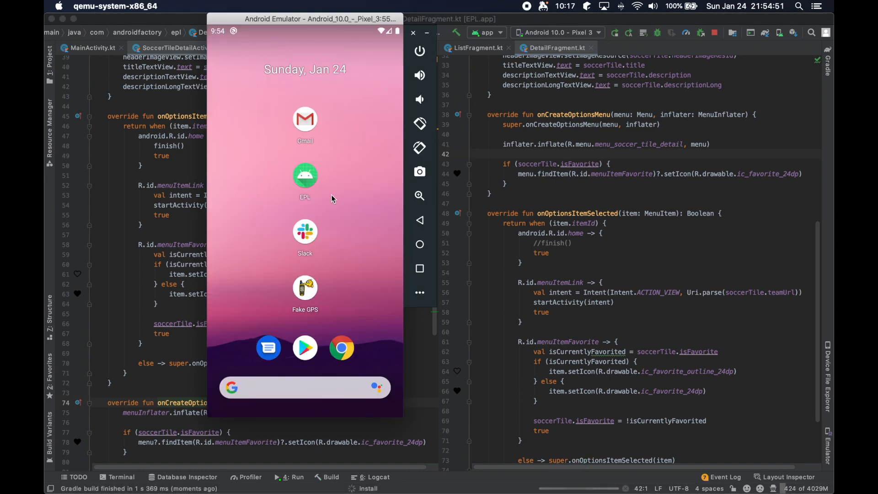
left_click(304, 177)
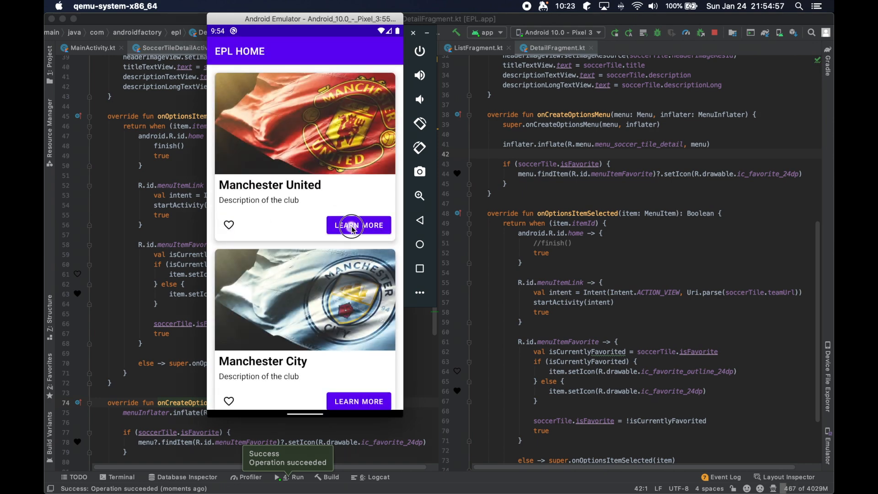
left_click(359, 225)
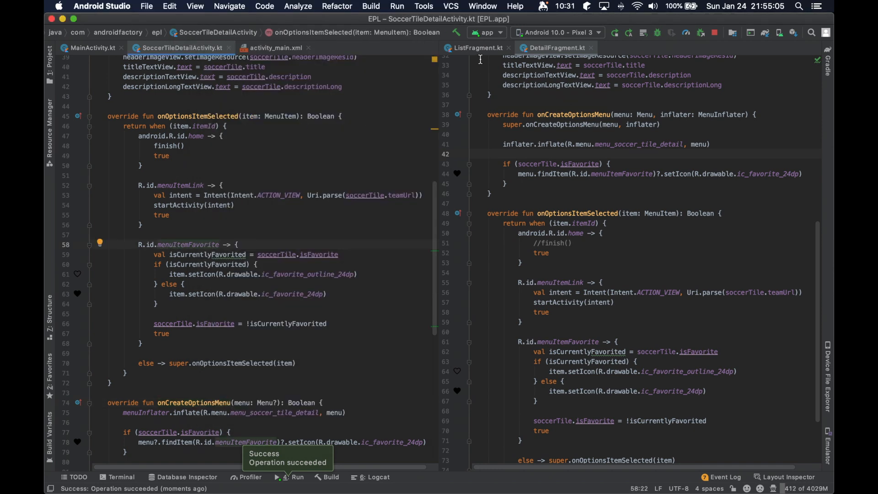
Show MainActivity beside ListFragment and locate MainActivity's onFavoriteClicked function
left_click(478, 48)
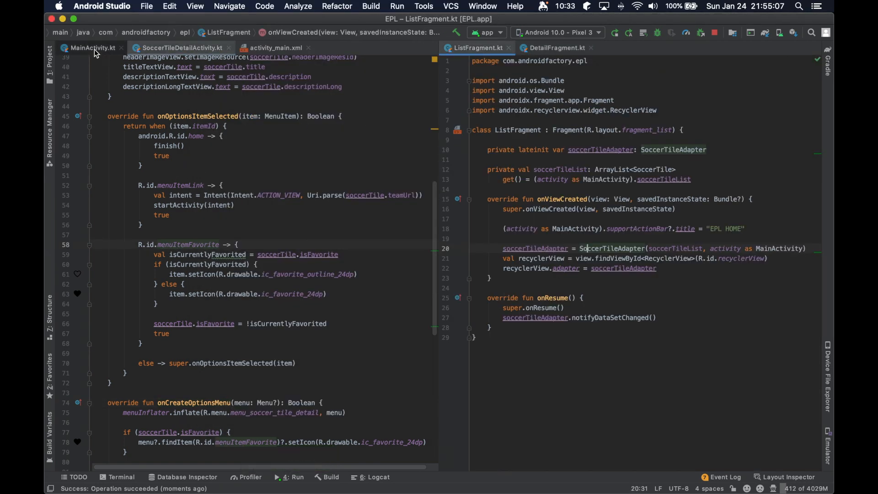
left_click(92, 47)
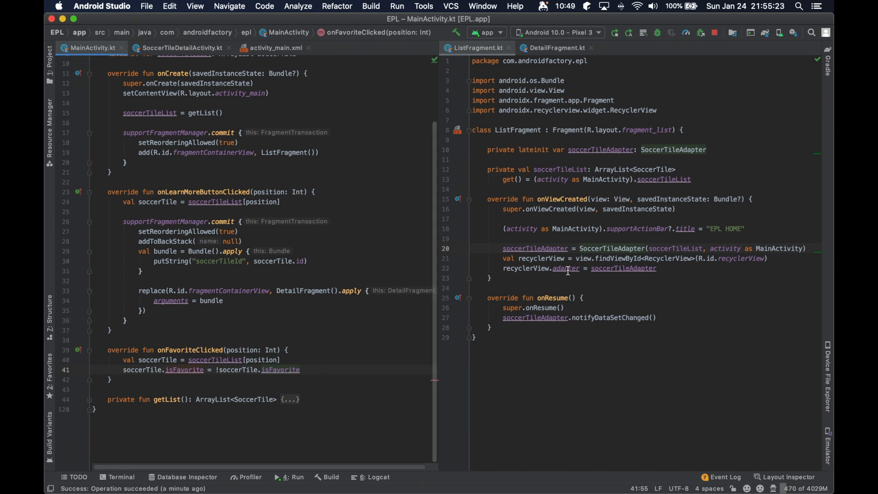
double_click(518, 129)
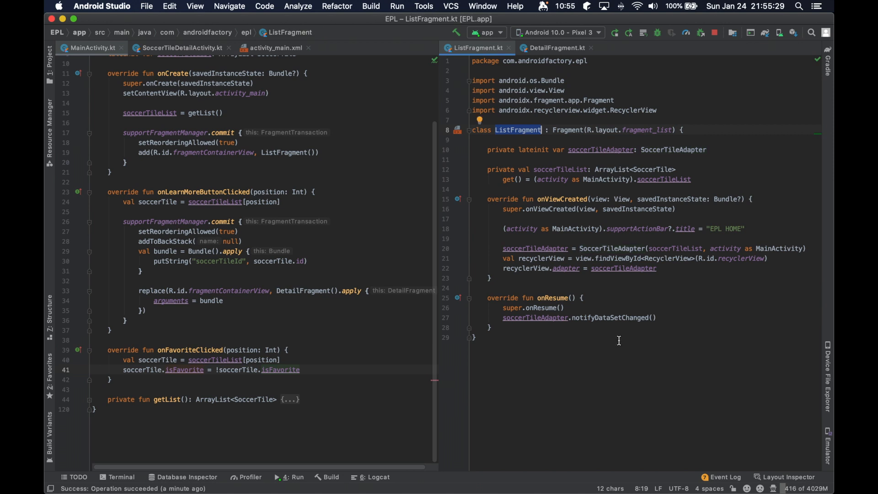
mouse_move(559, 266)
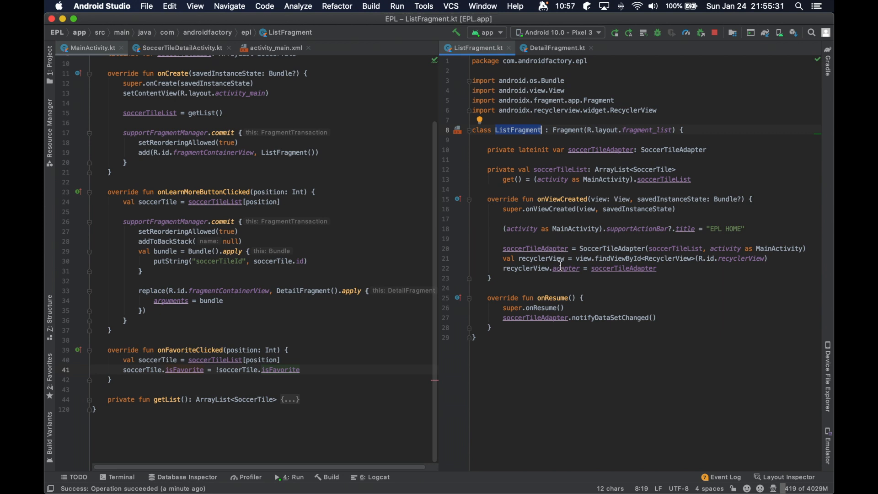
mouse_move(706, 258)
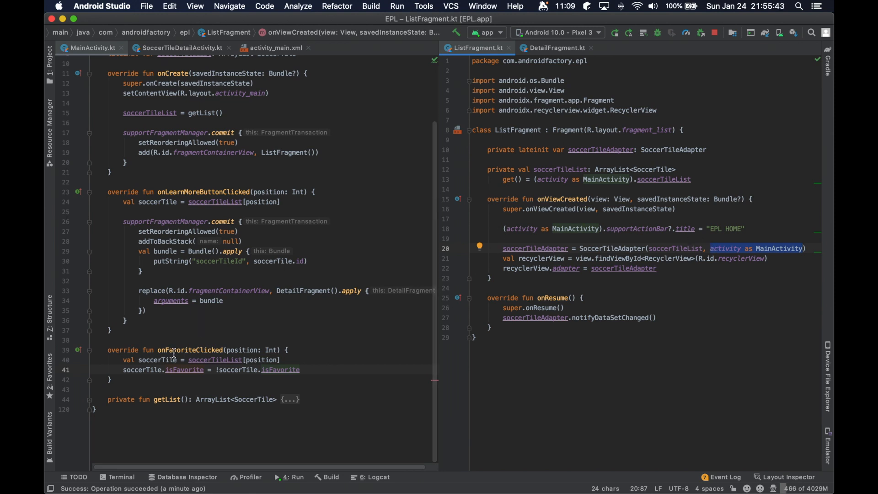
left_click(190, 350)
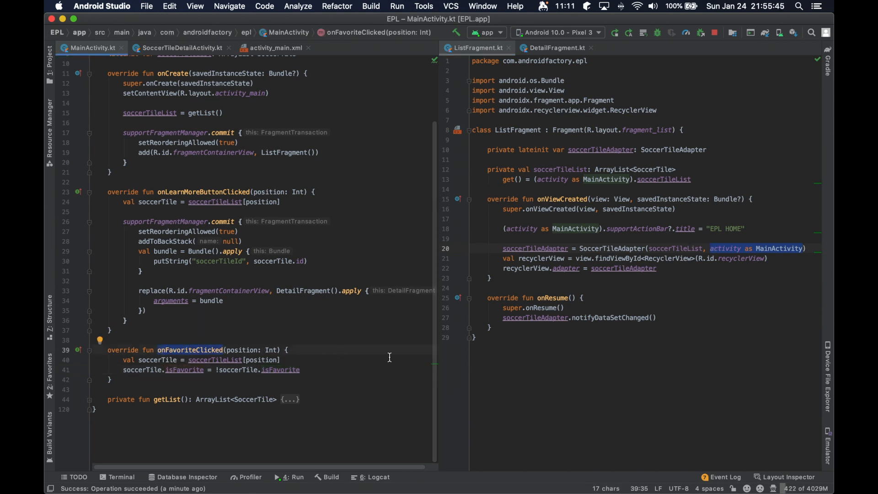
mouse_move(328, 369)
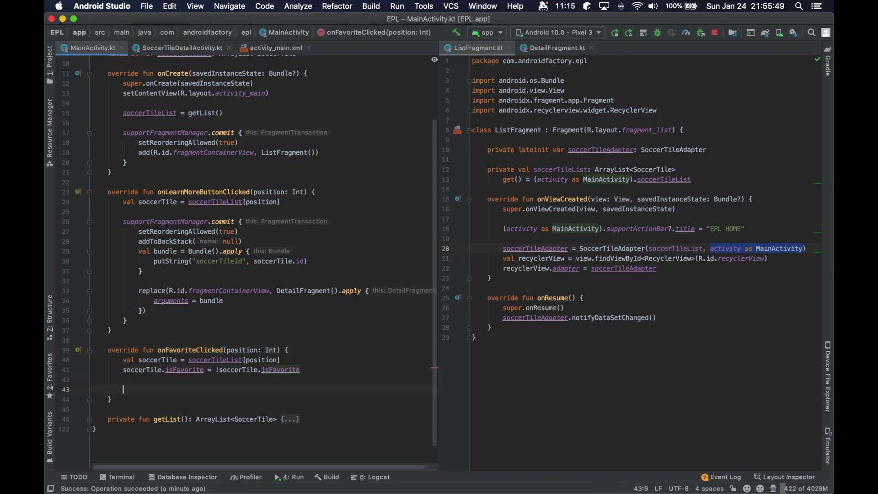
In onFavoriteClicked add supportFragmentManager.fragments[0] as ListFragment, then start a new fun in ListFragment
type("suppo")
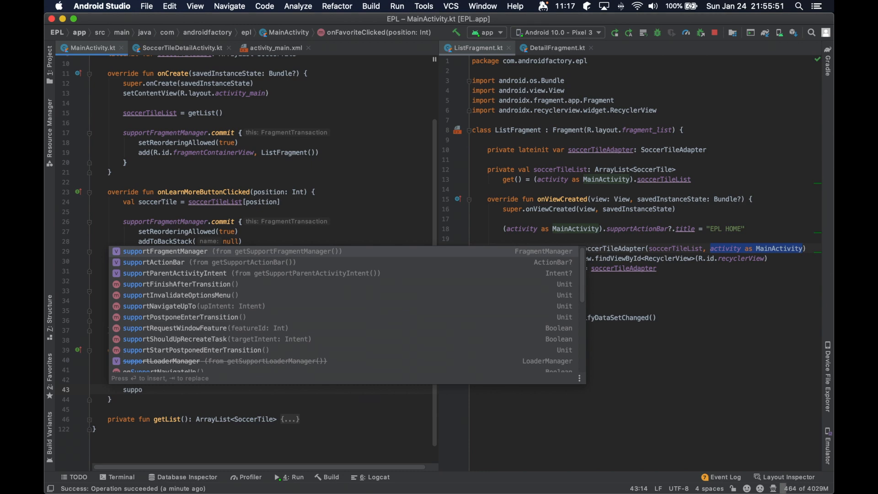
type("supportFragmentManager.")
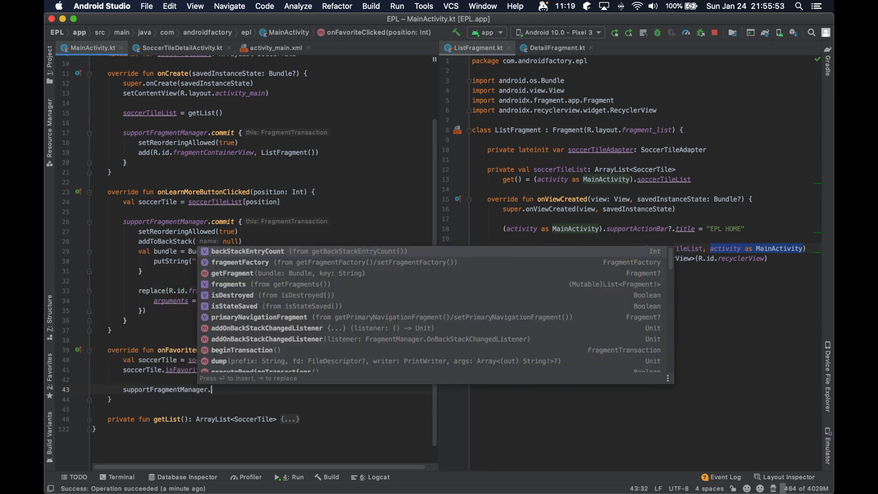
type("get")
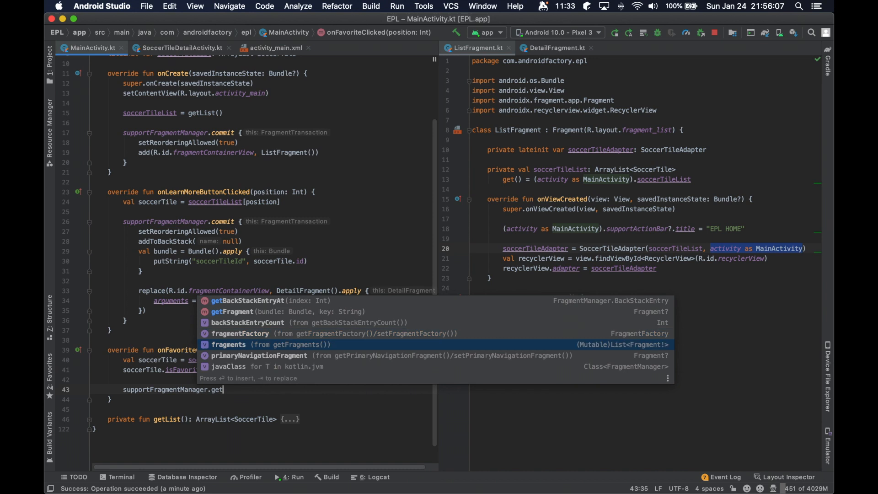
left_click(229, 344)
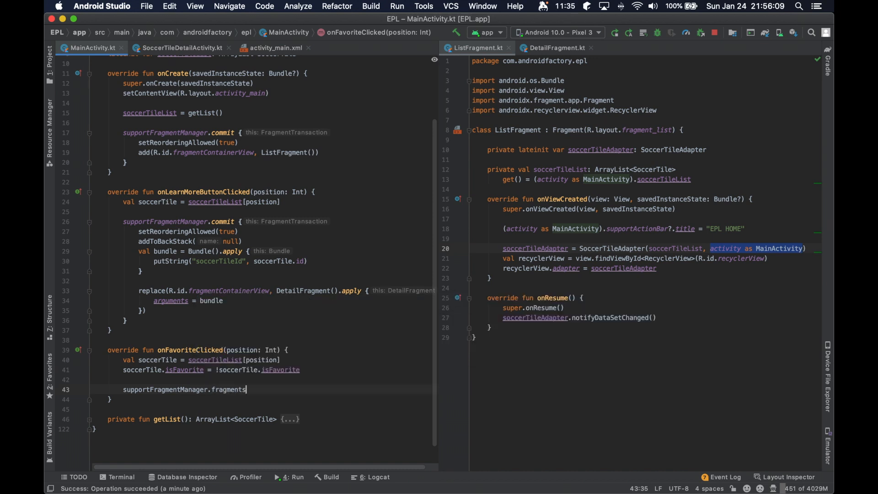
type("[0] as")
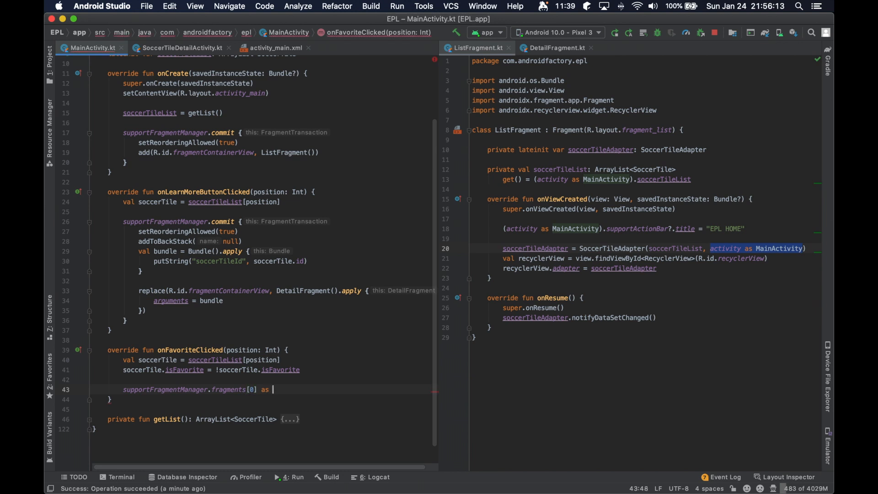
type("ListFragment)")
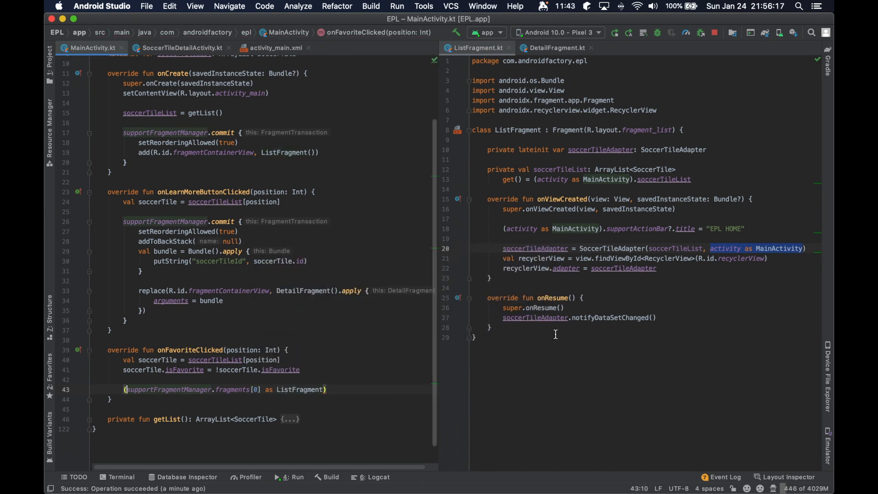
type("fun")
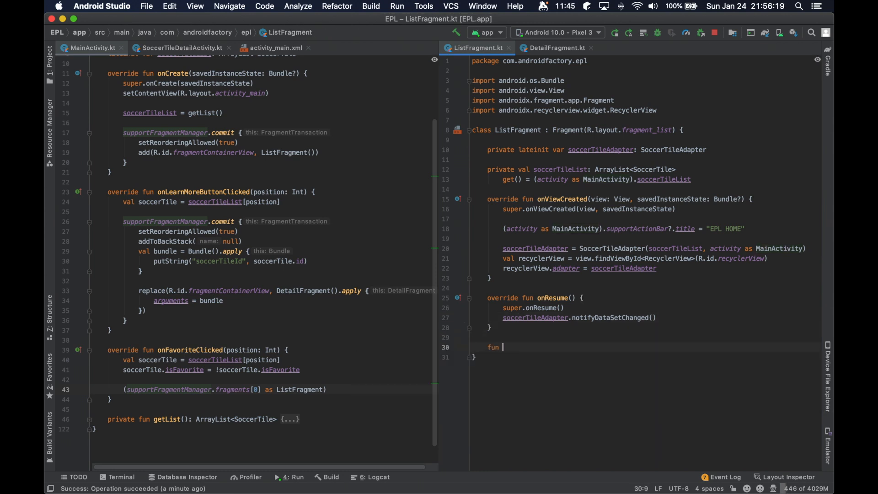
Write onFavoriteClicked(position) calling soccerTileAdapter.notifyItemChanged, invoked from MainActivity via as? ListFragment
type("on")
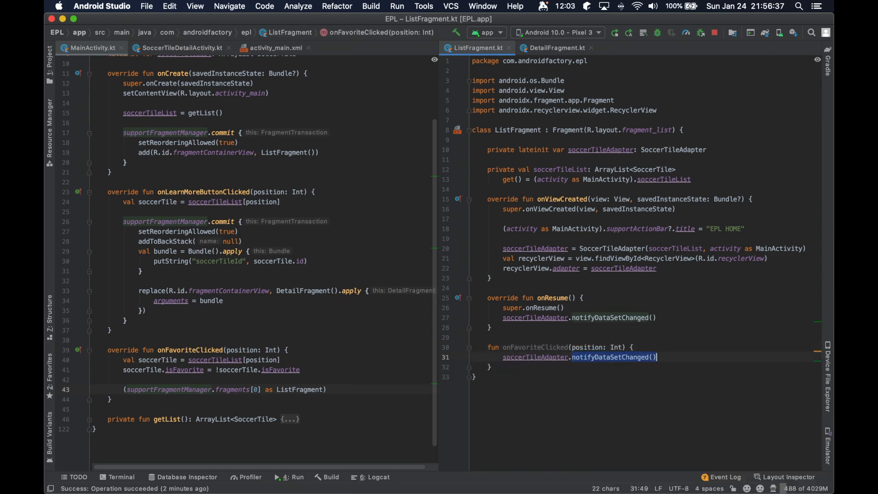
type("notif")
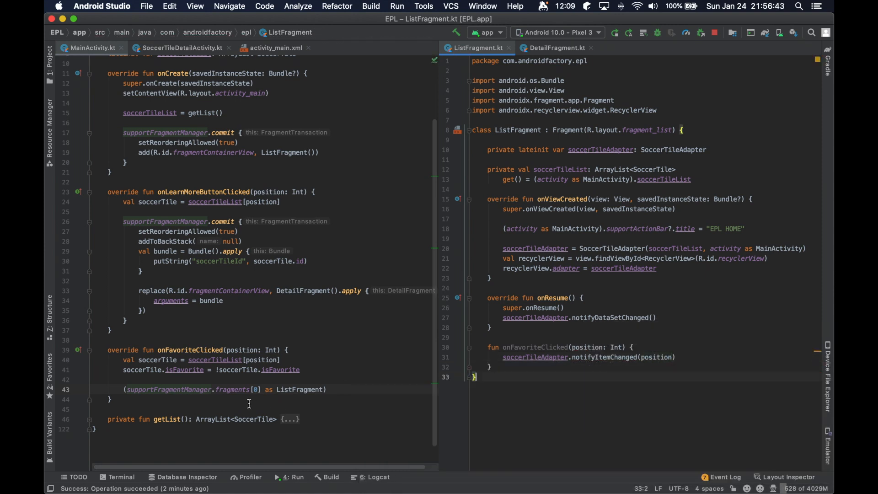
type(".onFavoriteClicked(position")
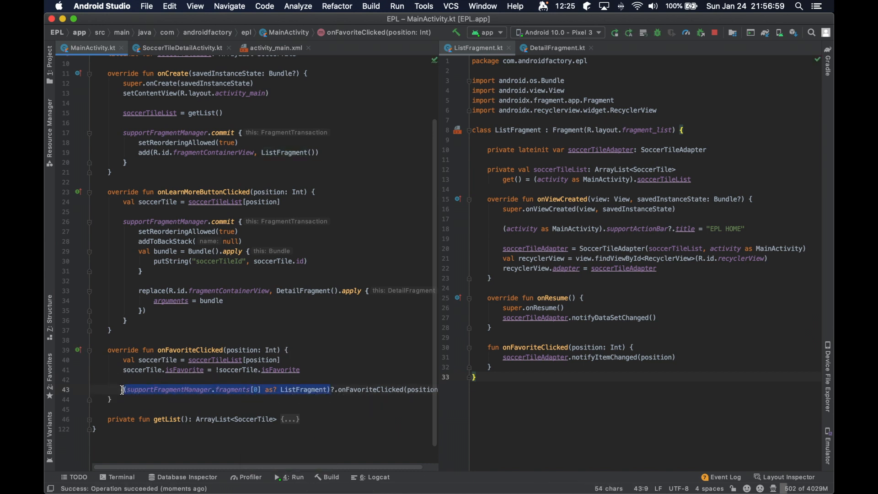
left_click(332, 390)
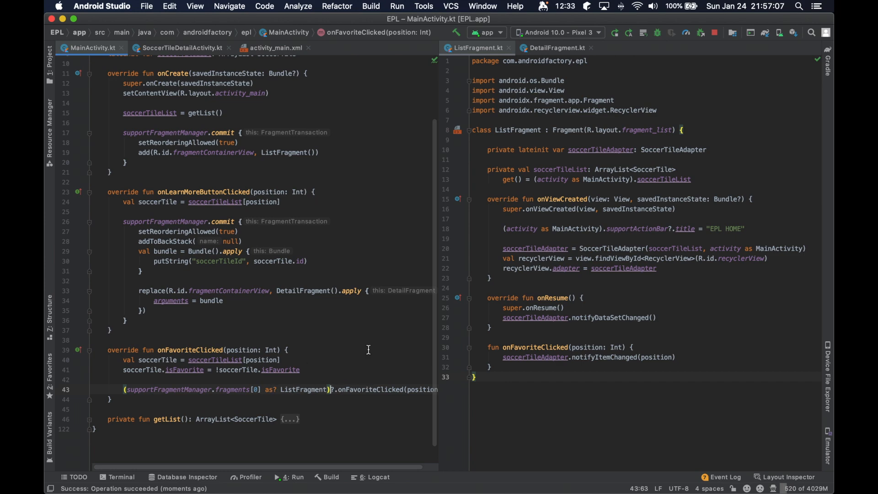
Run the app, favourite Manchester United and unfavourite Tottenham Spurs in the club list
left_click(290, 476)
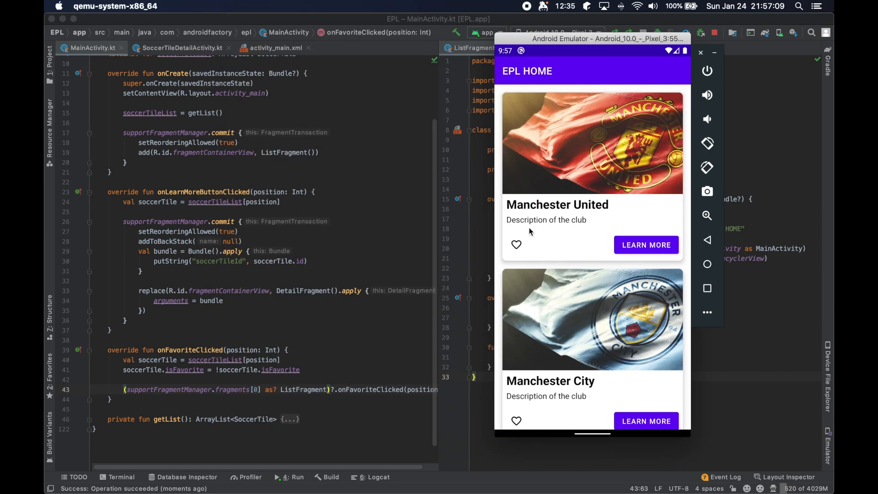
left_click(516, 245)
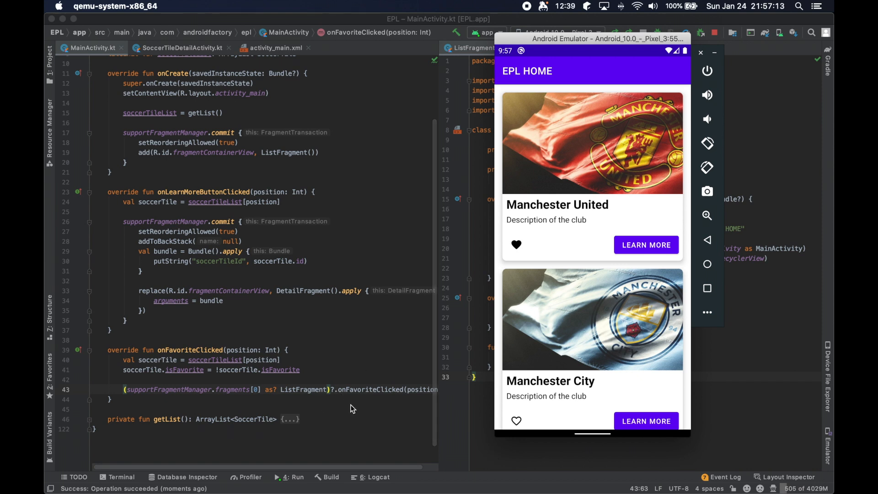
mouse_move(226, 405)
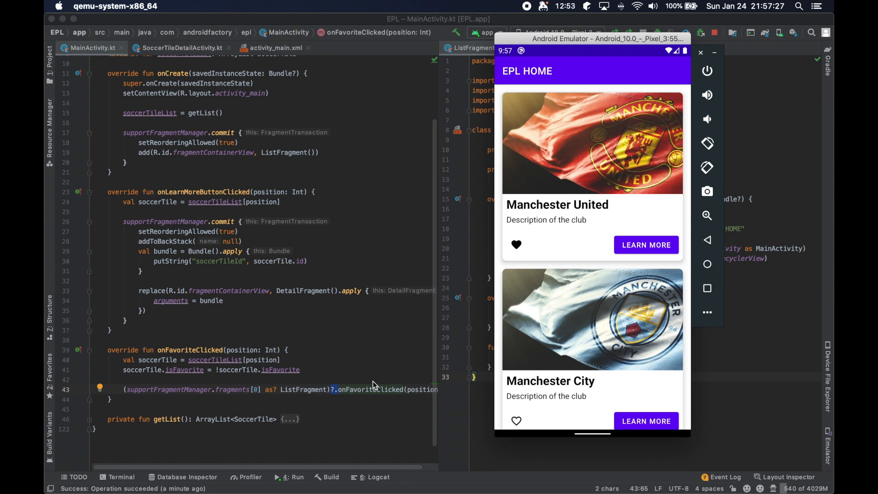
mouse_move(355, 394)
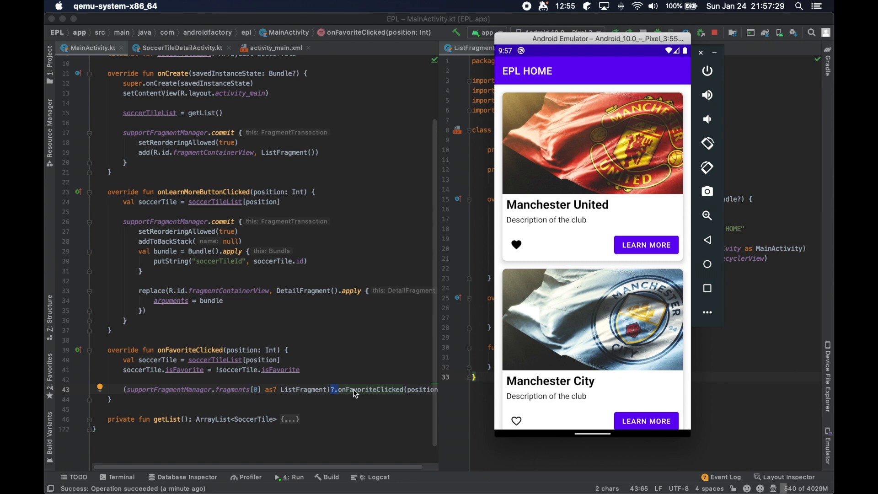
scroll("down", 3)
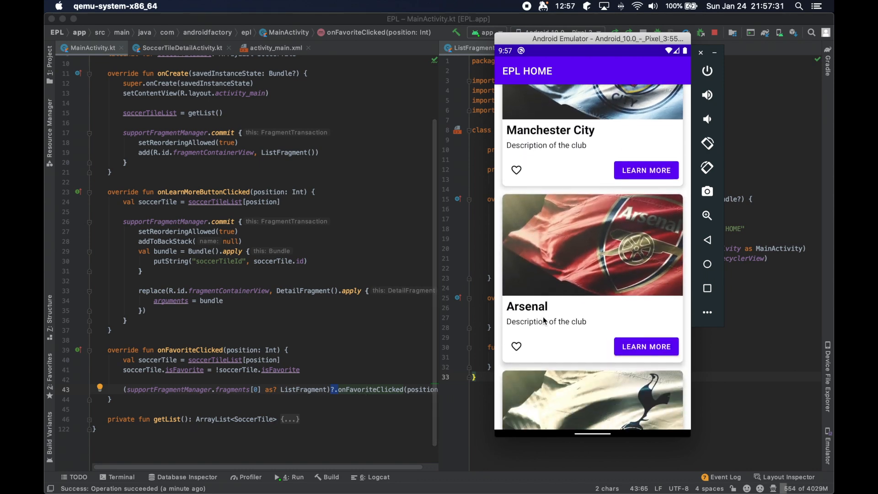
scroll("down", 3)
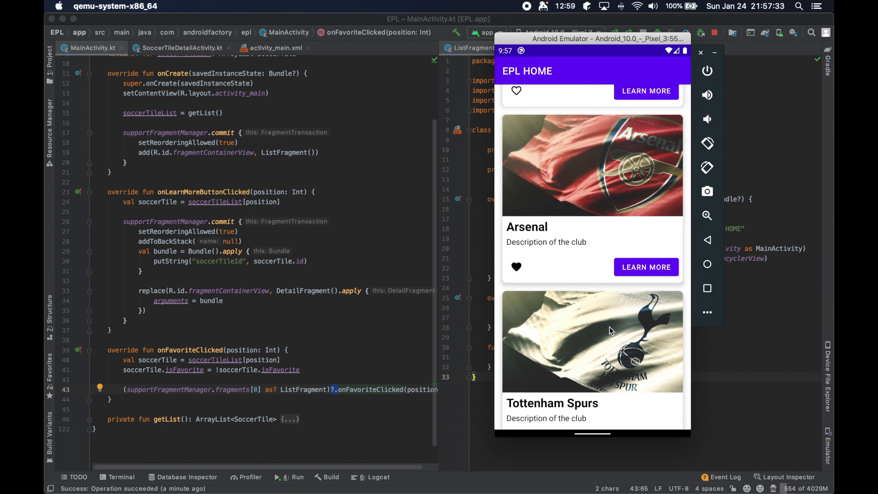
scroll("down", 3)
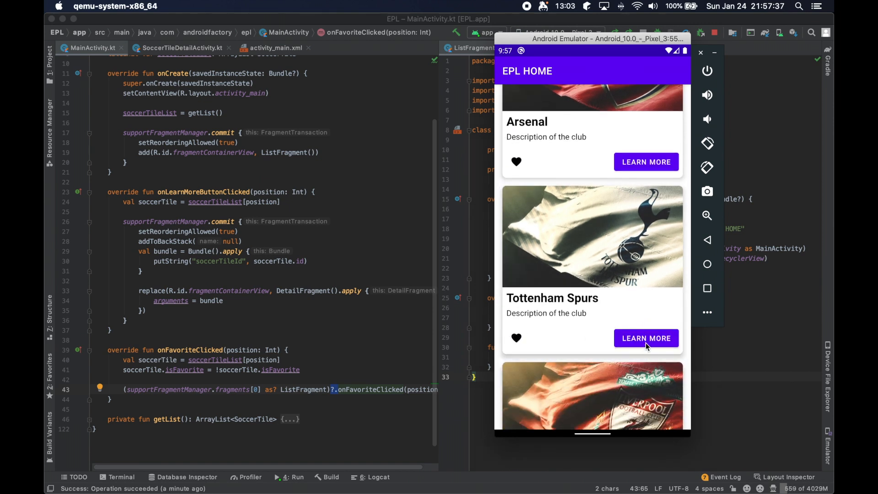
left_click(645, 338)
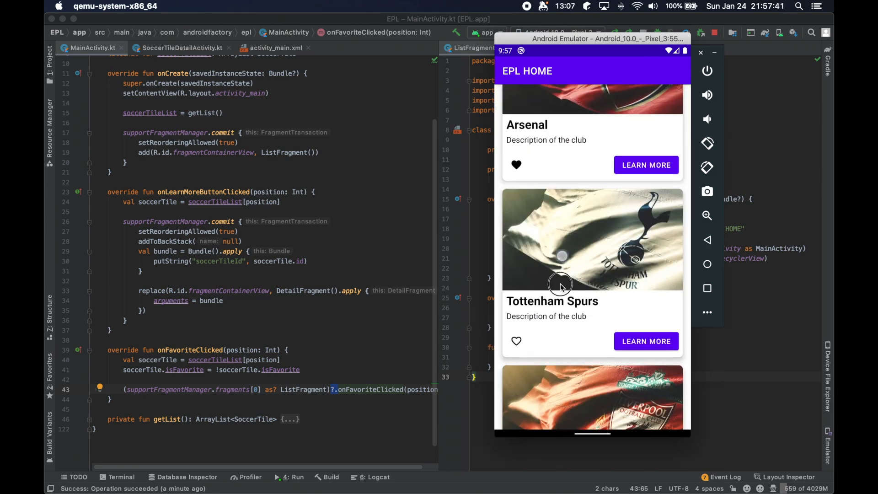
Scroll the list, open Manchester City and Manchester United details, then return to the code
scroll("down", 3)
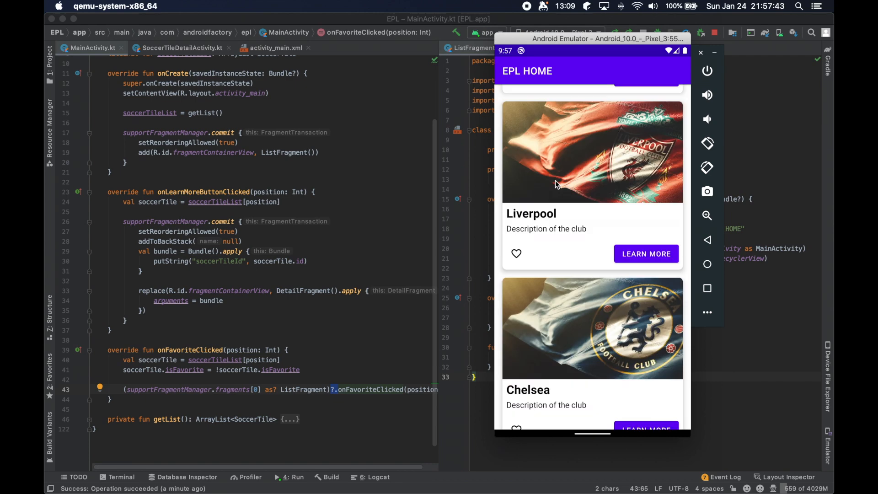
scroll("down", 3)
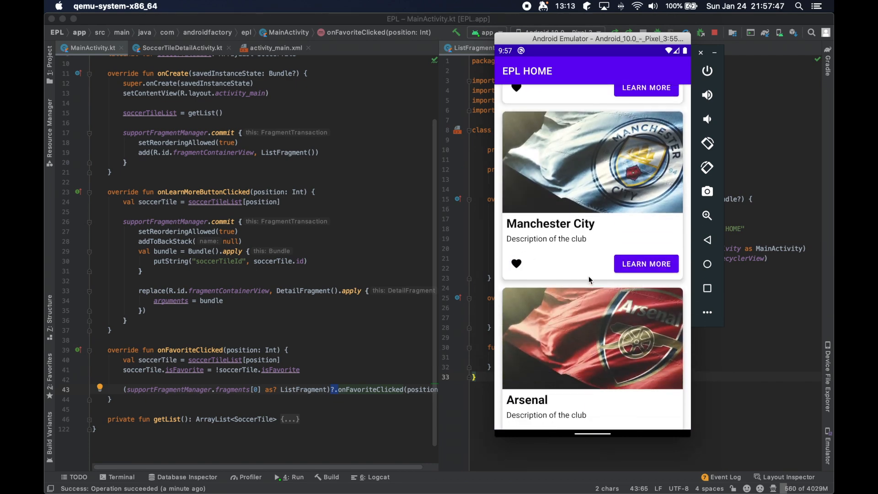
mouse_move(643, 298)
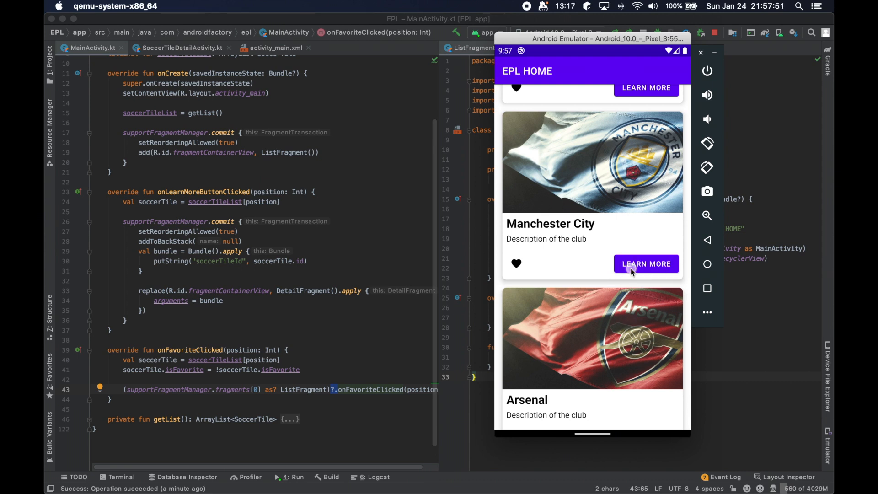
left_click(645, 263)
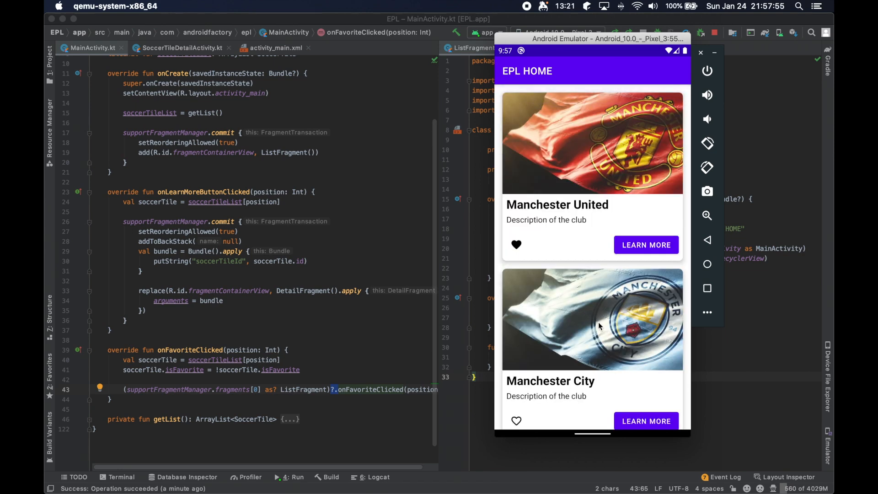
left_click(645, 245)
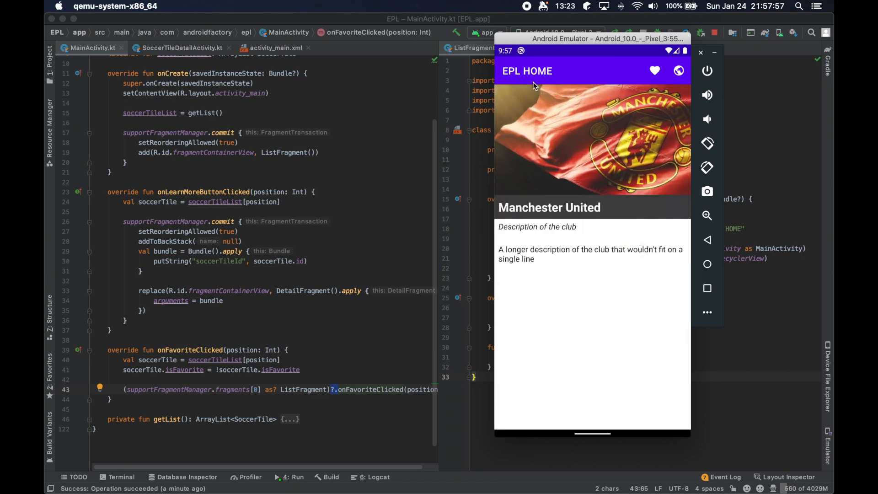
left_click(180, 47)
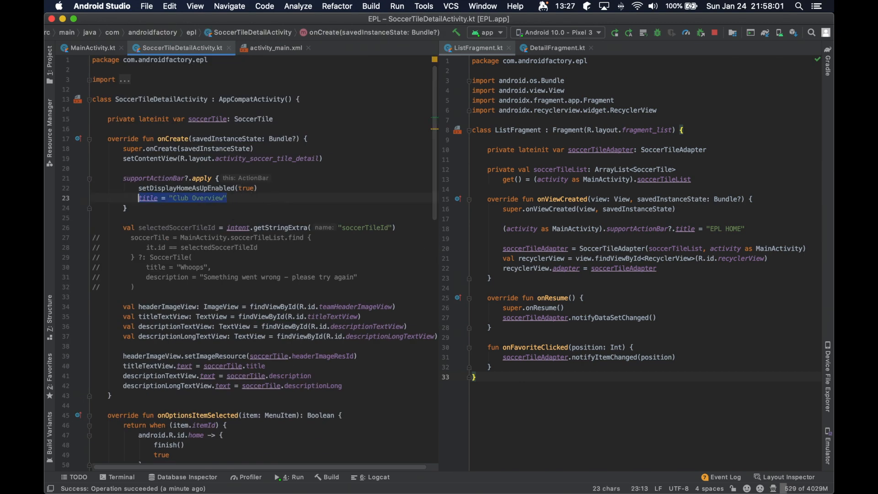
mouse_move(692, 219)
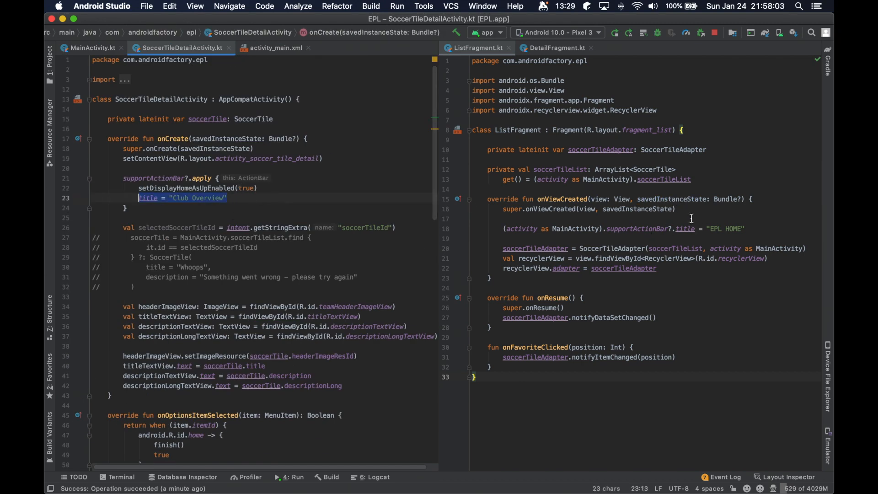
In DetailFragment set supportActionBar title to "Club Overview" with setDisplayHomeAsUpEnabled(true)
key("enter")
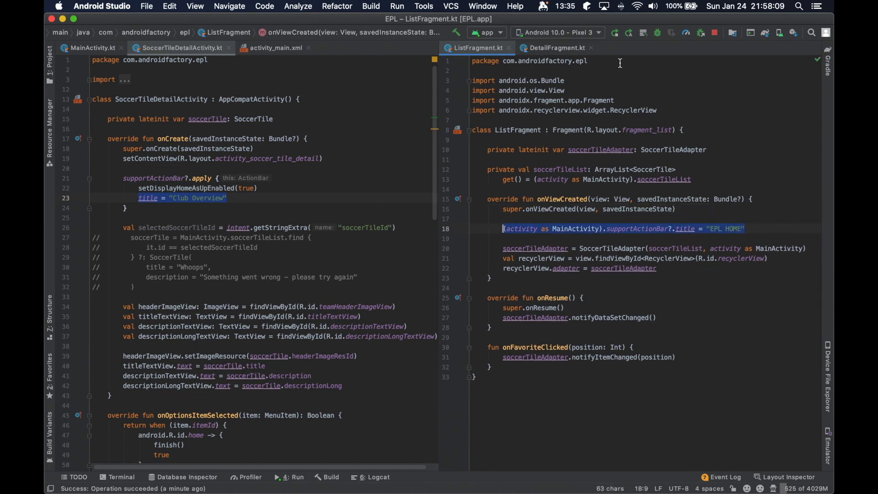
left_click(555, 48)
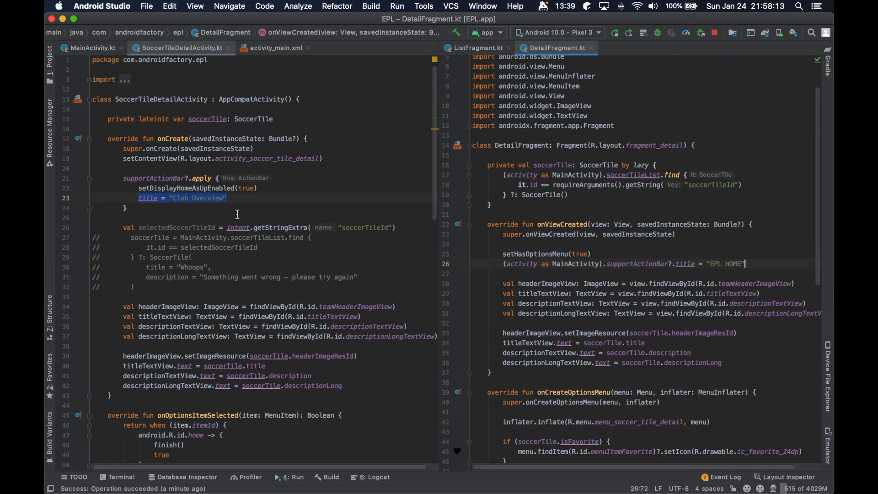
double_click(727, 263)
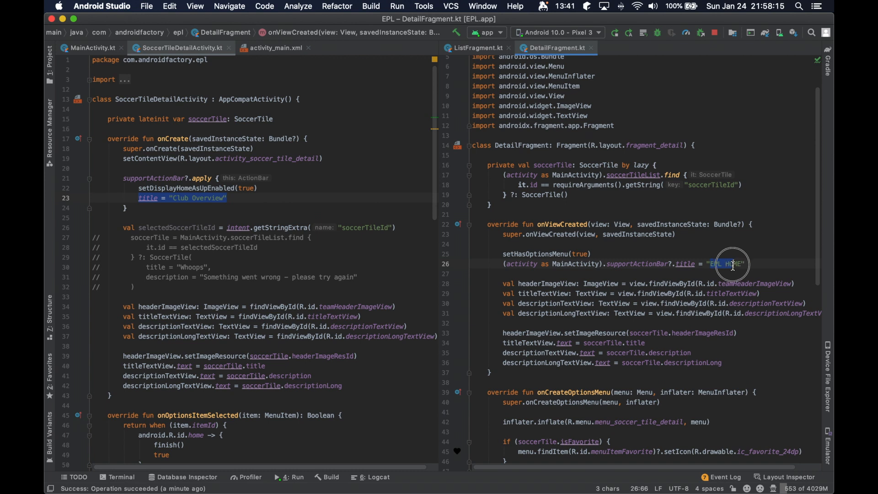
type("Club Overview\"")
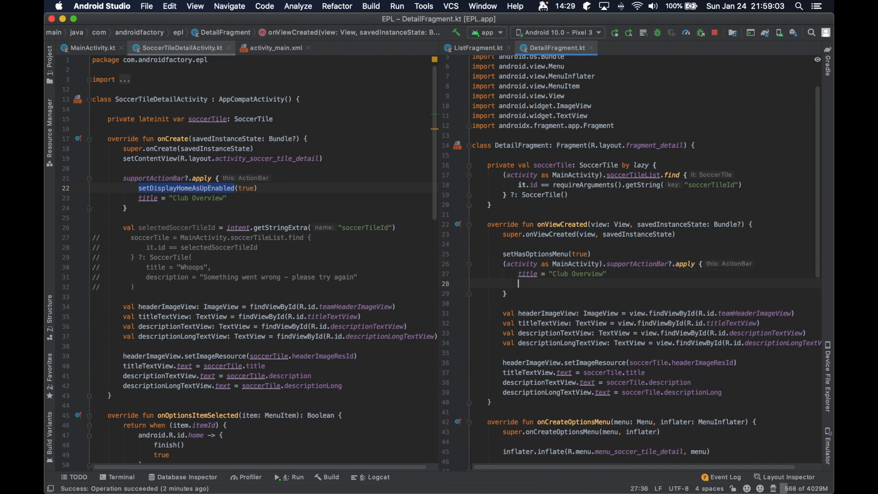
type("setDisplayHomeAsUpEnabled(true")
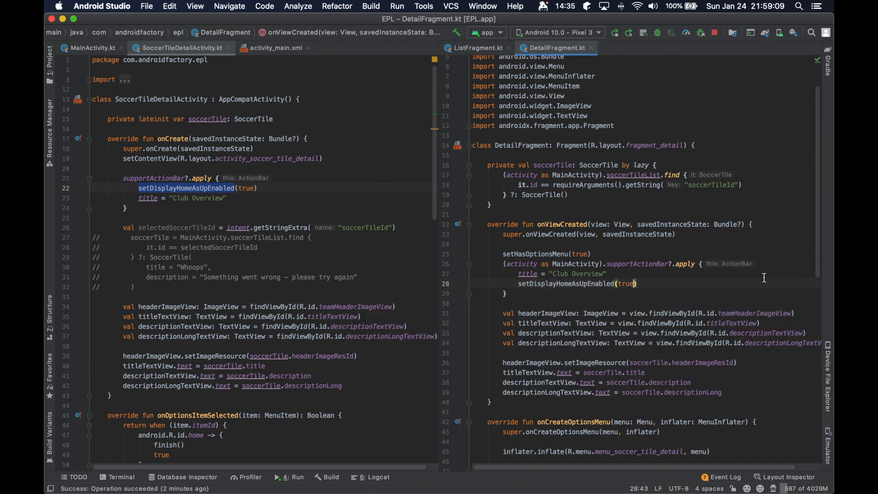
scroll("down", 3)
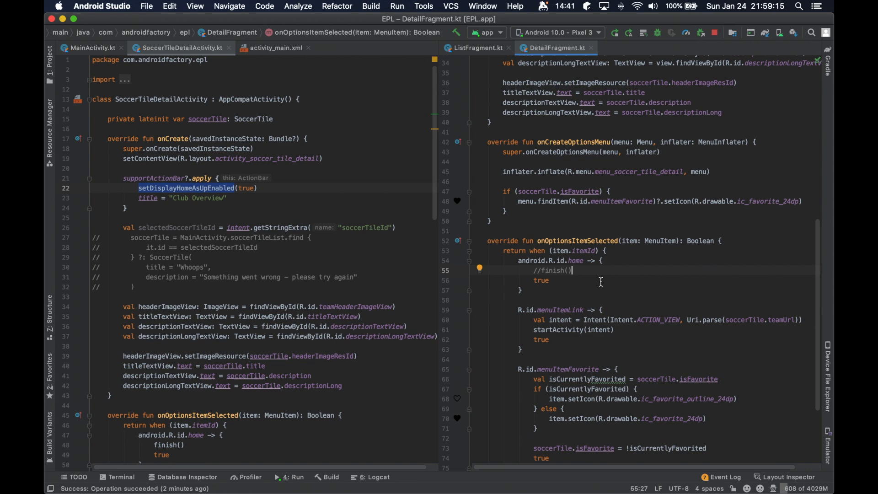
In the home case write (activity as MainActivity).supportFragmentManager.commit { remove(this@DetailFragment) }
type("de")
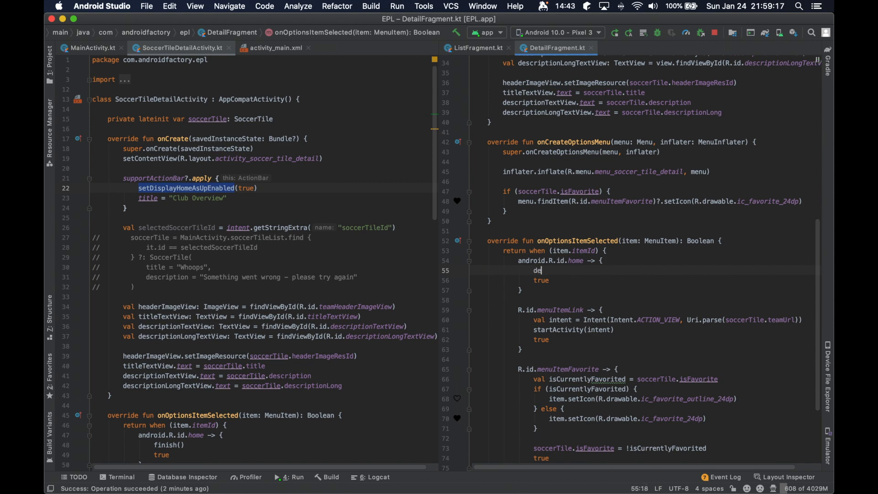
key("Backspace")
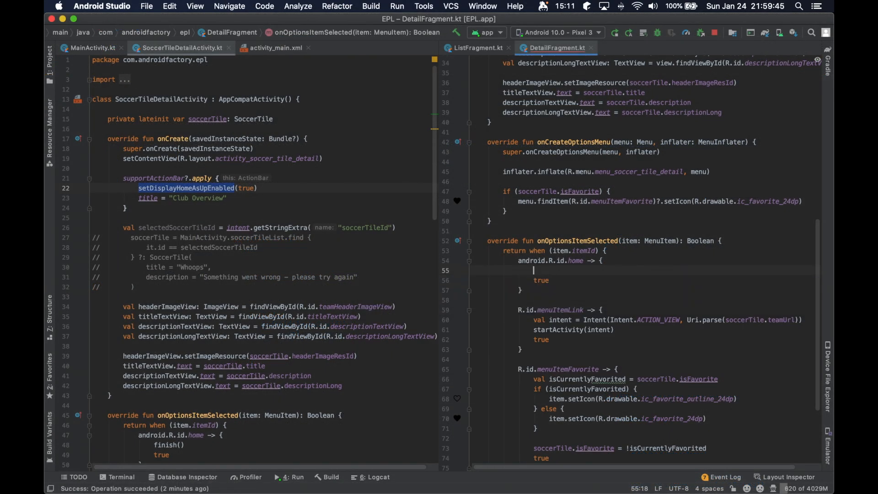
type("(activity as")
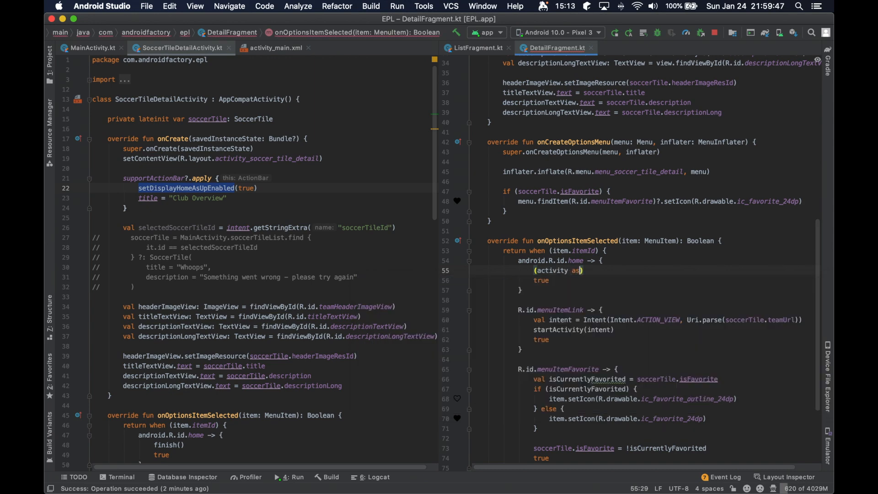
type("MainActivity")
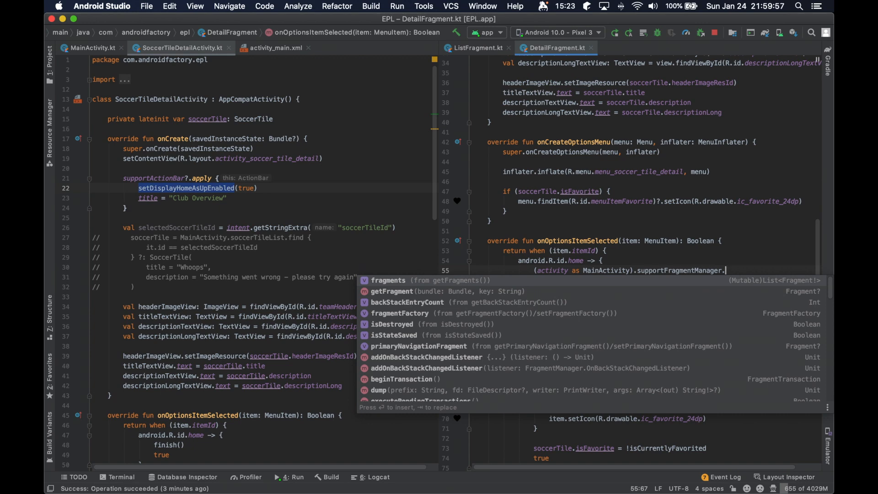
type("commit {")
type("remove(this@")
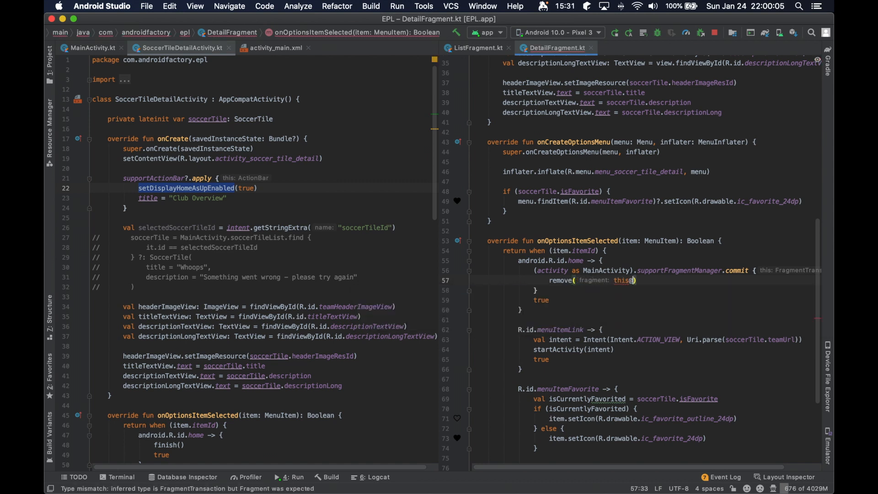
type("DetailFra")
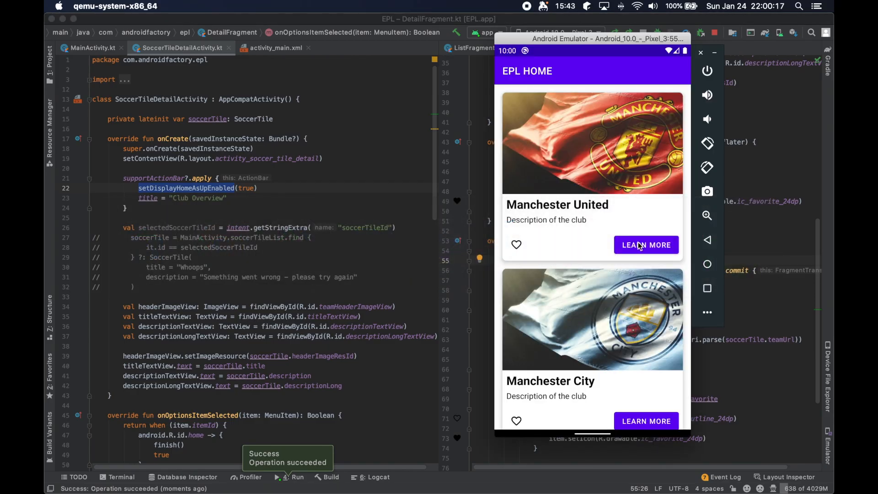
View Manchester United's details and go back, landing on an empty Club Overview screen
left_click(646, 245)
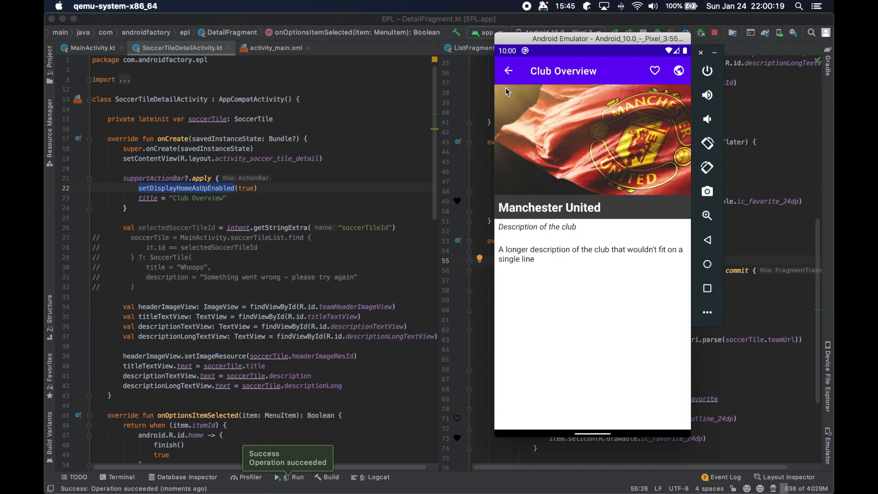
left_click(509, 70)
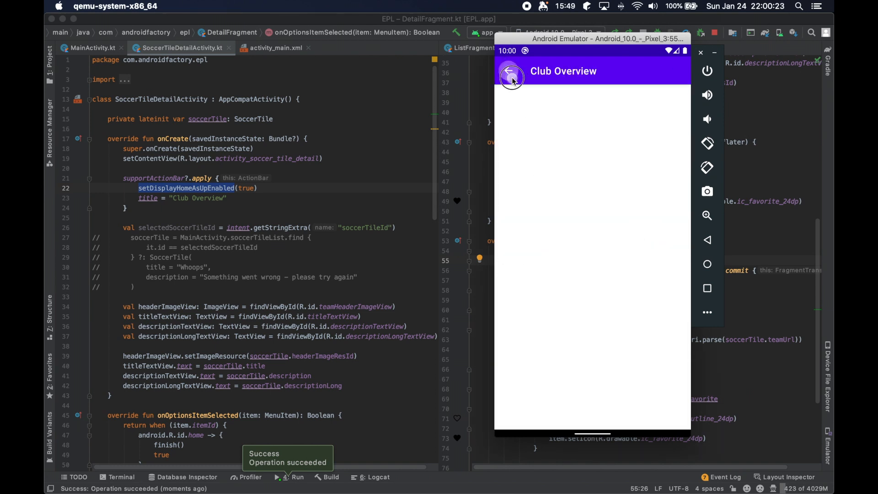
left_click(510, 78)
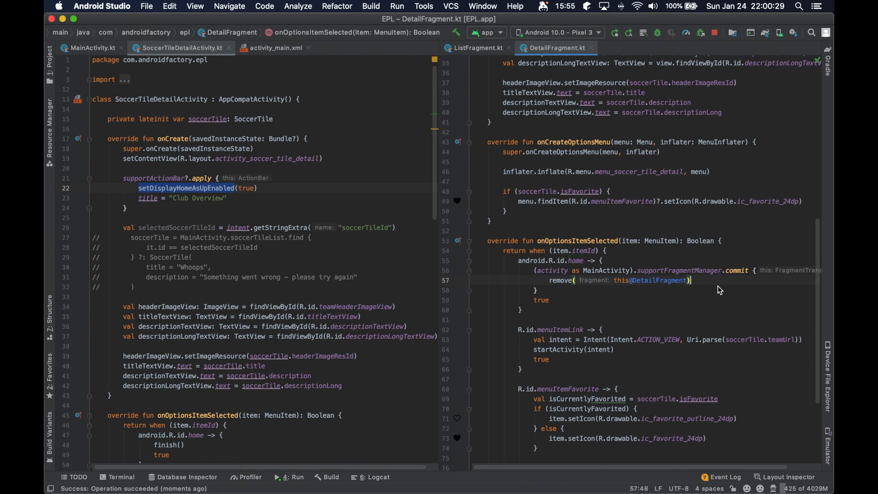
Make DetailFragment's up action call supportFragmentManager.popBackStack() instead of removing the fragment
type("popBackStack(")
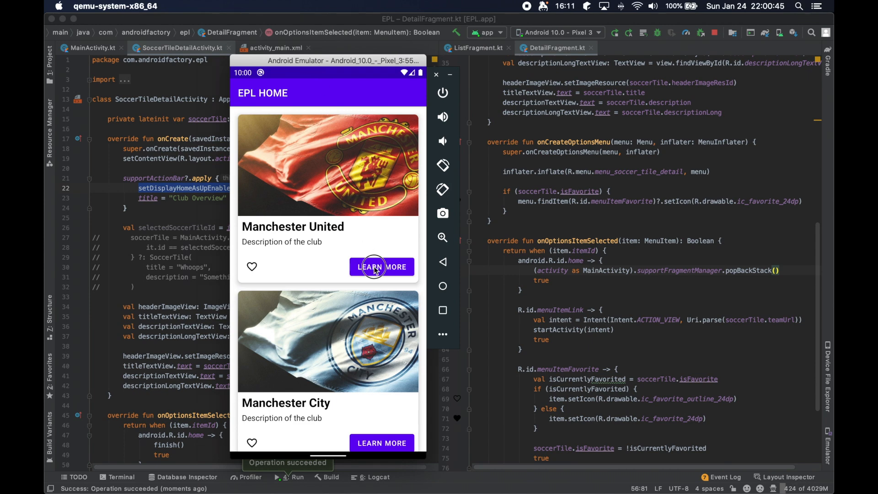
View Manchester United's details, return to the EPL HOME list and scroll through it
left_click(382, 266)
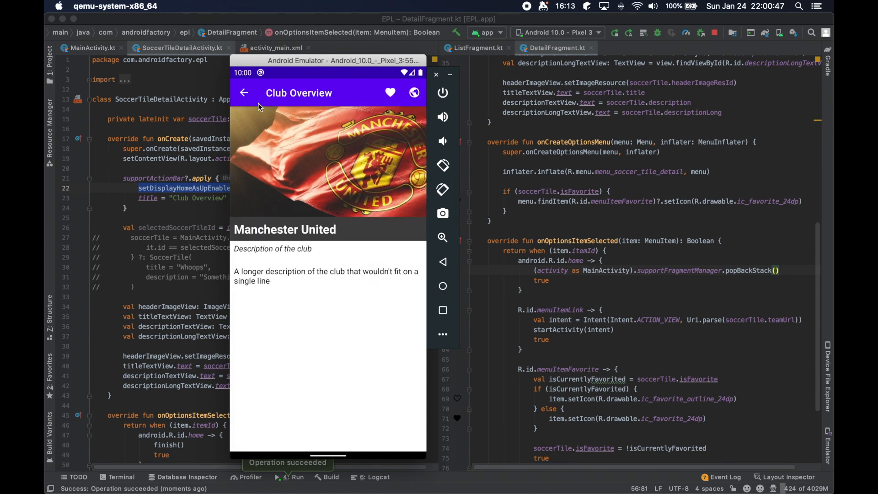
left_click(244, 93)
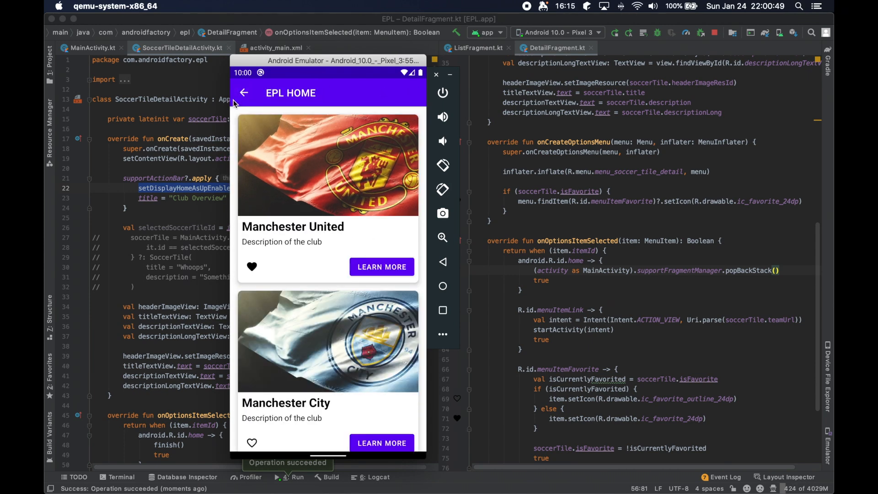
mouse_move(327, 283)
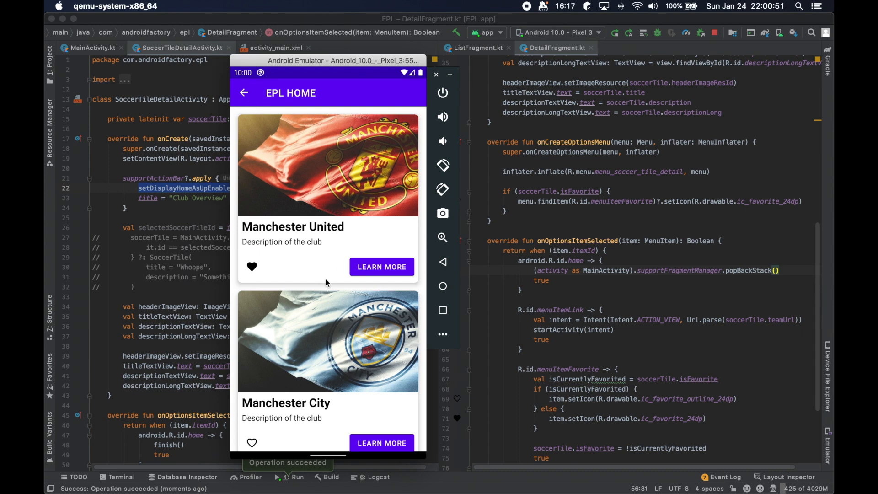
scroll("down", 3)
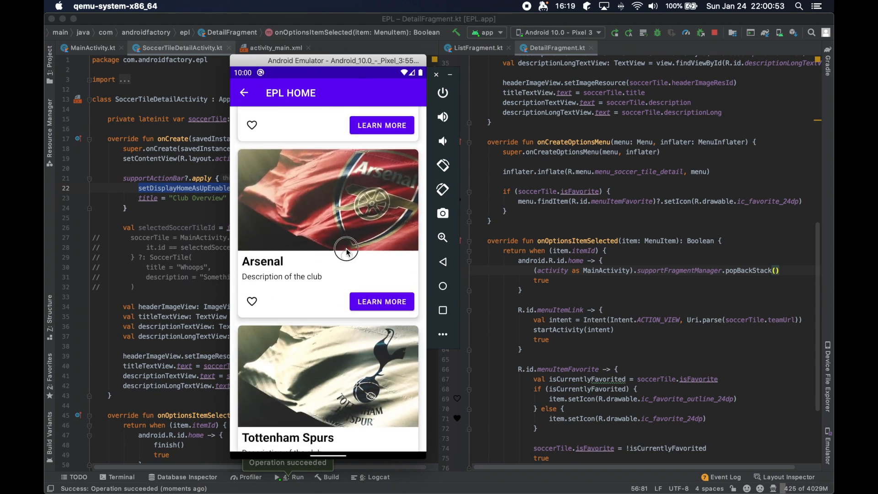
left_click(435, 74)
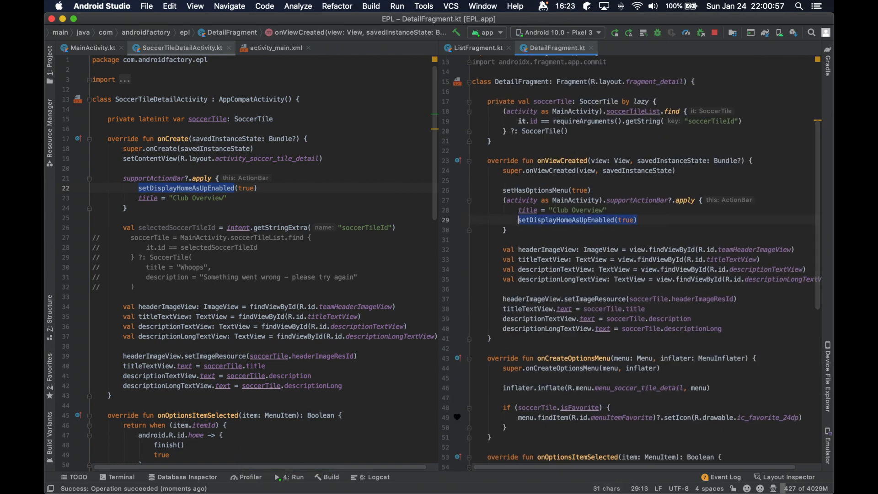
In ListFragment.onViewCreated, set the action bar title to EPL HOME and disable its up arrow, checking DetailFragment for the method
left_click(478, 48)
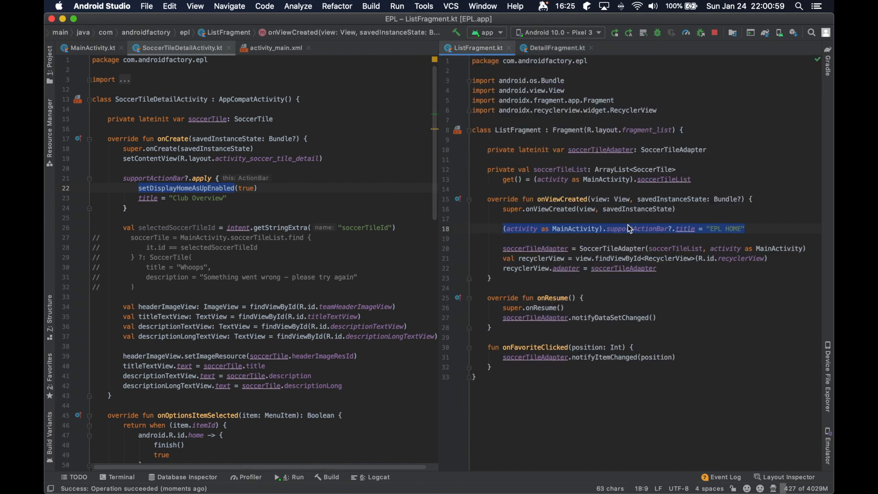
left_click(671, 229)
type("setHomeButtonEnabled(fa)")
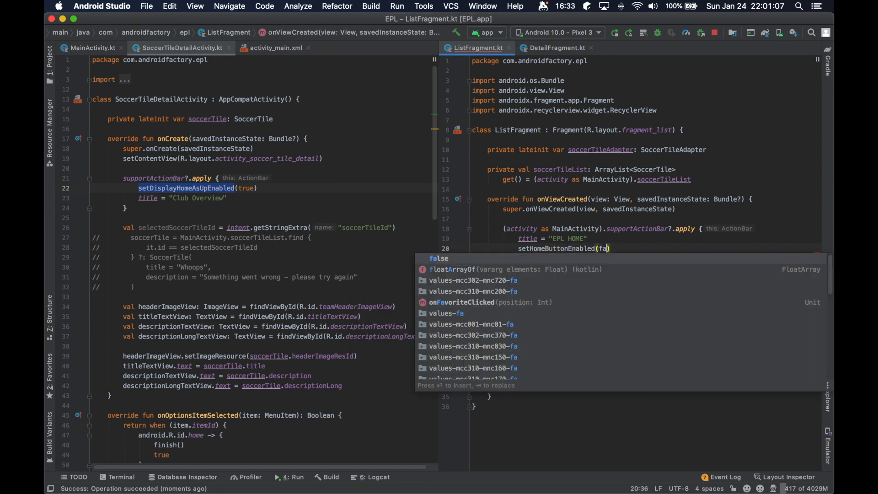
left_click(554, 48)
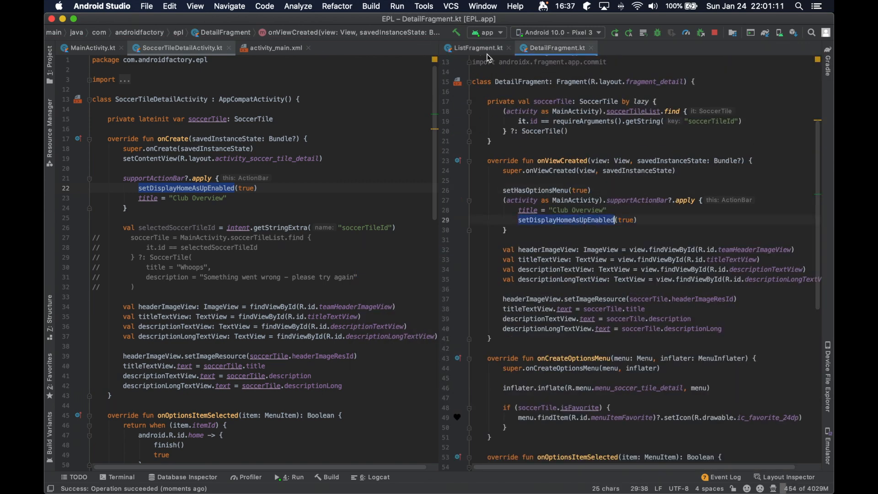
left_click(478, 47)
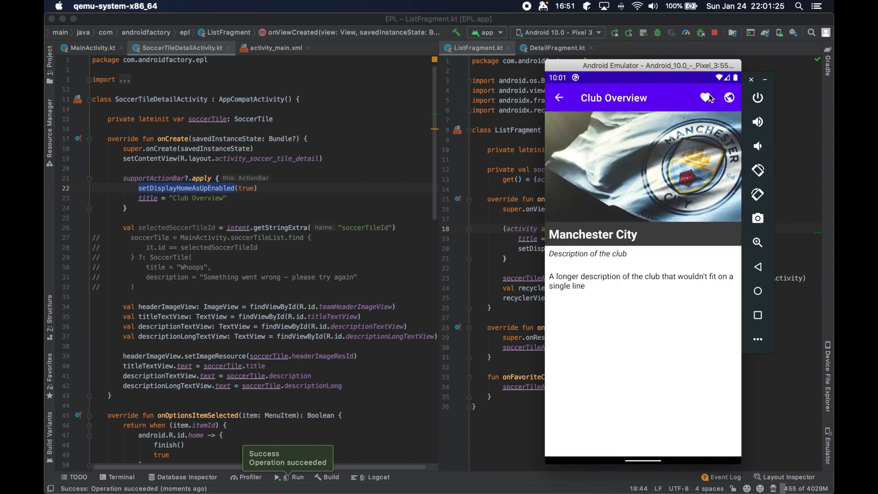
Check Chelsea's and Liverpool's detail pages and return to the EPL HOME list each time
left_click(558, 98)
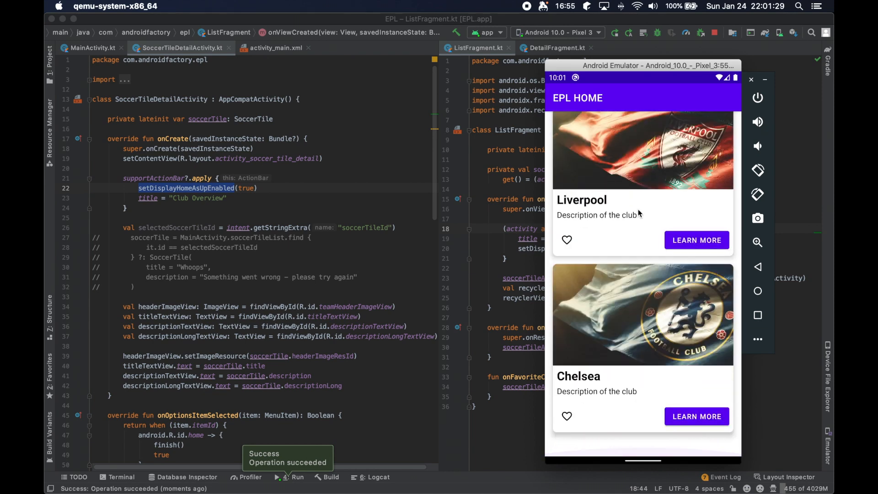
left_click(697, 417)
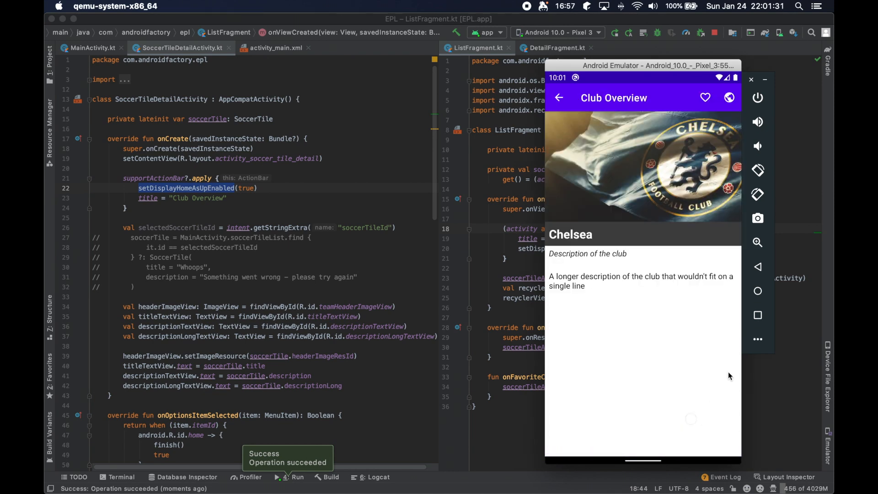
left_click(558, 98)
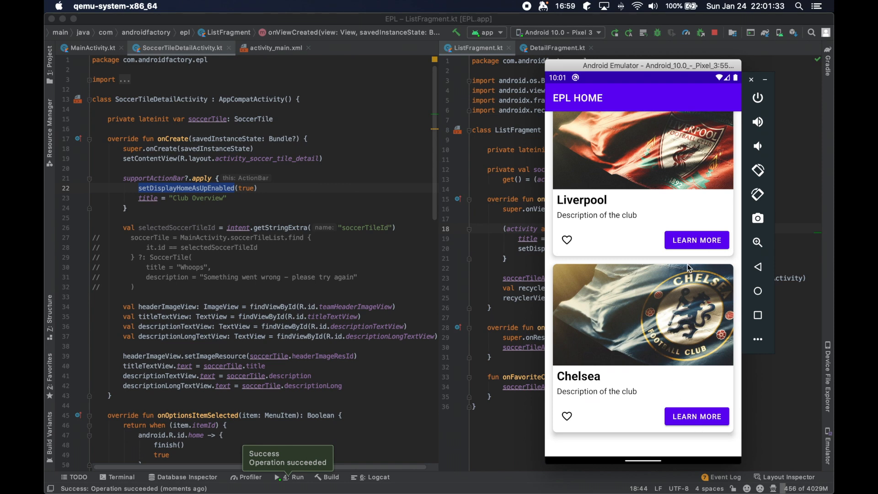
left_click(697, 240)
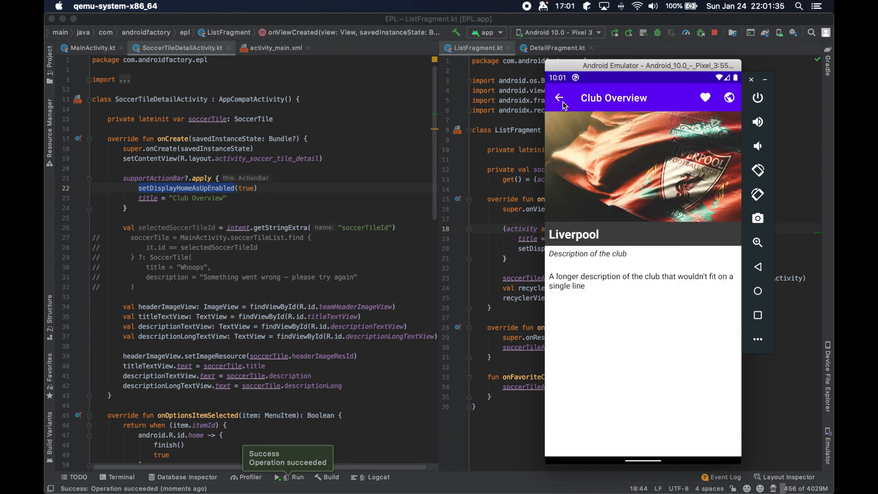
left_click(558, 98)
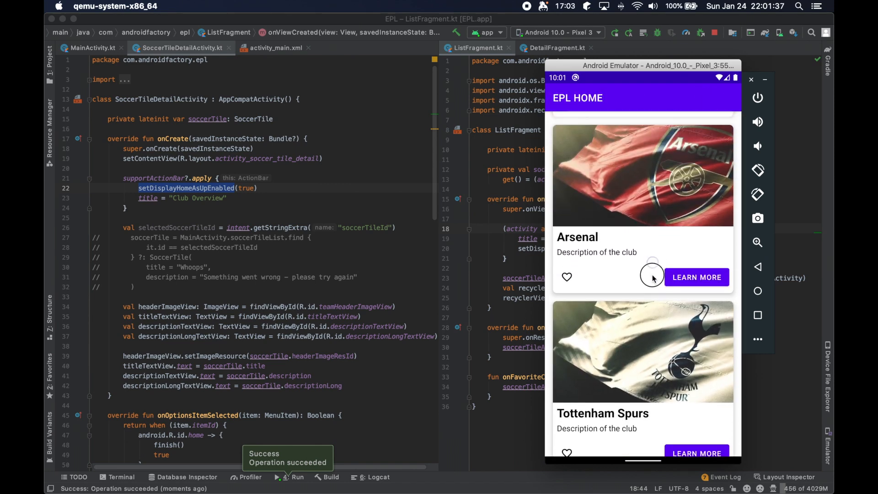
scroll("down", 3)
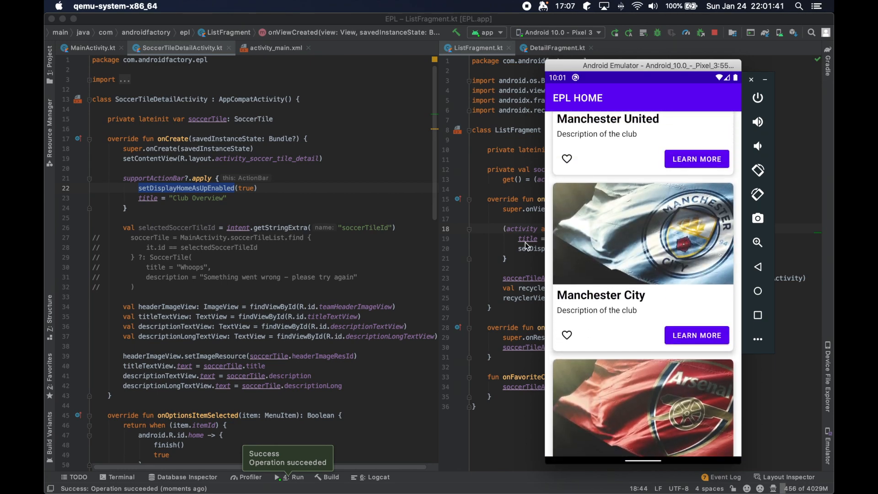
left_click(566, 158)
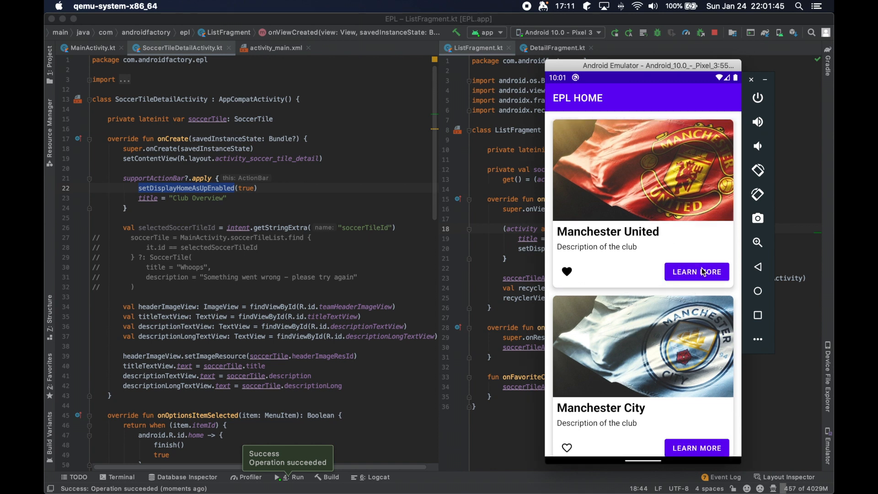
Check Manchester United's details, return to the list without an up arrow and scroll through the club cards
left_click(697, 271)
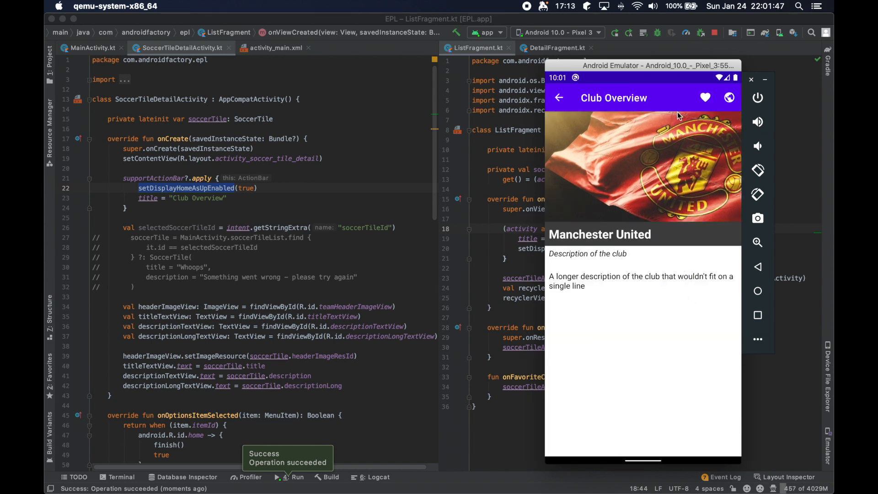
left_click(729, 98)
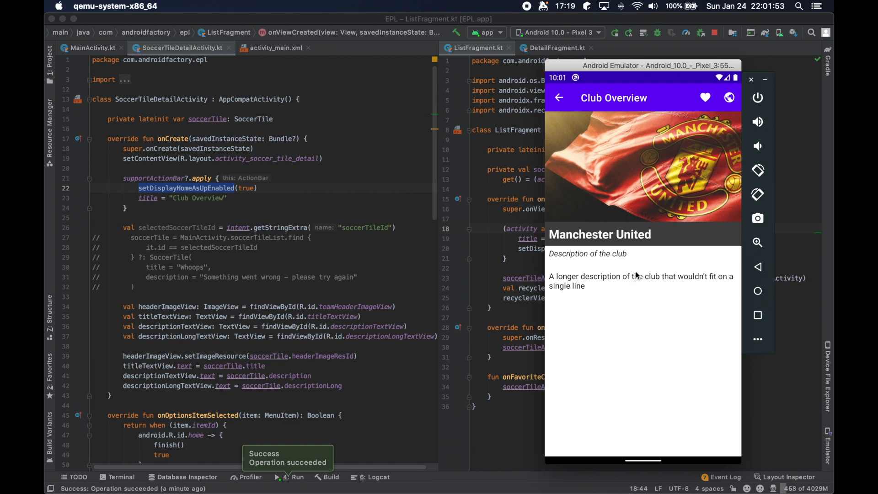
left_click(558, 98)
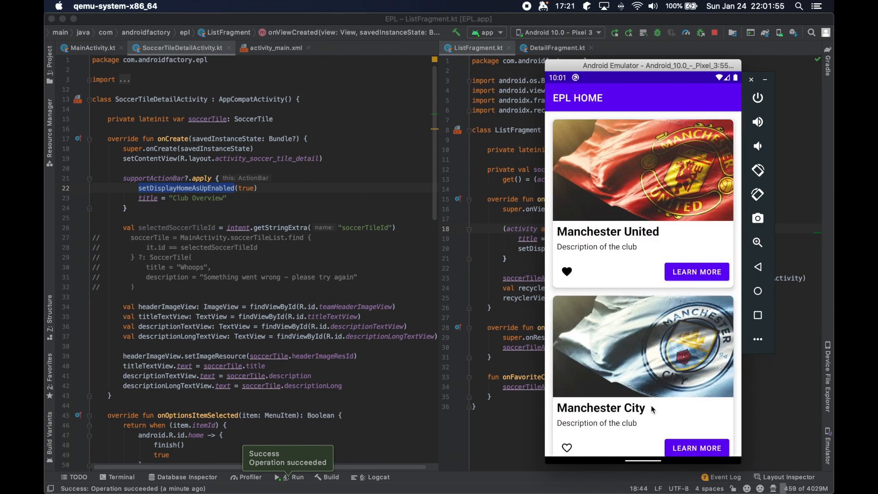
scroll("down", 3)
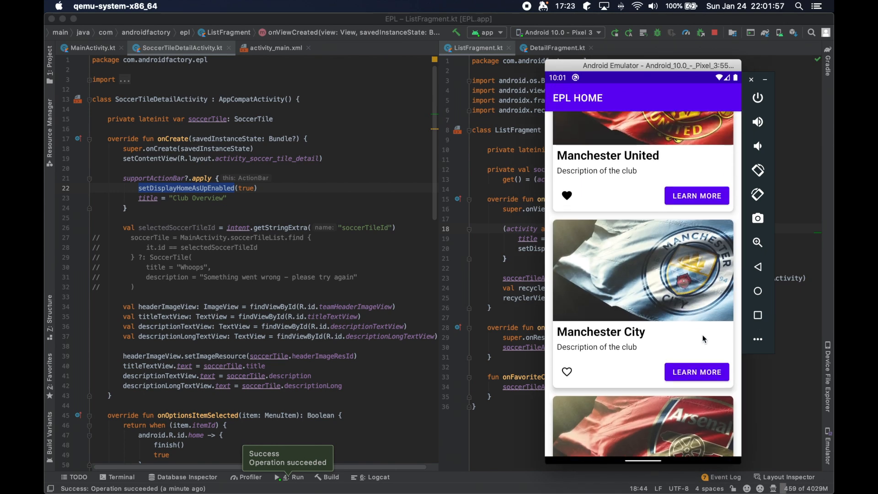
left_click(696, 372)
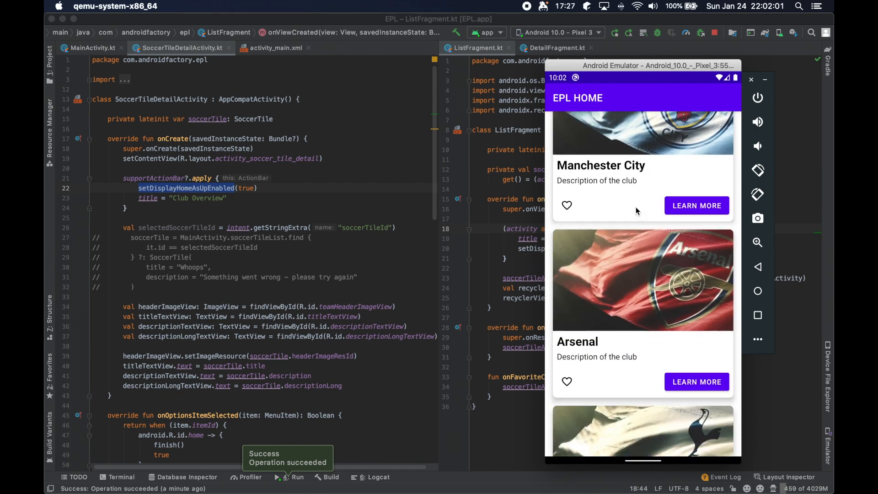
scroll("down", 3)
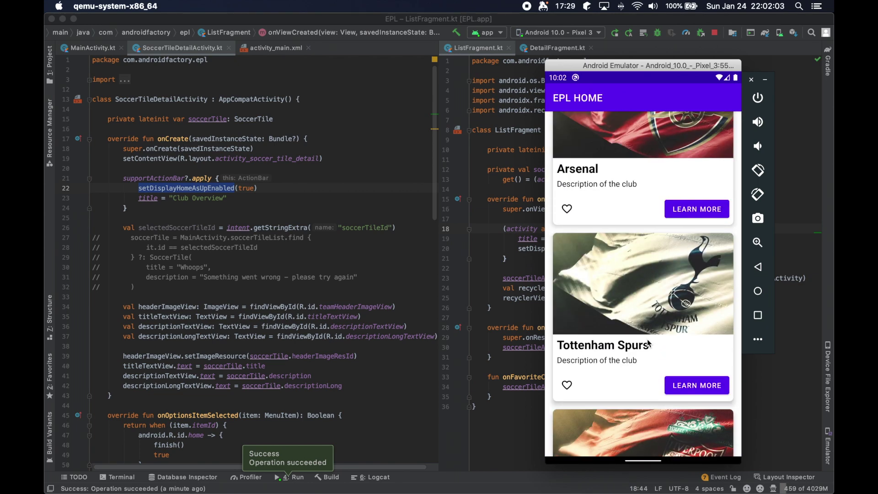
scroll("down", 3)
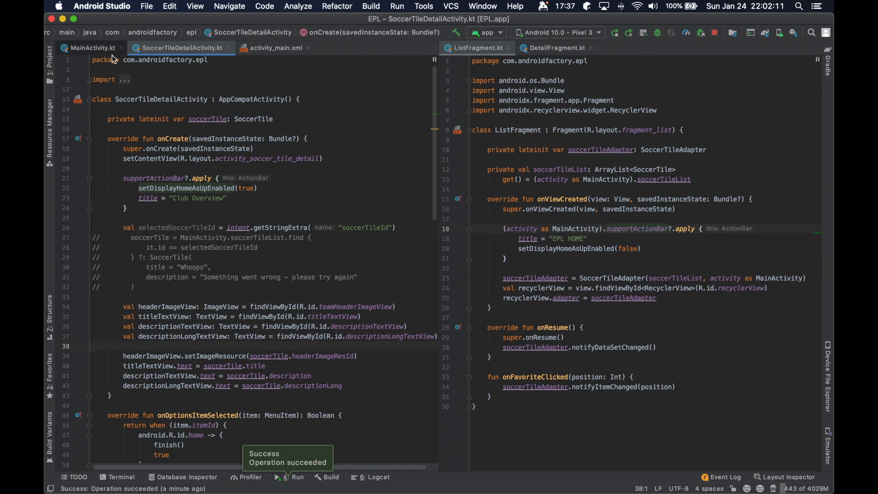
Delete the SoccerTileDetailActivity class from the Project view, confirming the deletion
left_click(163, 99)
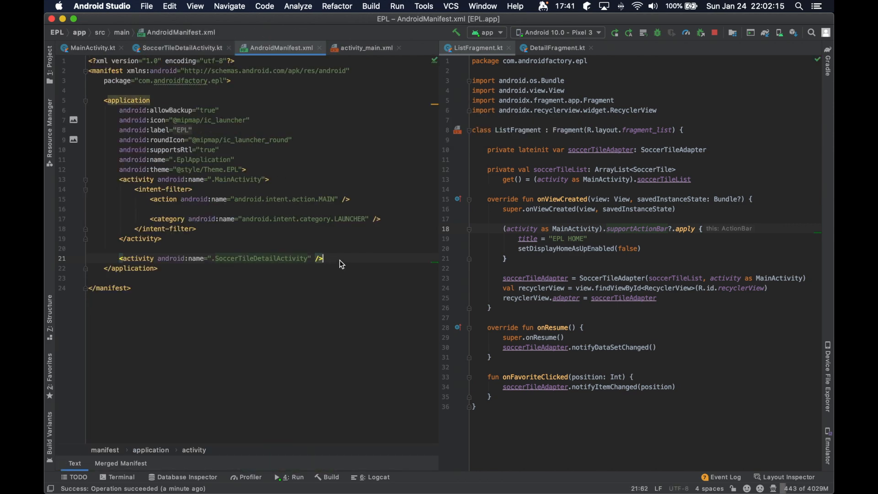
left_click(180, 48)
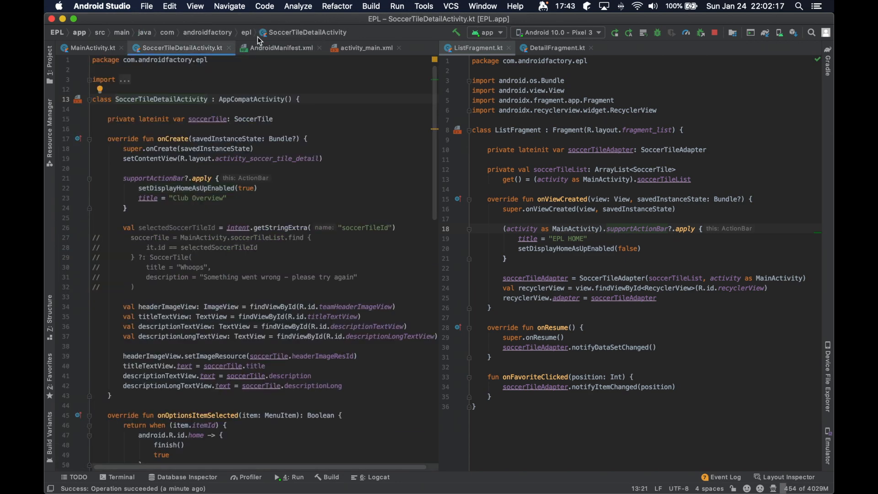
left_click(50, 48)
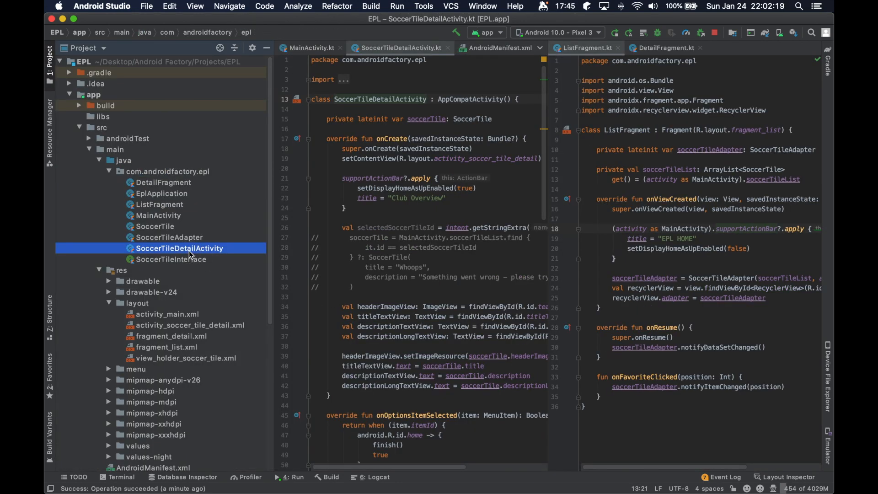
right_click(181, 248)
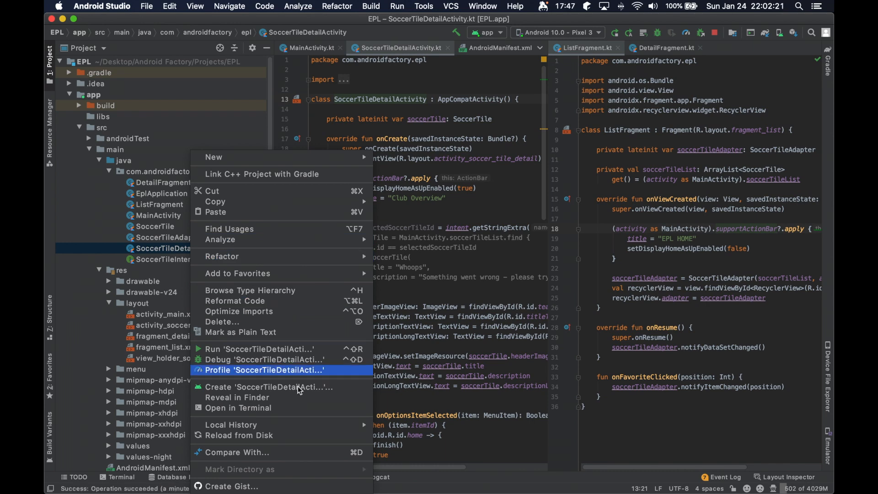
left_click(219, 321)
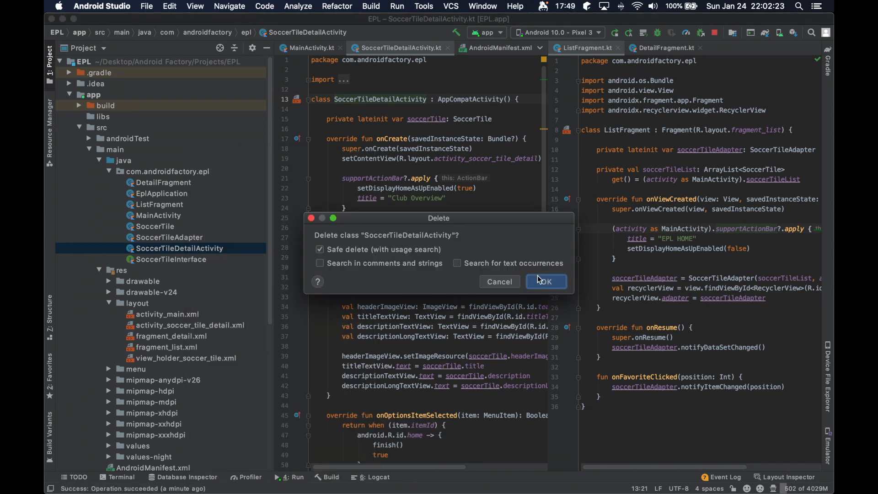
left_click(546, 281)
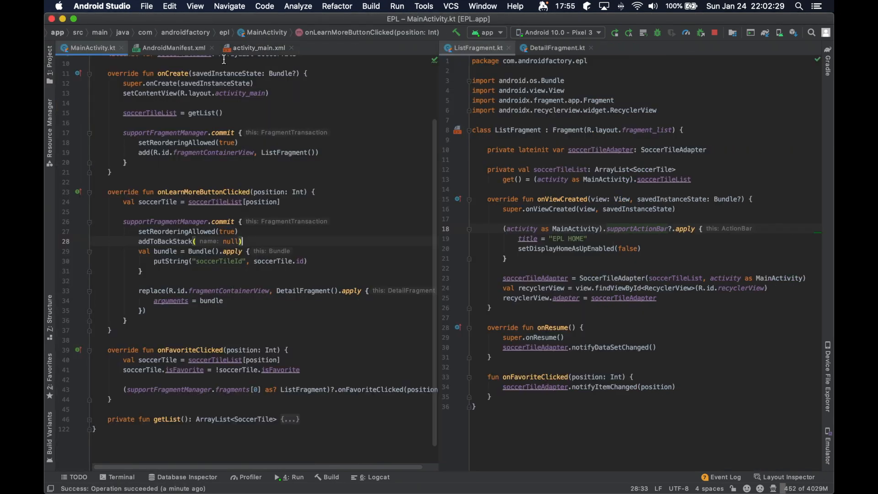
Bring up AndroidManifest.xml and start removing the SoccerTileDetailActivity entry
left_click(175, 48)
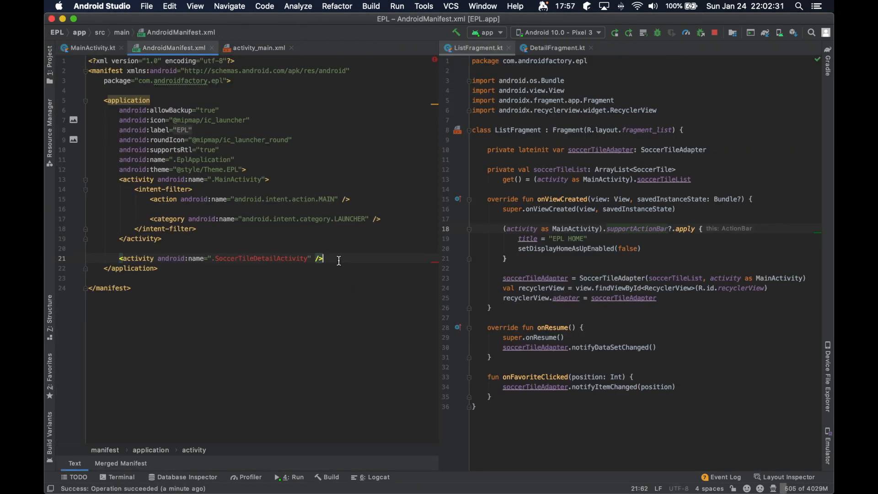
key("Backspace")
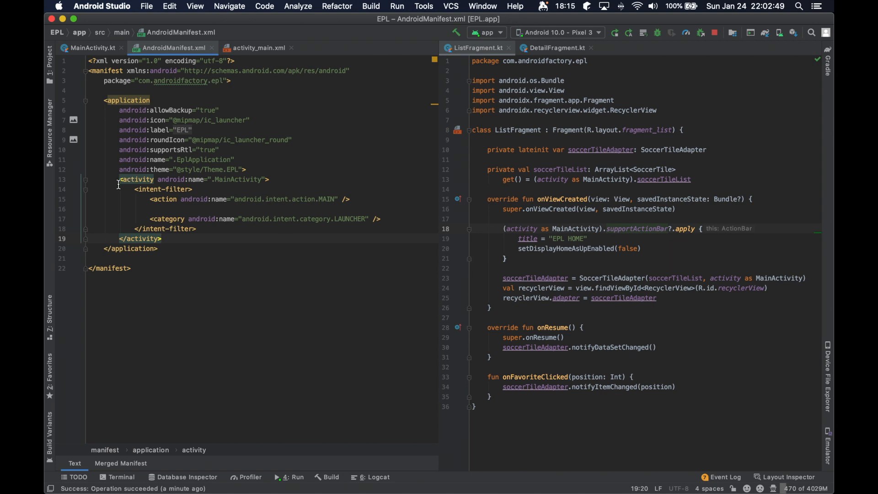
left_click(163, 238)
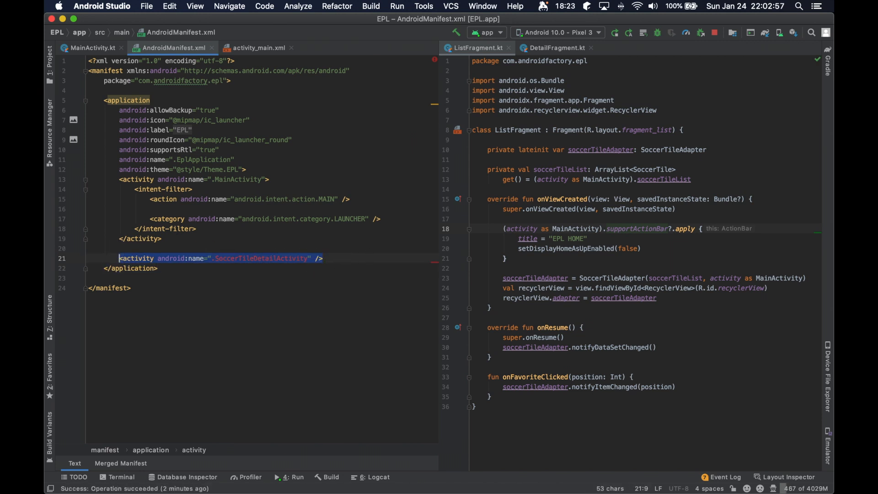
Delete the SoccerTileDetailActivity activity line so the manifest declares only MainActivity, then close the manifest
key("Delete")
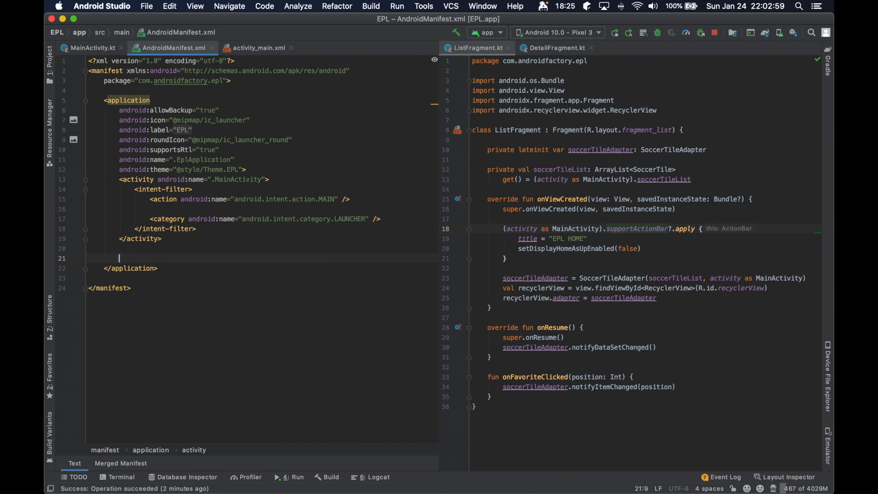
left_click(93, 48)
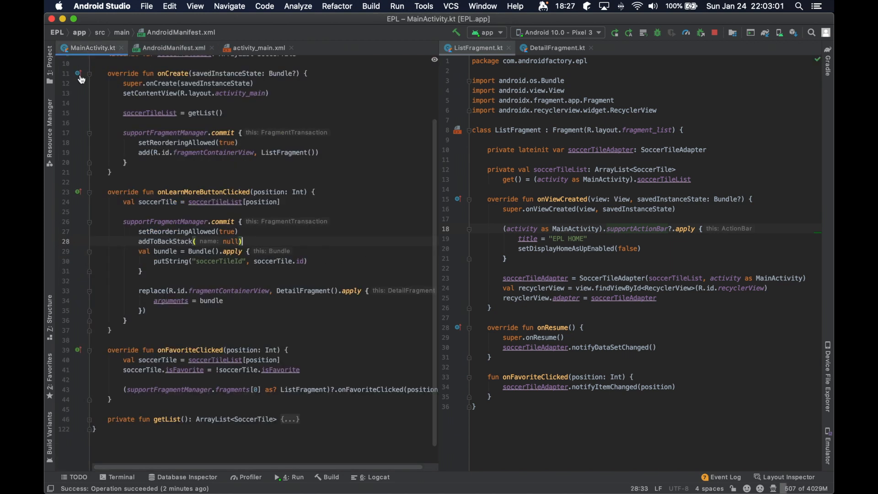
scroll("up", 3)
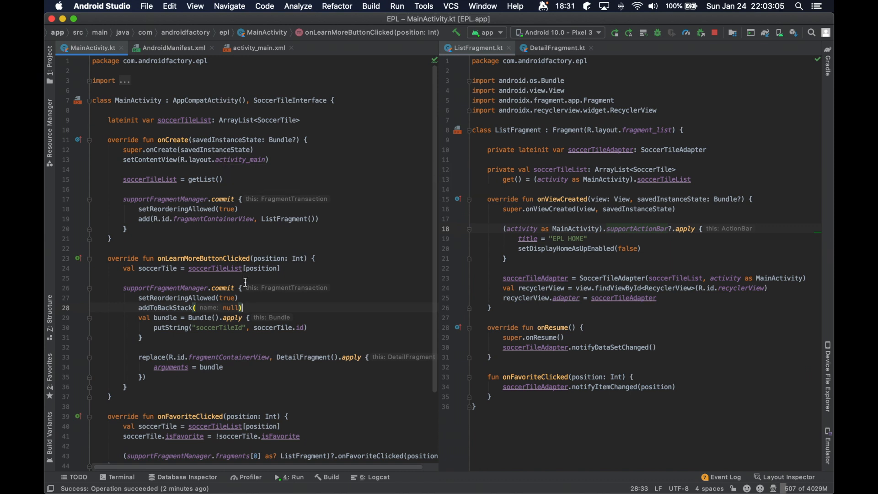
mouse_move(500, 189)
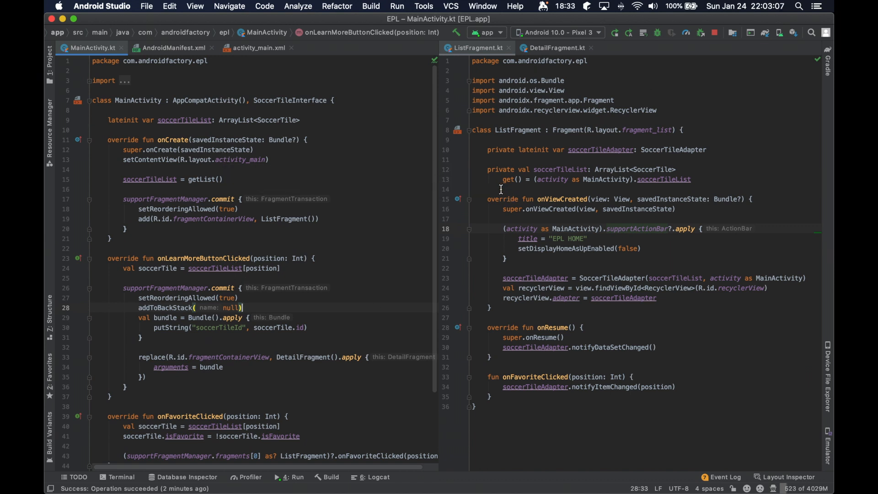
mouse_move(544, 60)
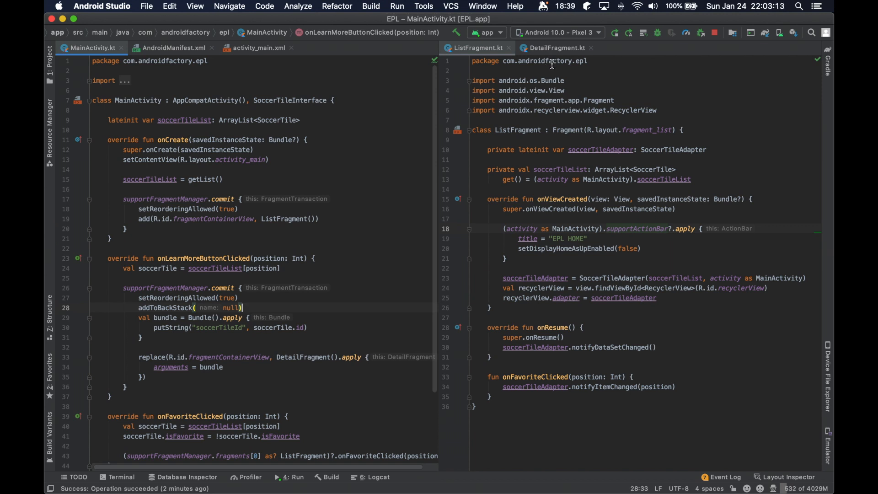
left_click(172, 48)
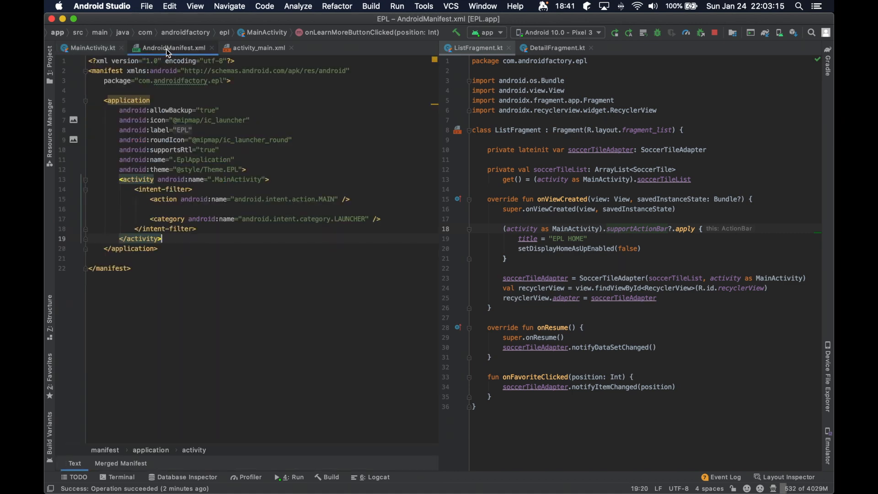
left_click(92, 48)
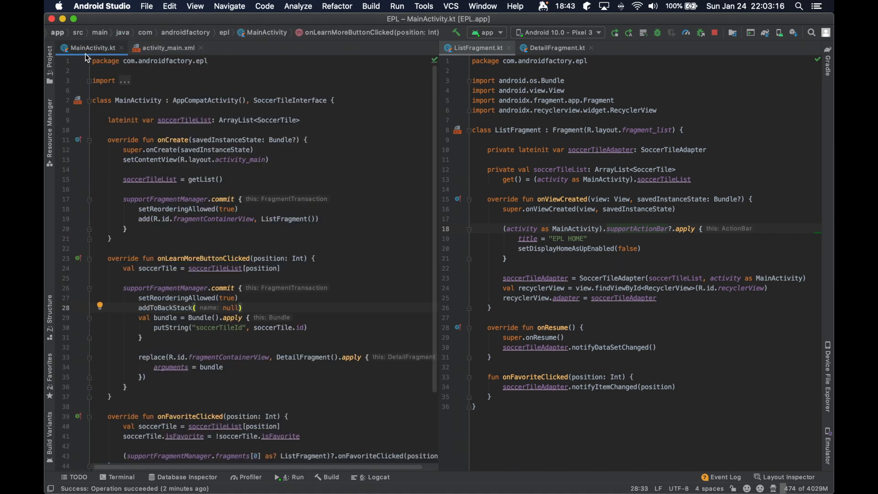
left_click(168, 48)
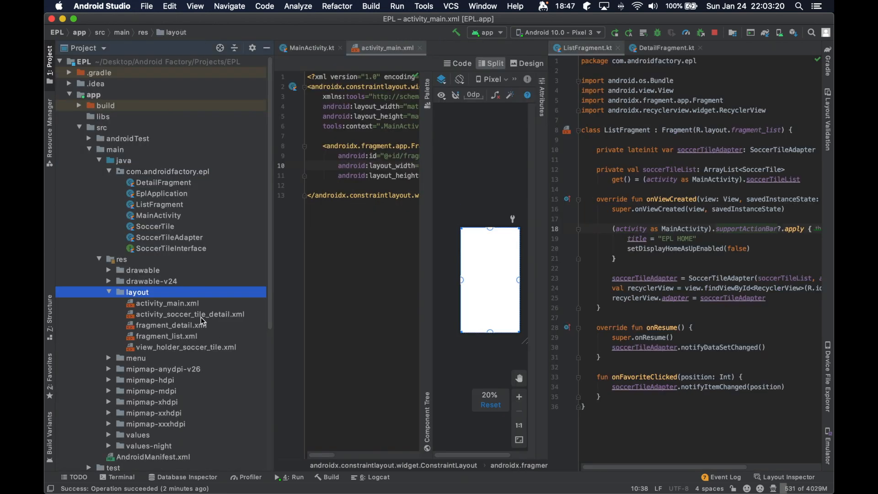
Delete activity_soccer_tile_detail.xml from res/layout and close the activity_main.xml layout
right_click(188, 314)
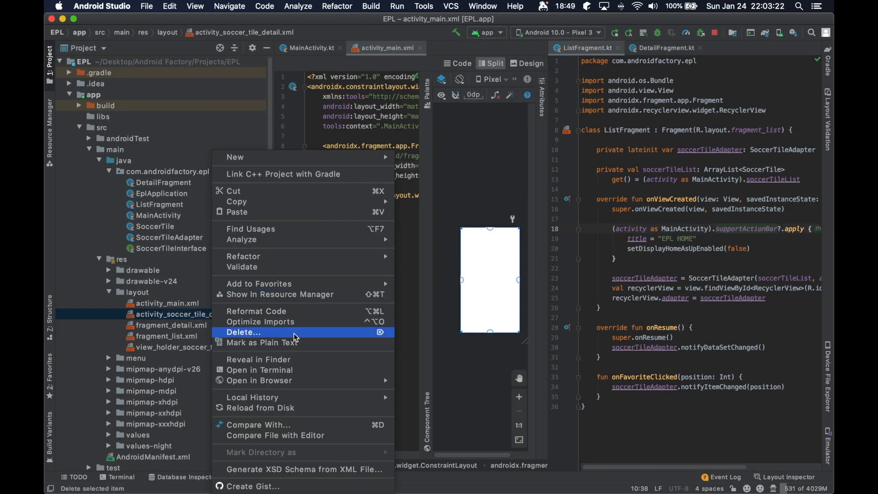
left_click(244, 331)
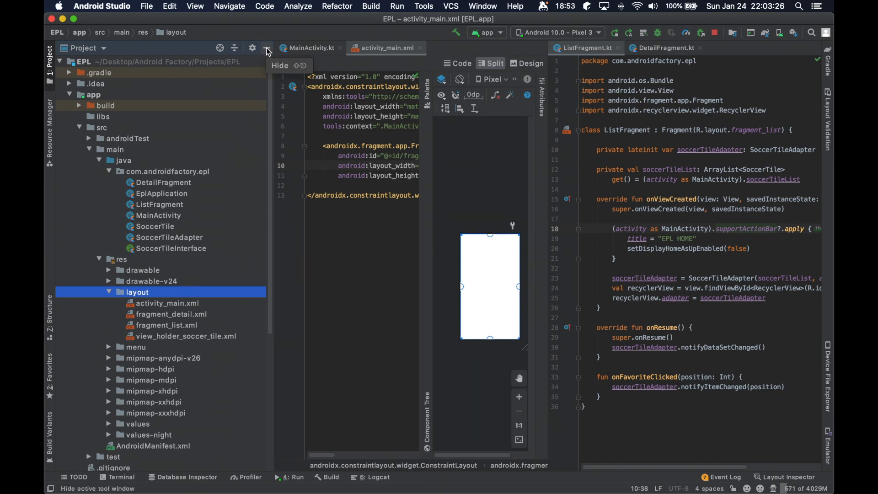
left_click(279, 64)
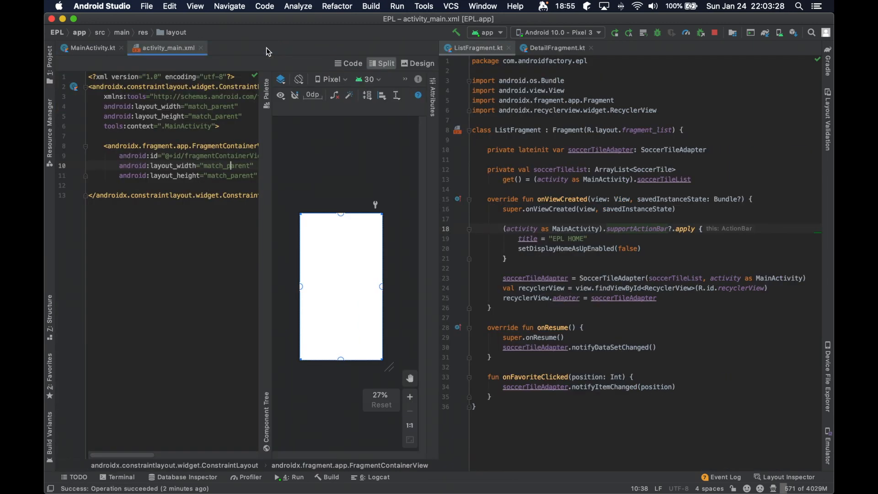
left_click(88, 48)
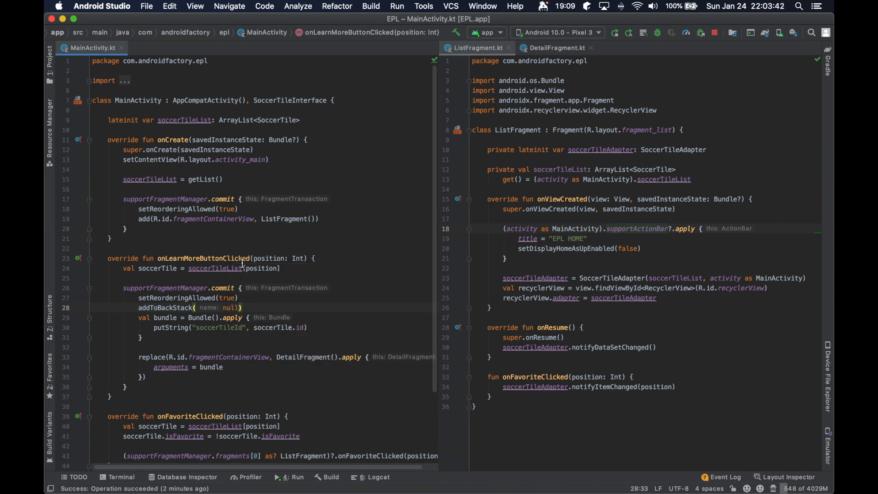
mouse_move(263, 268)
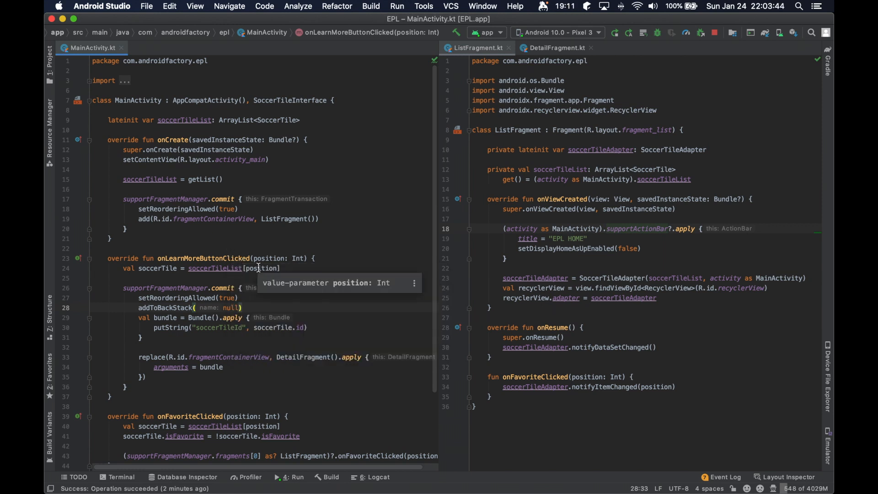
mouse_move(303, 283)
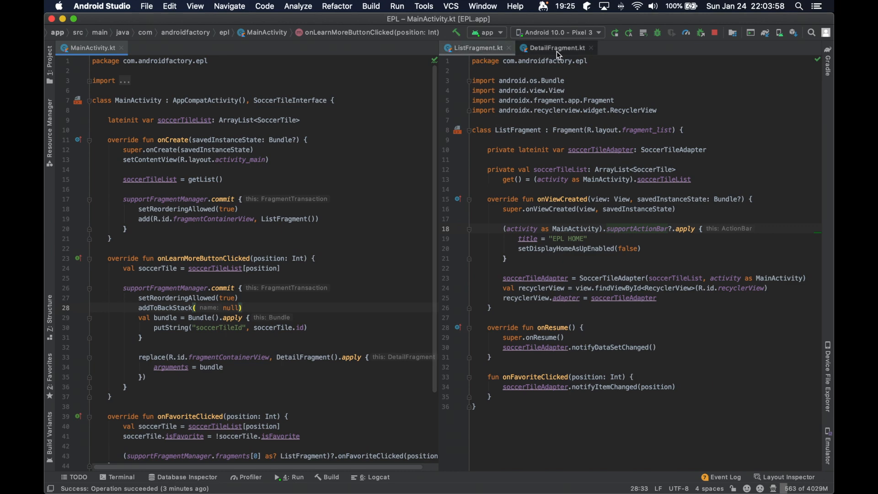
left_click(556, 47)
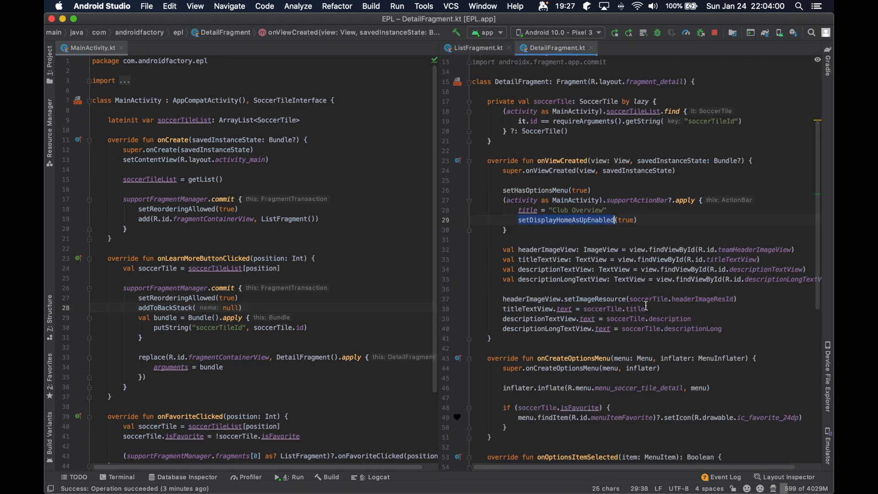
scroll("up", 3)
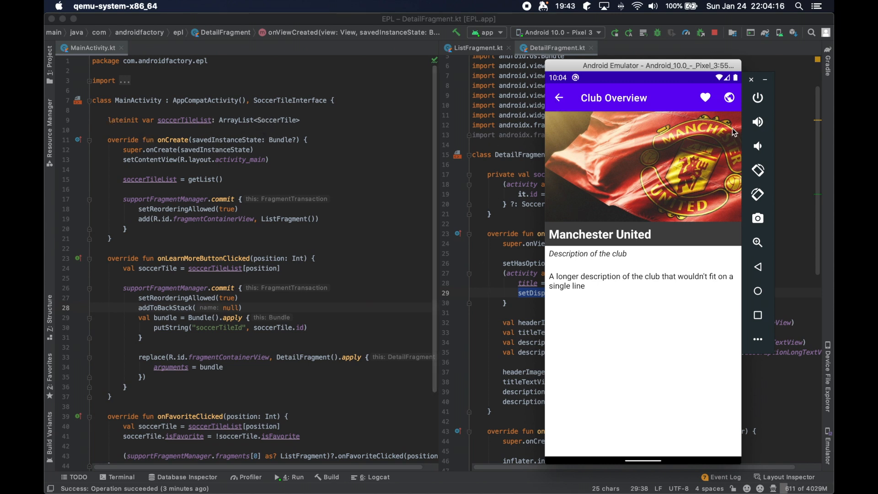
left_click(558, 98)
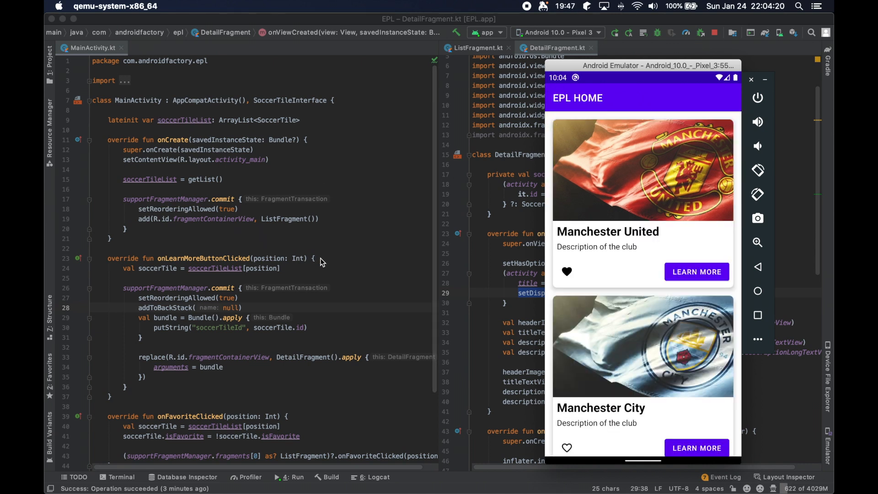
mouse_move(384, 276)
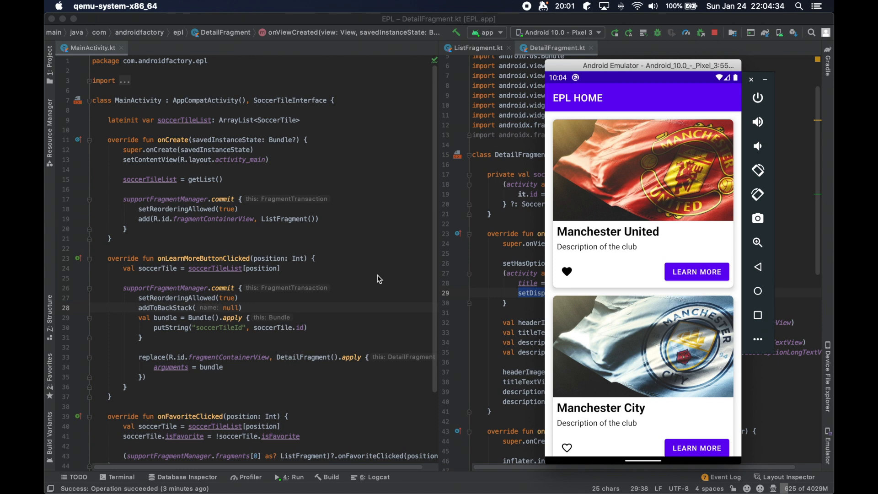
scroll("down", 3)
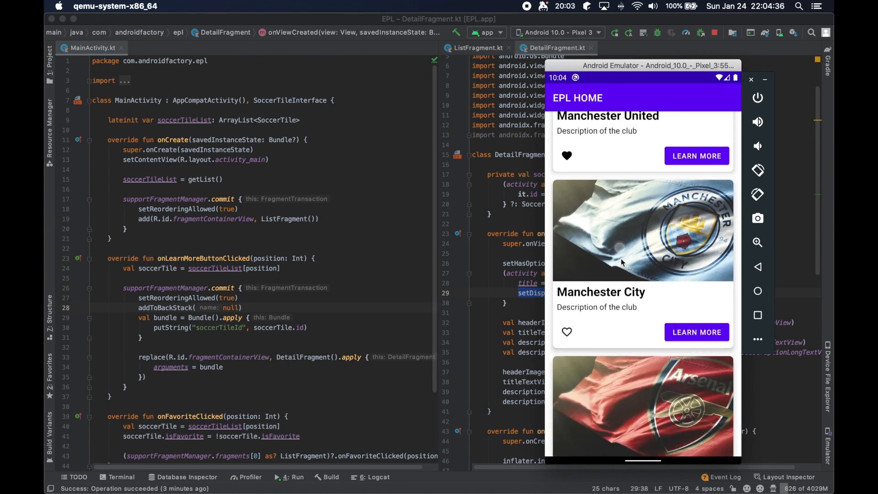
scroll("down", 3)
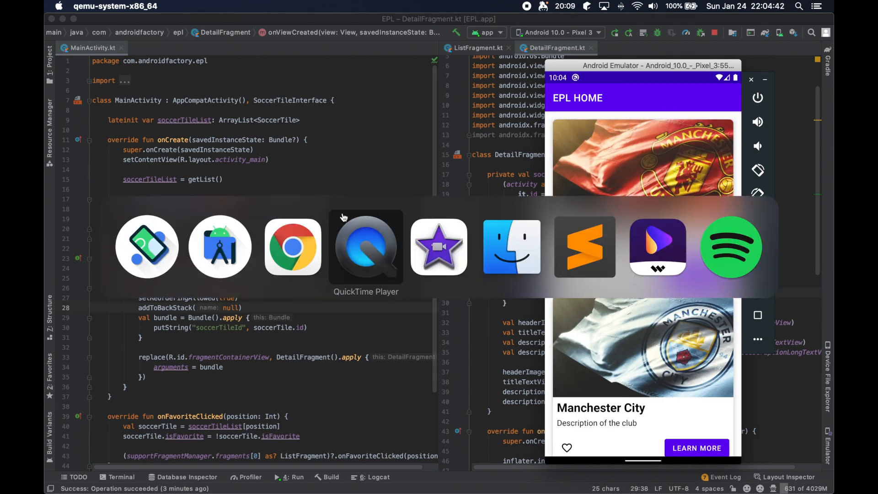
Search 'android fragment' and bring up the Android Developers Fragments guide at its screen-size figure
left_click(293, 246)
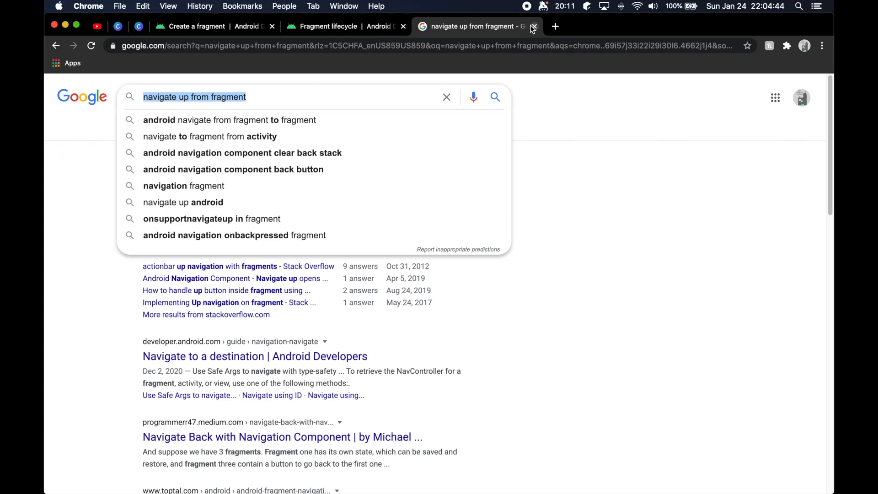
left_click(533, 26)
type("androi")
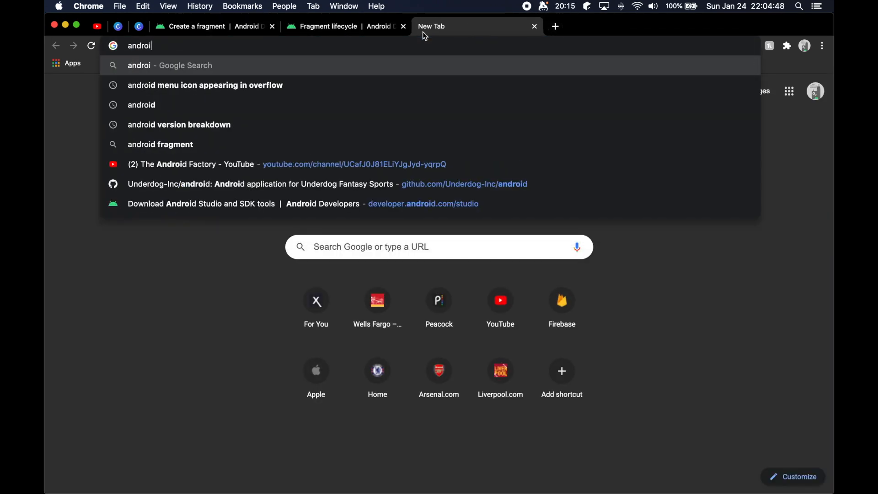
type("fragment")
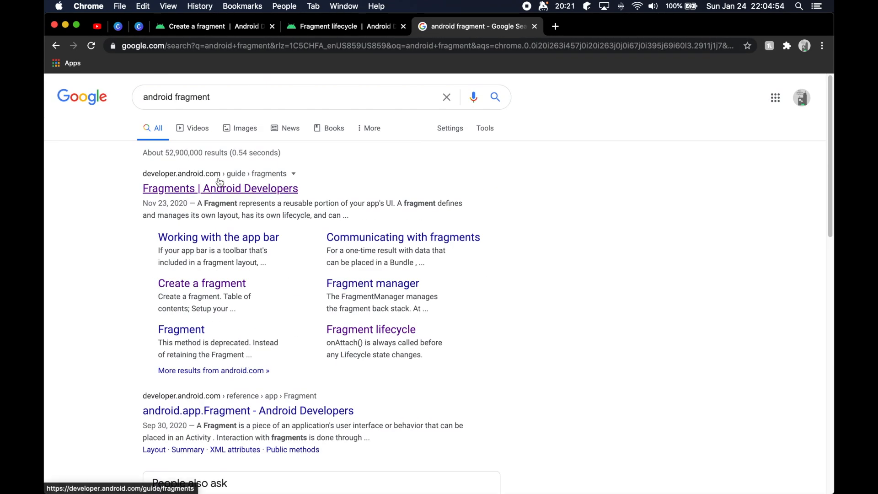
left_click(220, 189)
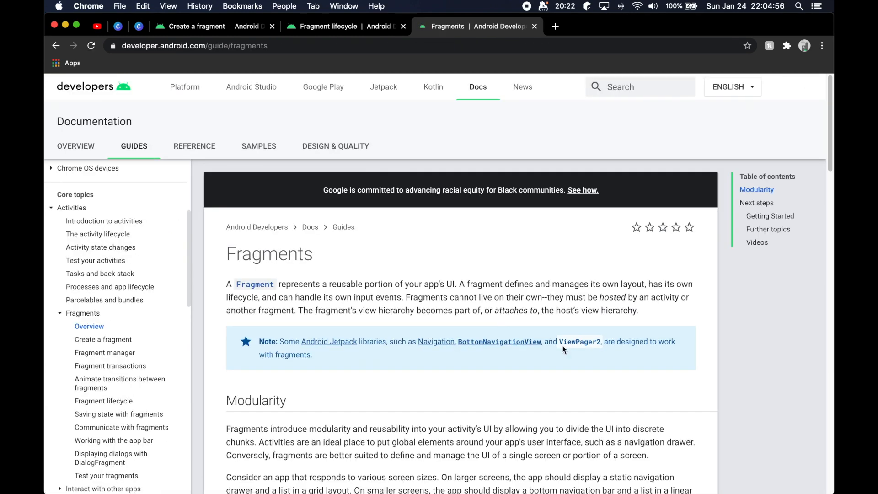
scroll("down", 3)
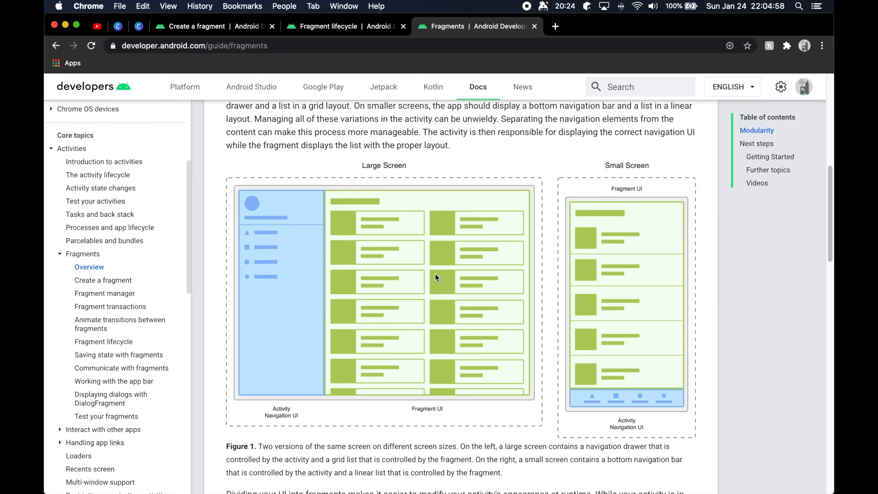
mouse_move(391, 349)
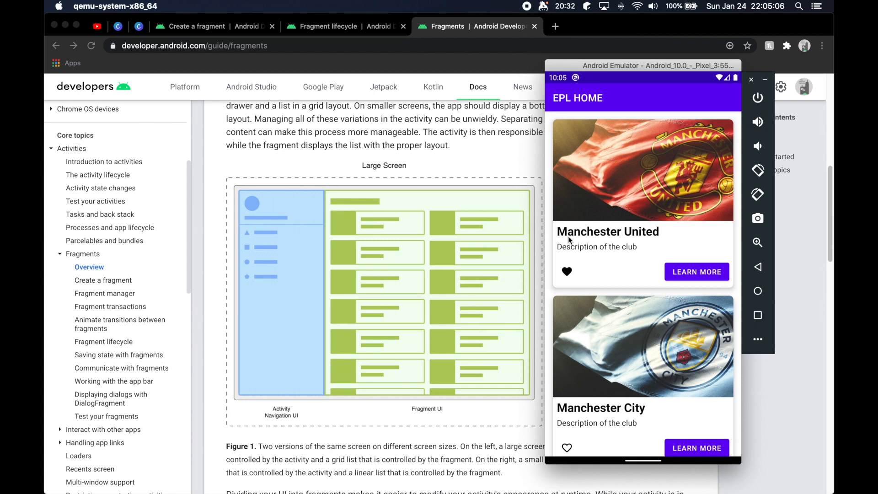
mouse_move(656, 277)
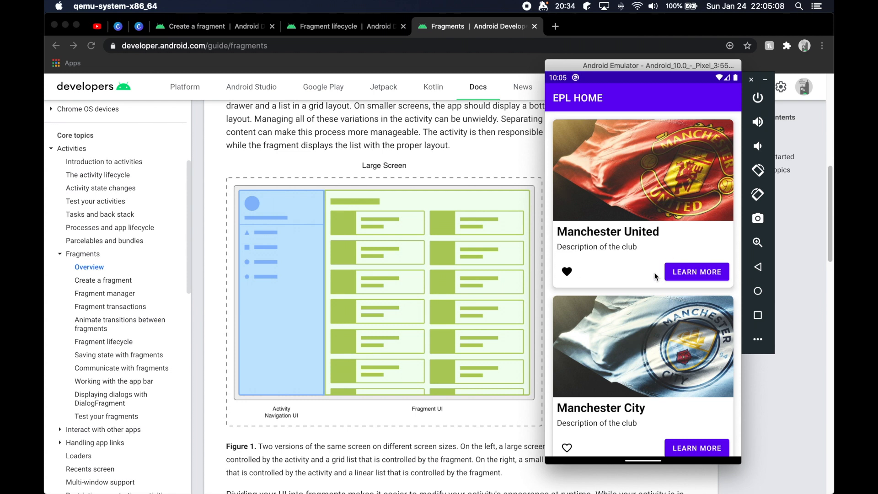
mouse_move(644, 185)
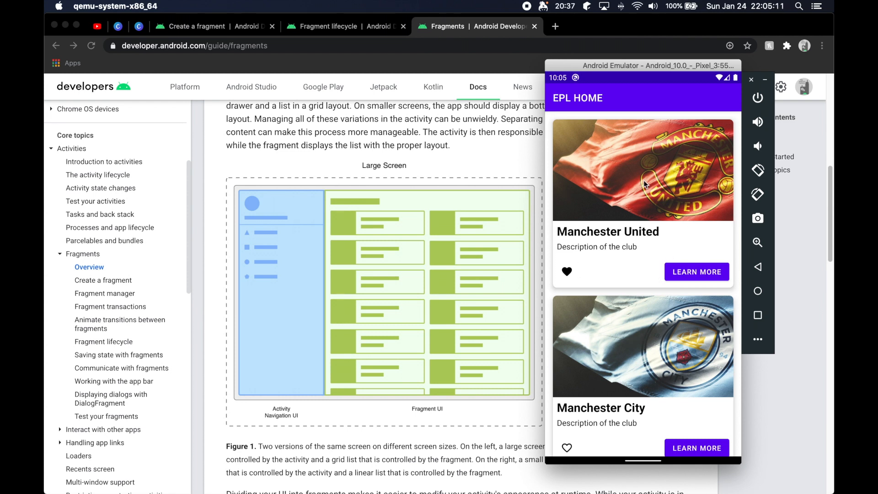
mouse_move(691, 234)
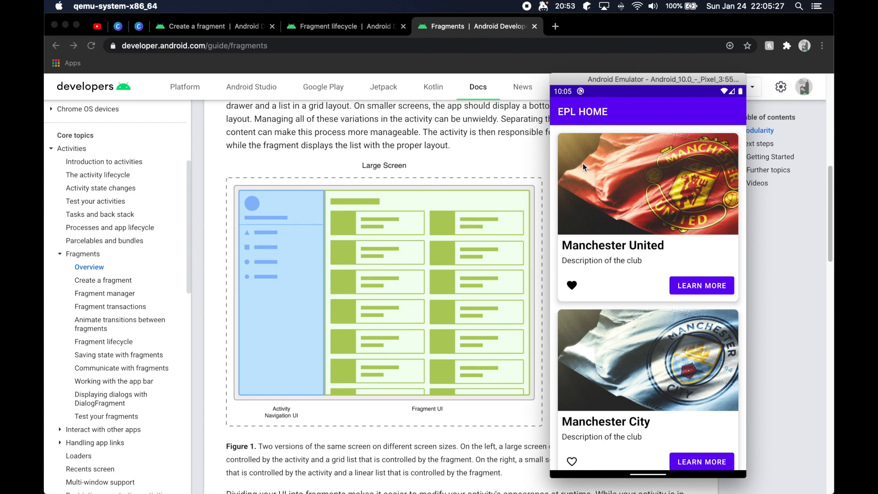
mouse_move(626, 132)
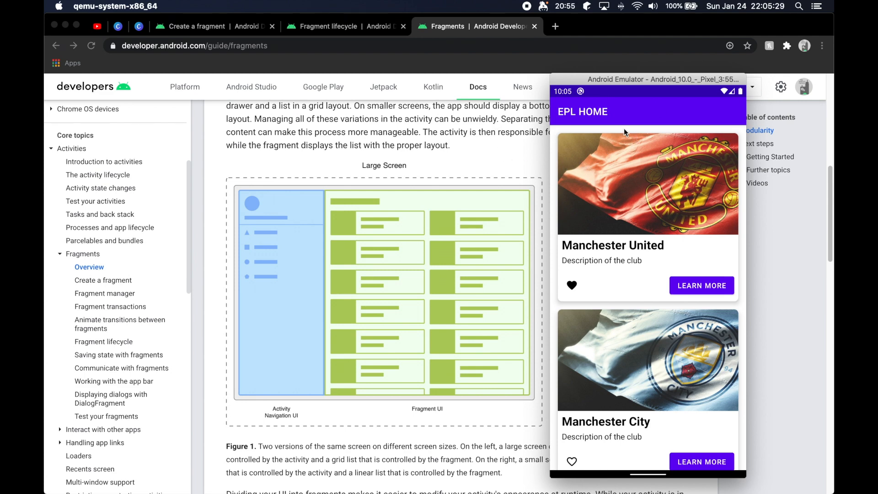
mouse_move(633, 417)
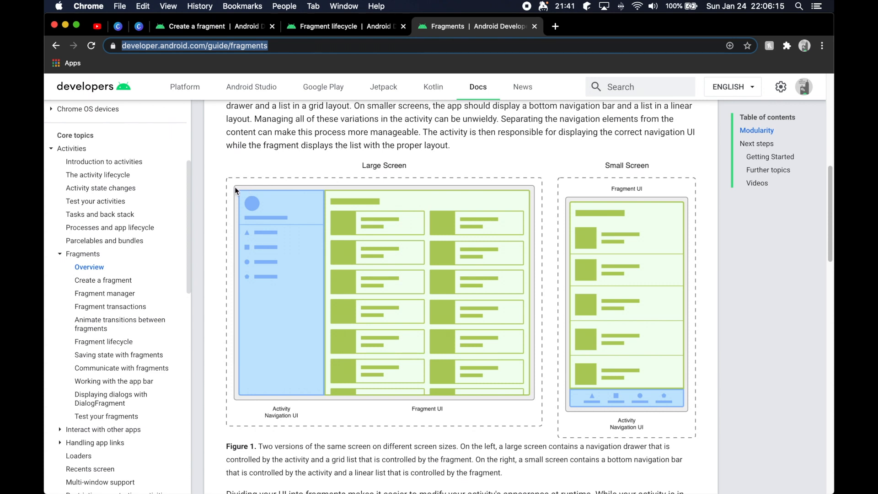
mouse_move(312, 296)
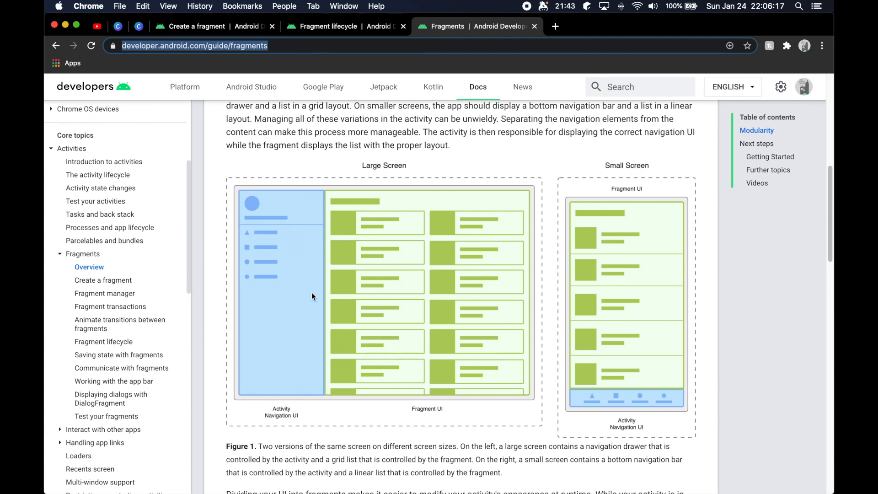
mouse_move(240, 193)
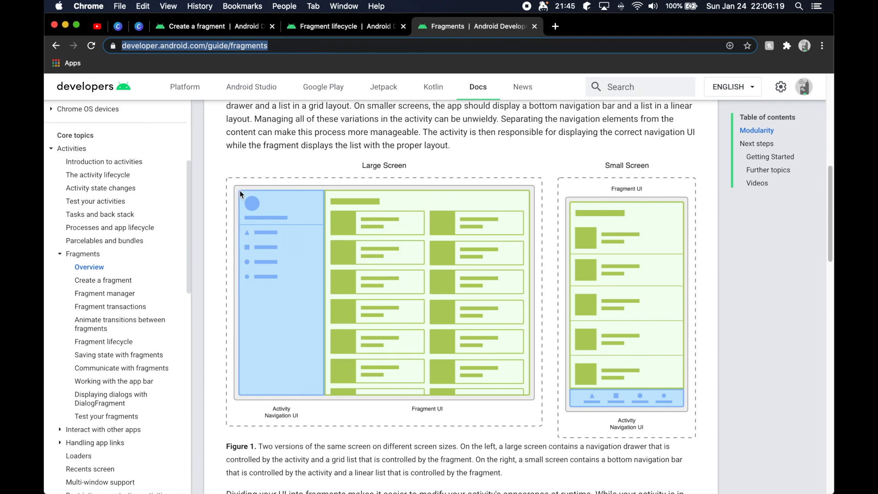
mouse_move(322, 274)
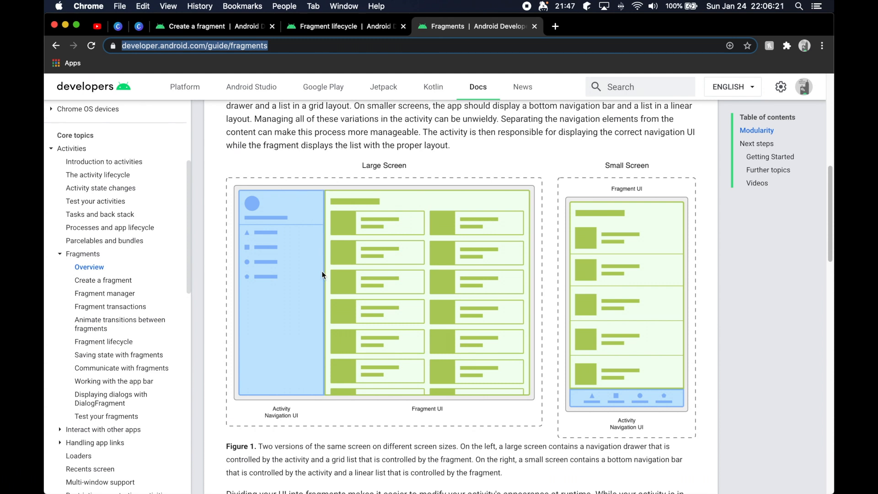
mouse_move(256, 190)
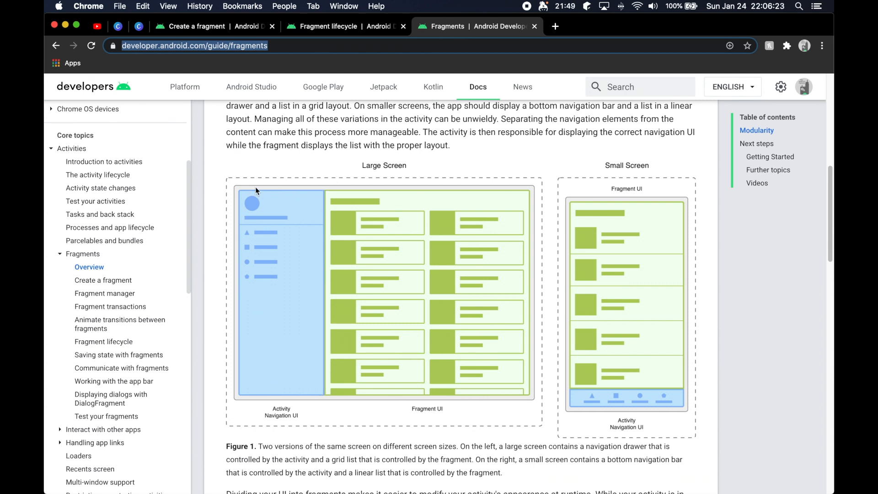
mouse_move(401, 274)
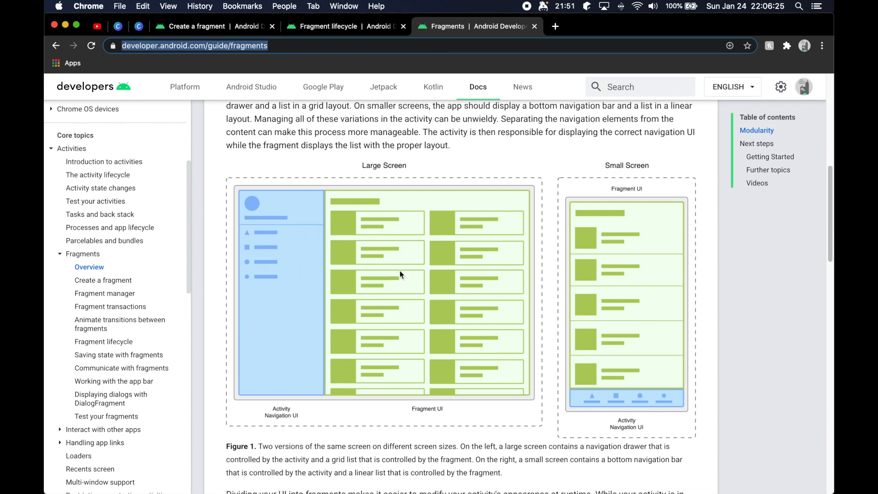
mouse_move(348, 372)
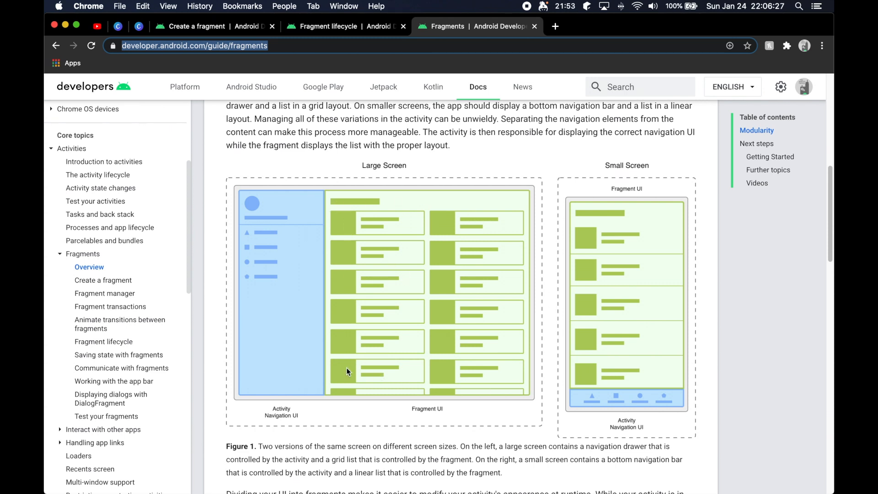
mouse_move(280, 311)
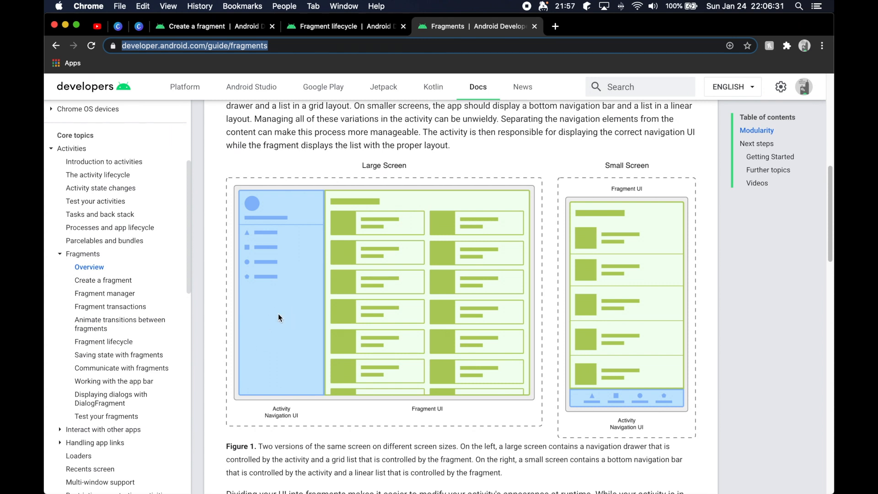
mouse_move(326, 351)
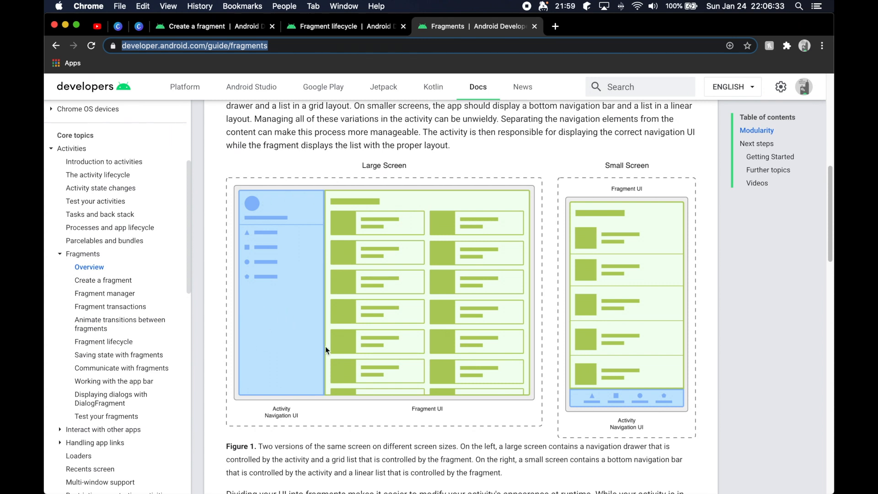
mouse_move(328, 377)
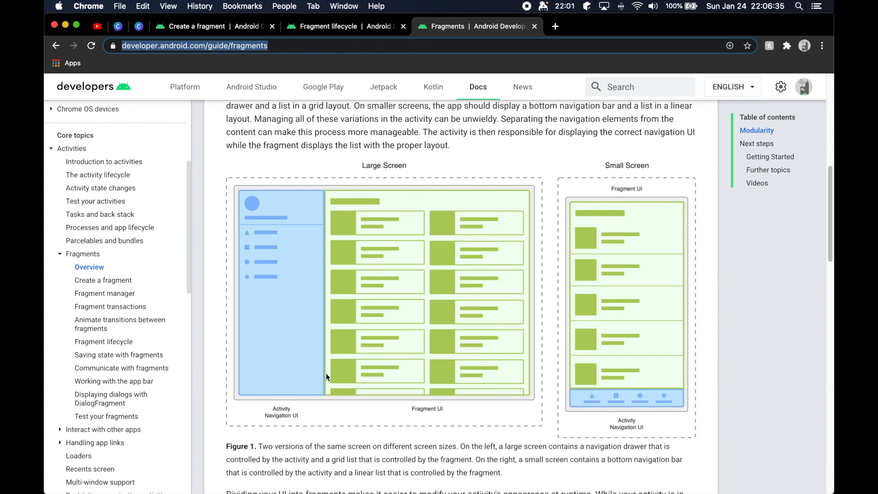
mouse_move(518, 210)
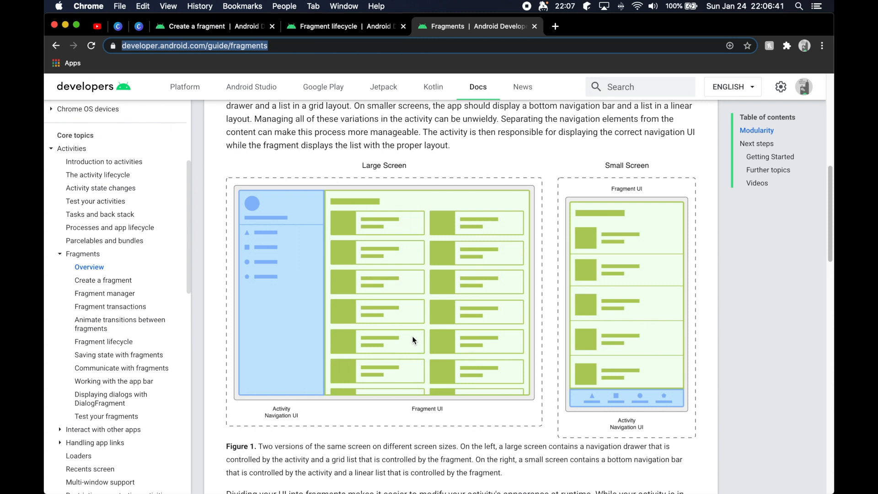
mouse_move(394, 346)
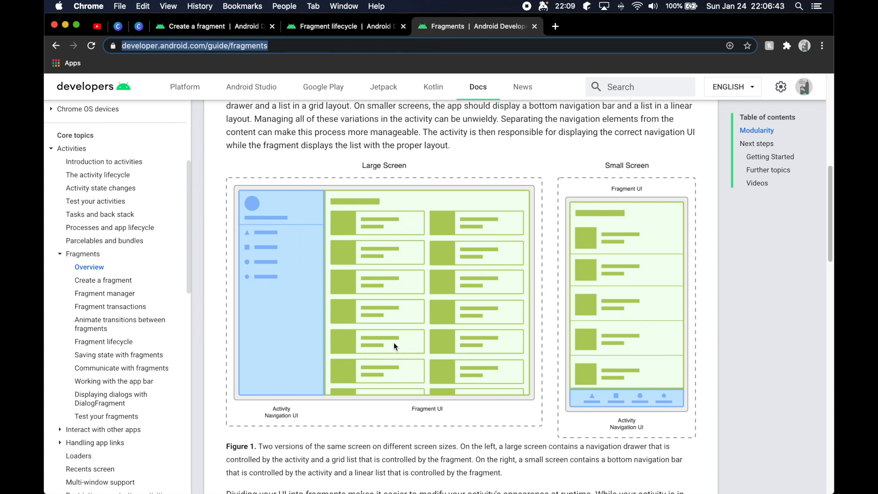
mouse_move(254, 224)
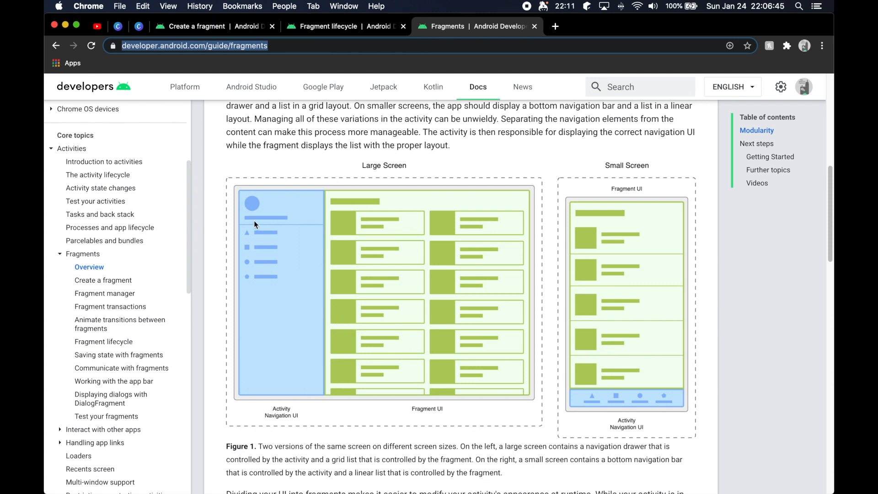
mouse_move(322, 266)
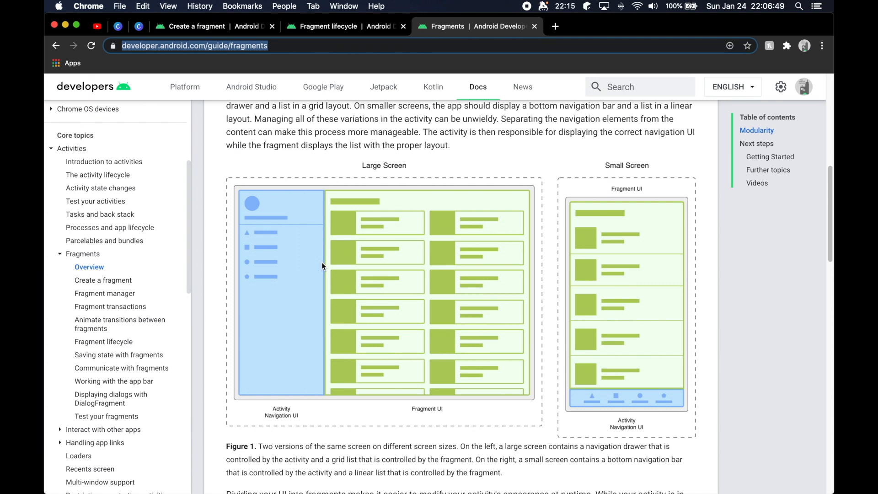
mouse_move(441, 279)
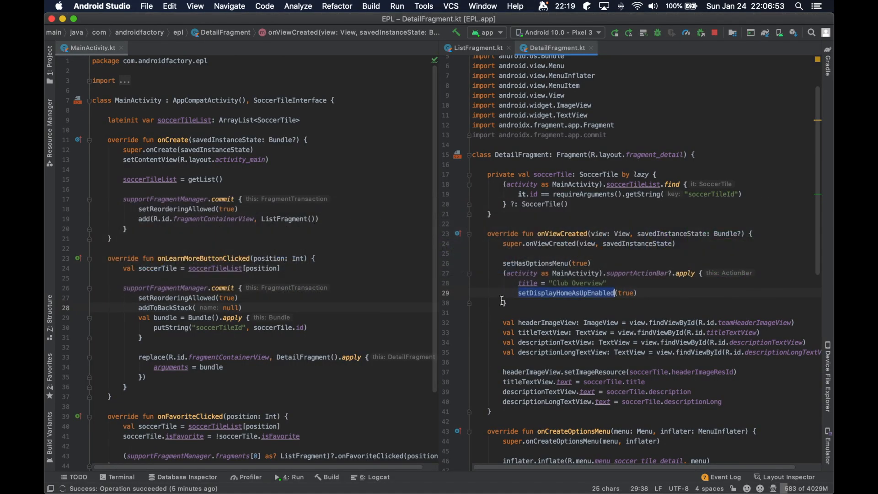
Review DetailFragment briefly, then show ListFragment.kt beside MainActivity and scroll through MainActivity
left_click(608, 134)
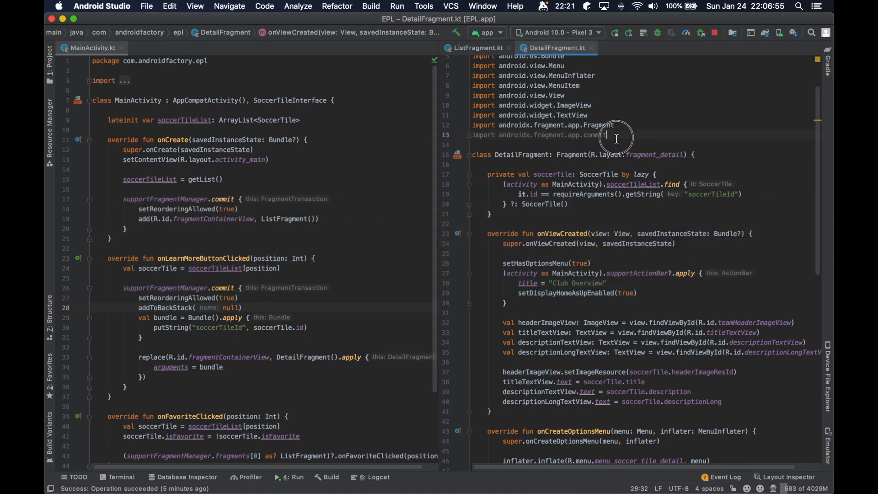
scroll("down", 3)
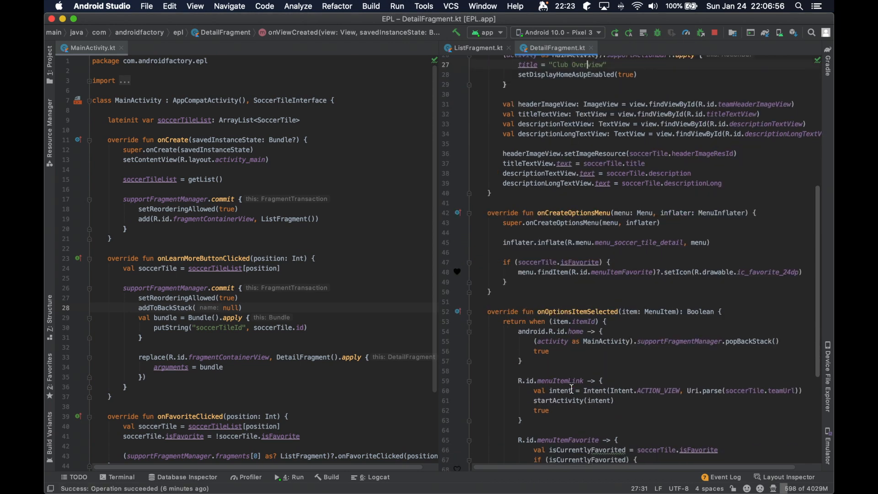
scroll("up", 3)
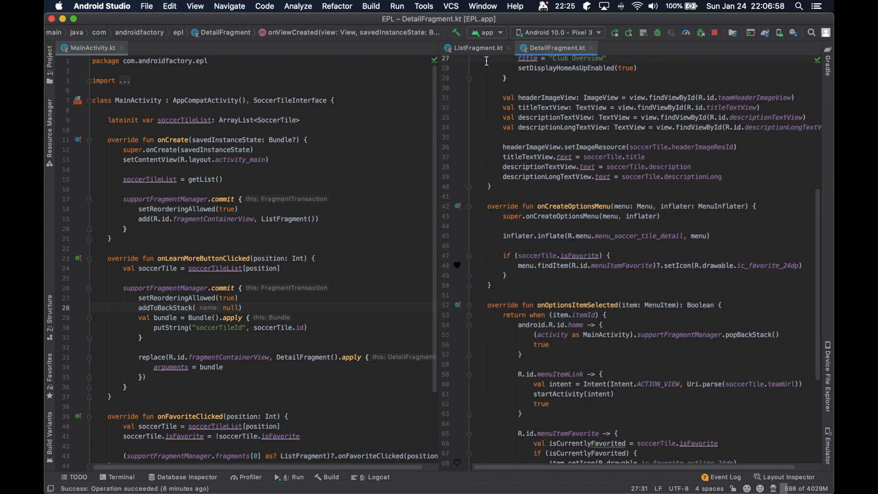
left_click(477, 47)
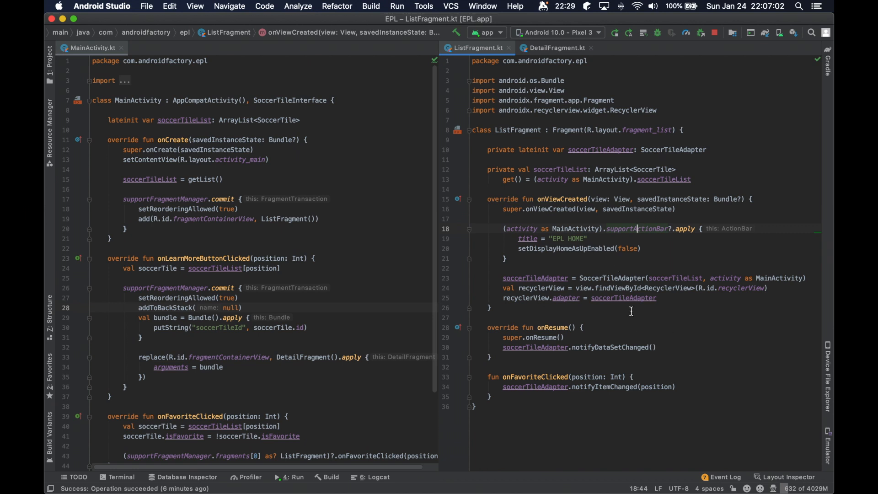
mouse_move(612, 331)
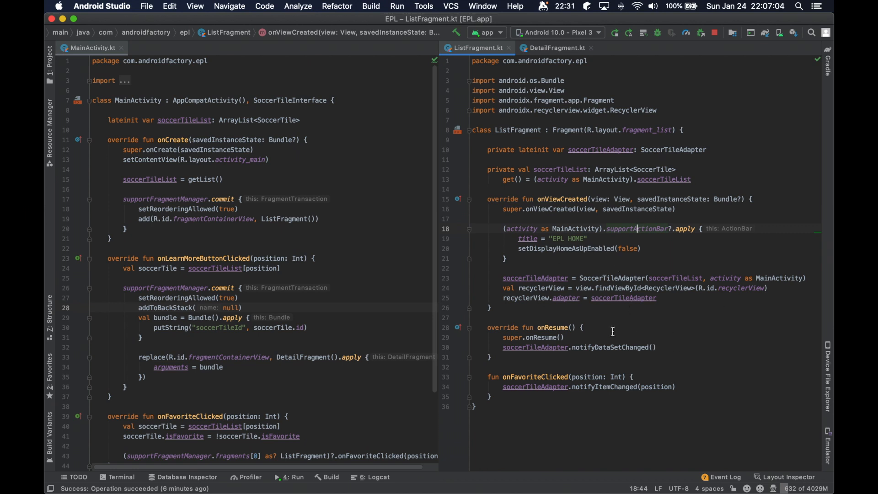
mouse_move(623, 236)
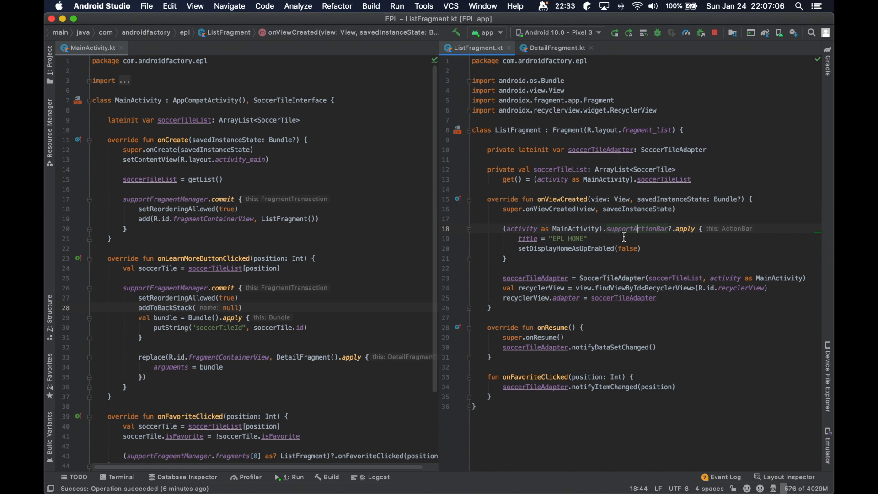
mouse_move(288, 204)
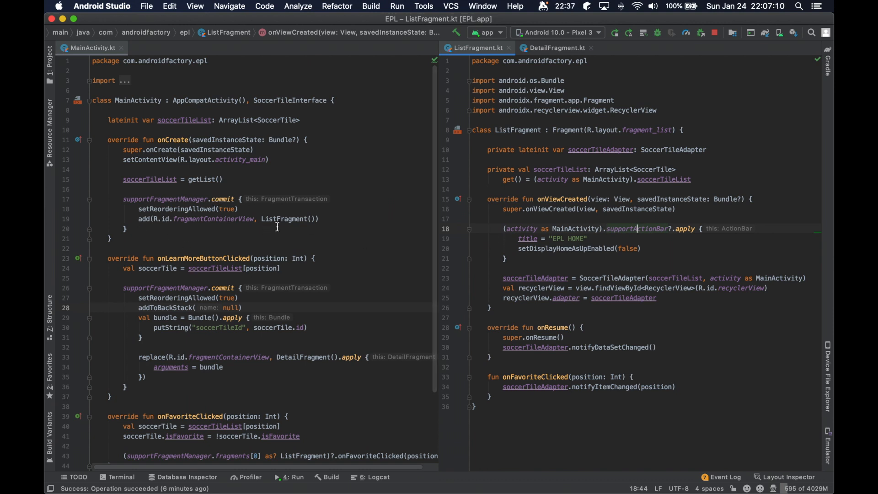
scroll("up", 3)
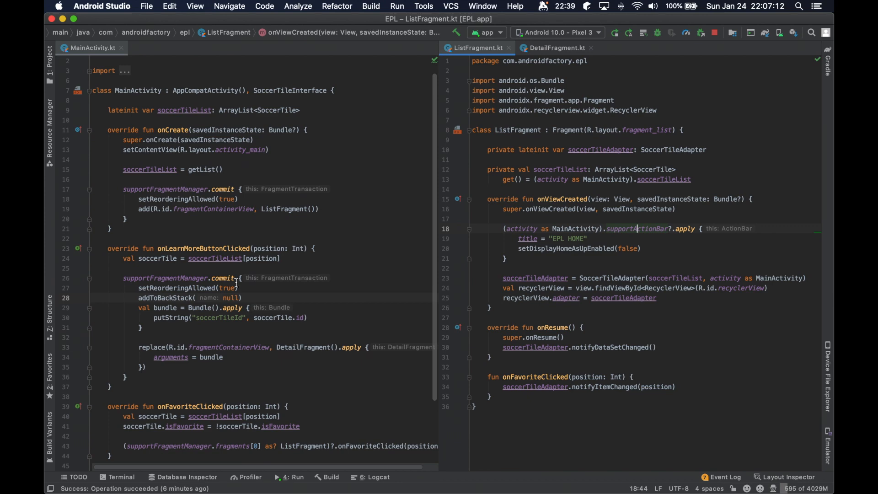
scroll("down", 3)
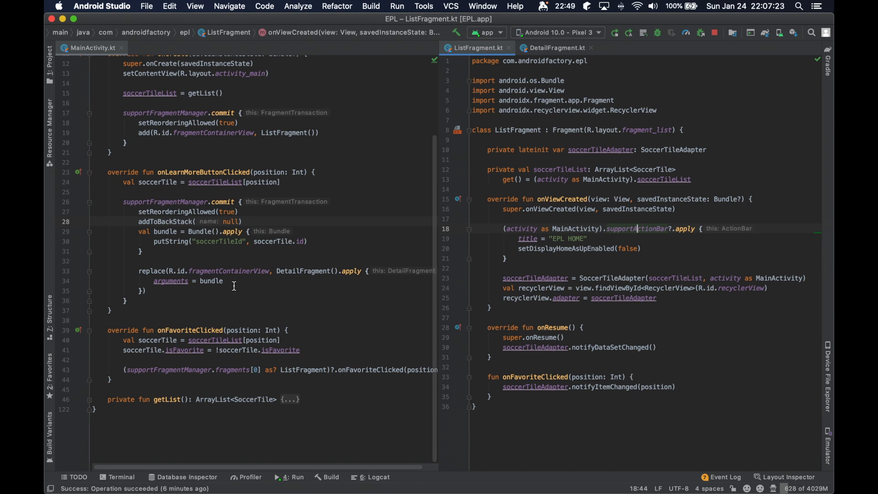
mouse_move(427, 250)
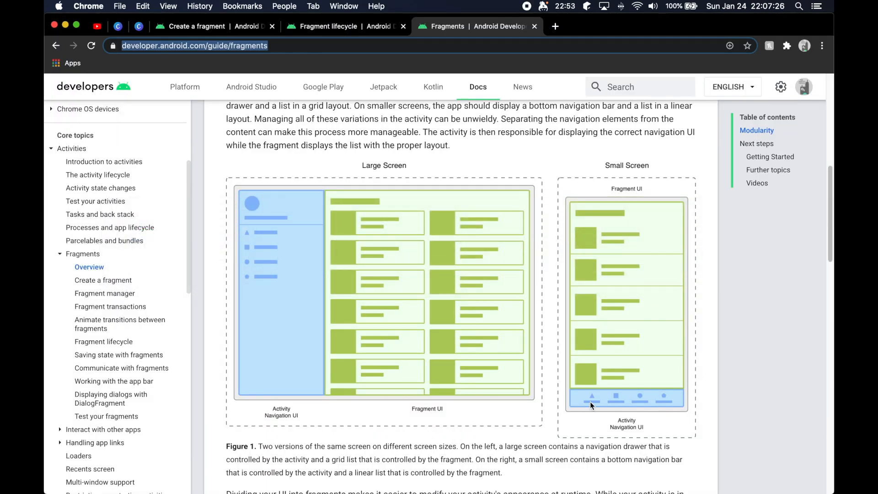
mouse_move(633, 398)
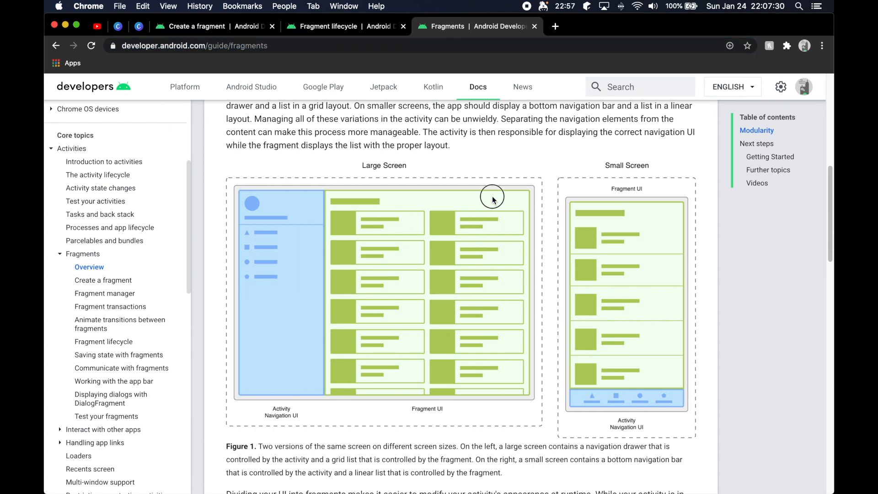
mouse_move(580, 386)
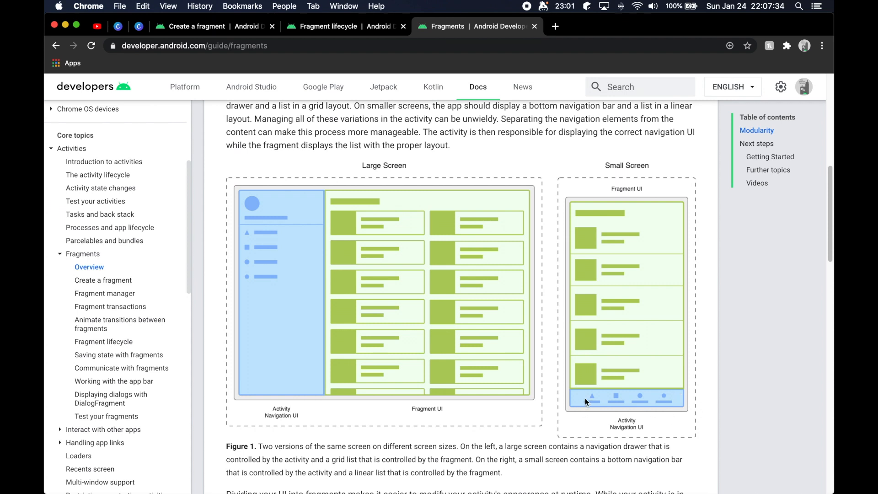
mouse_move(634, 392)
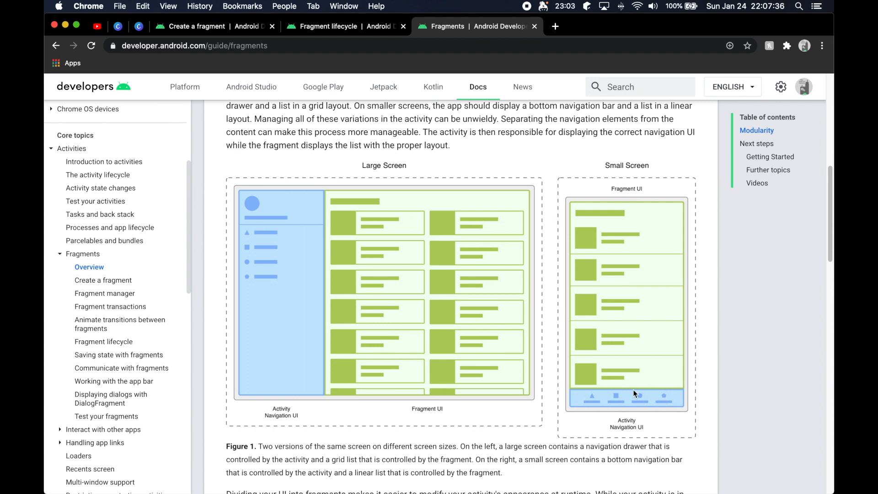
mouse_move(612, 236)
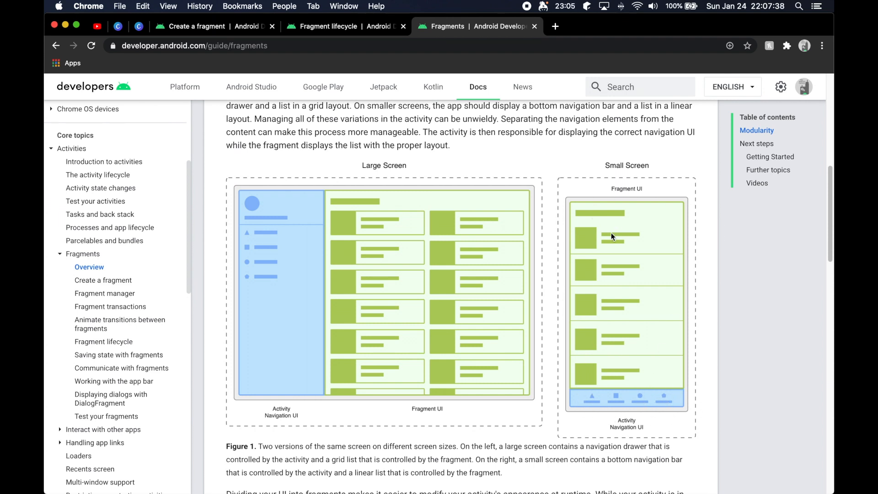
mouse_move(557, 353)
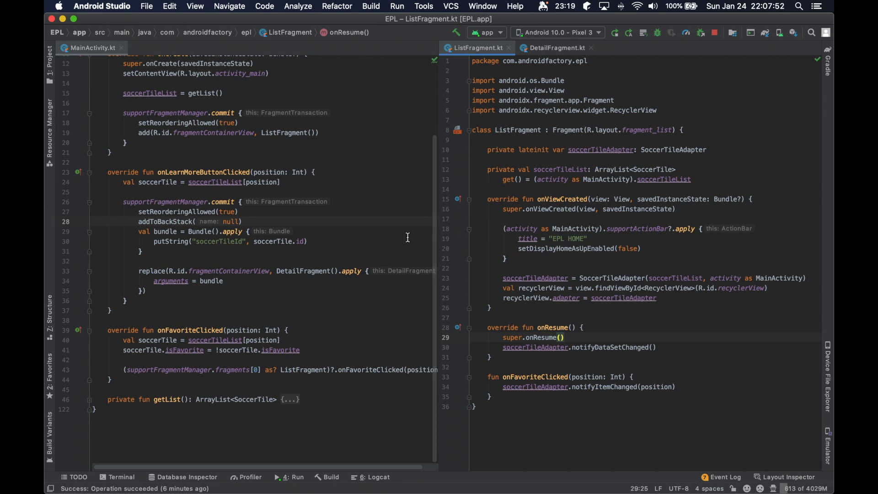
scroll("up", 3)
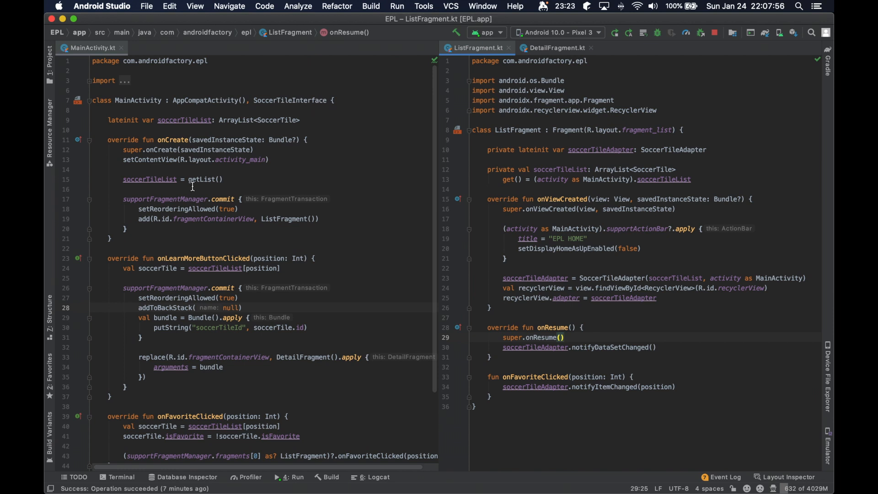
mouse_move(560, 156)
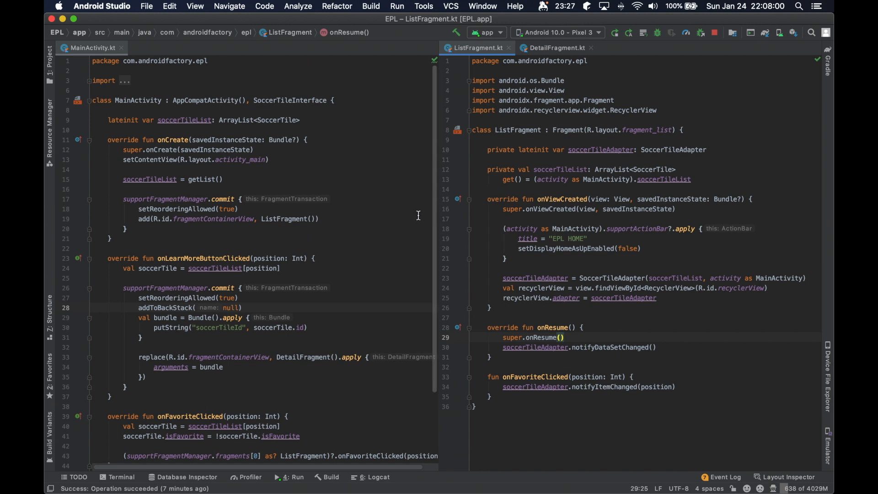
scroll("down", 3)
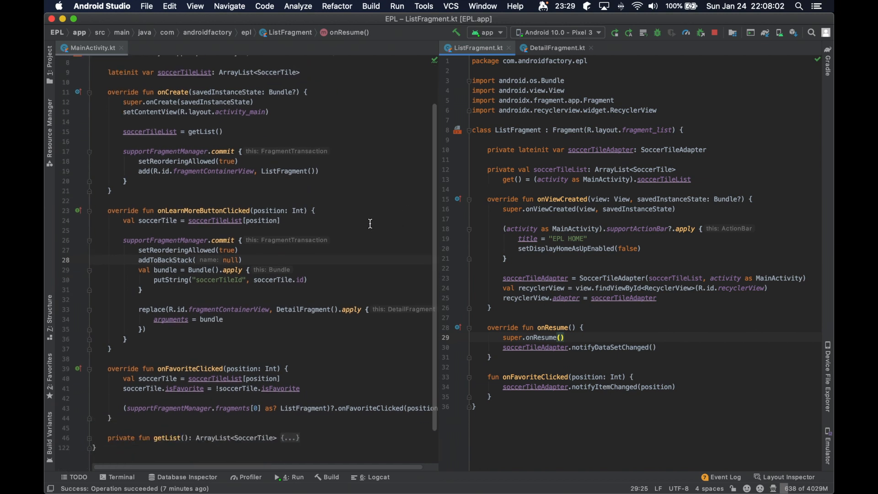
scroll("up", 3)
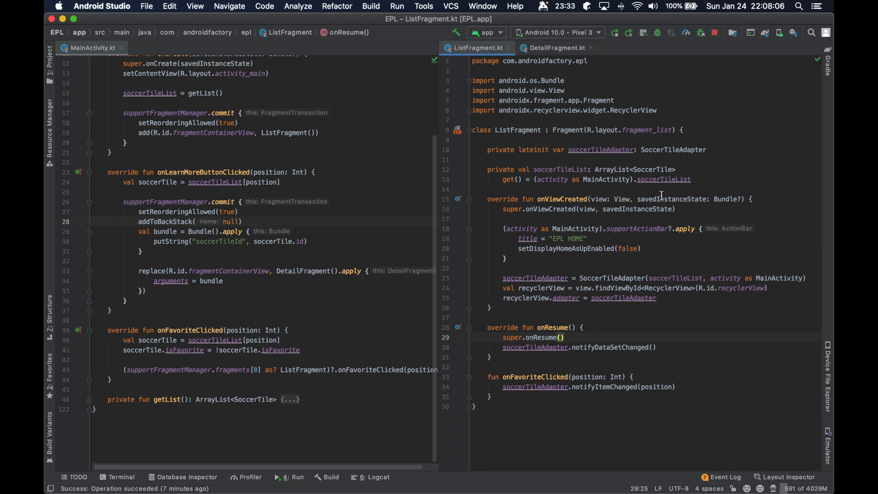
scroll("up", 3)
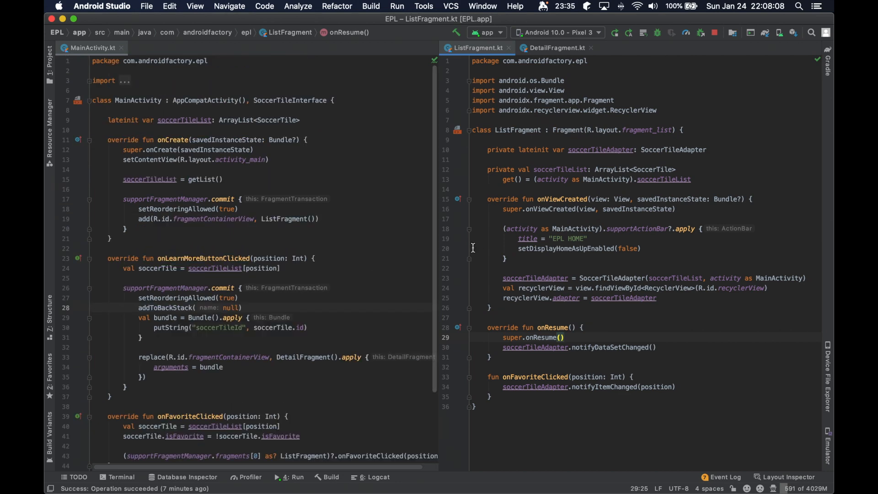
mouse_move(557, 199)
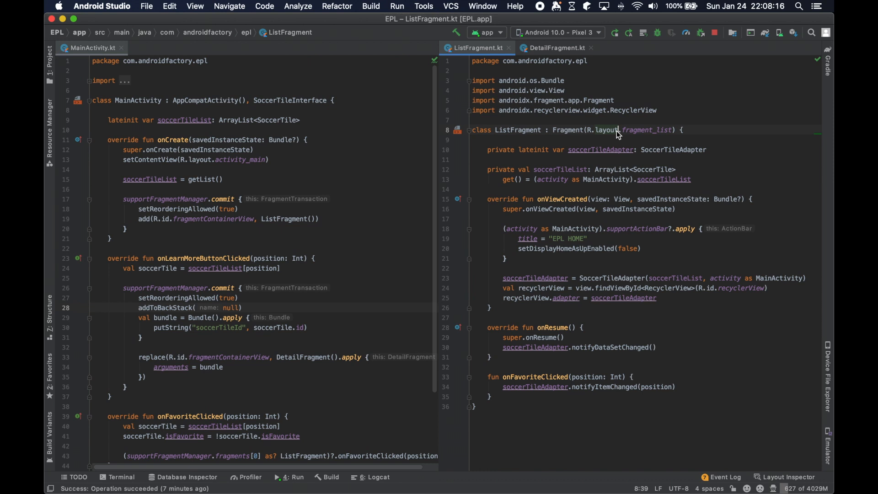
mouse_move(616, 130)
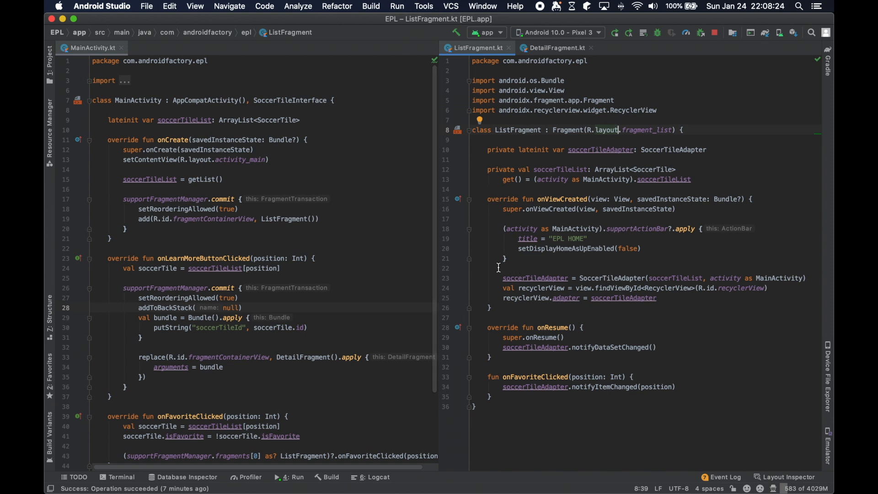
mouse_move(561, 272)
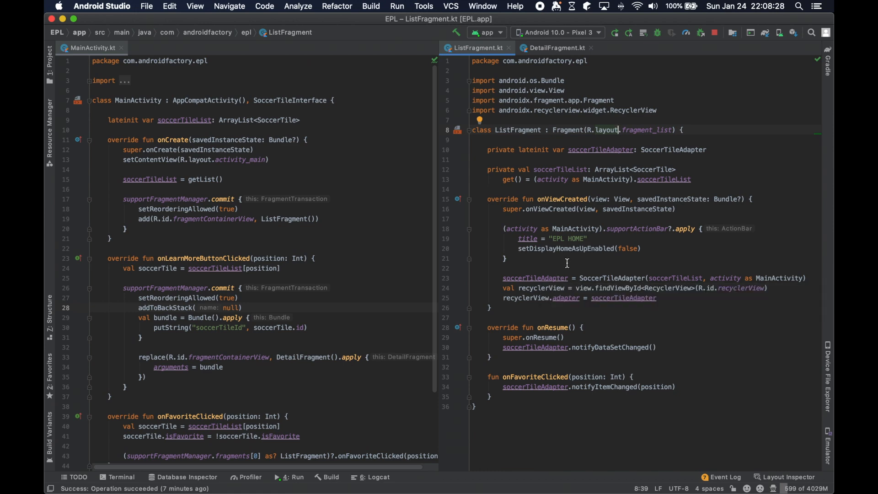
left_click(560, 268)
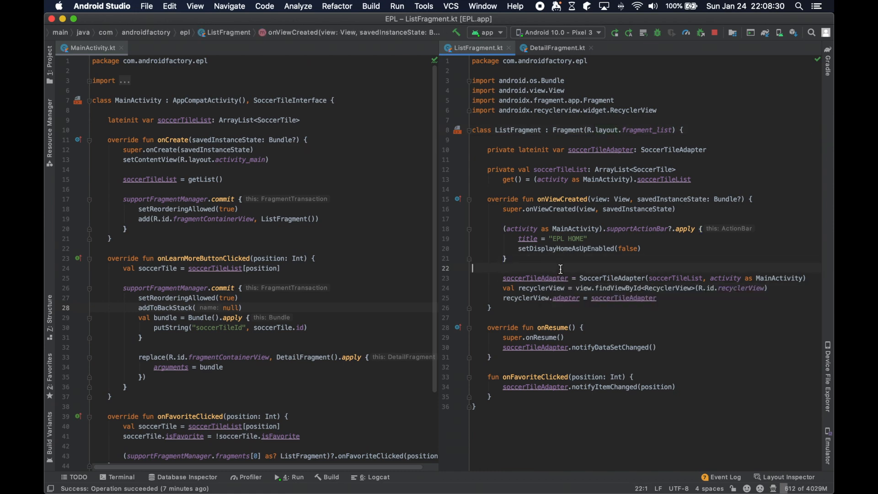